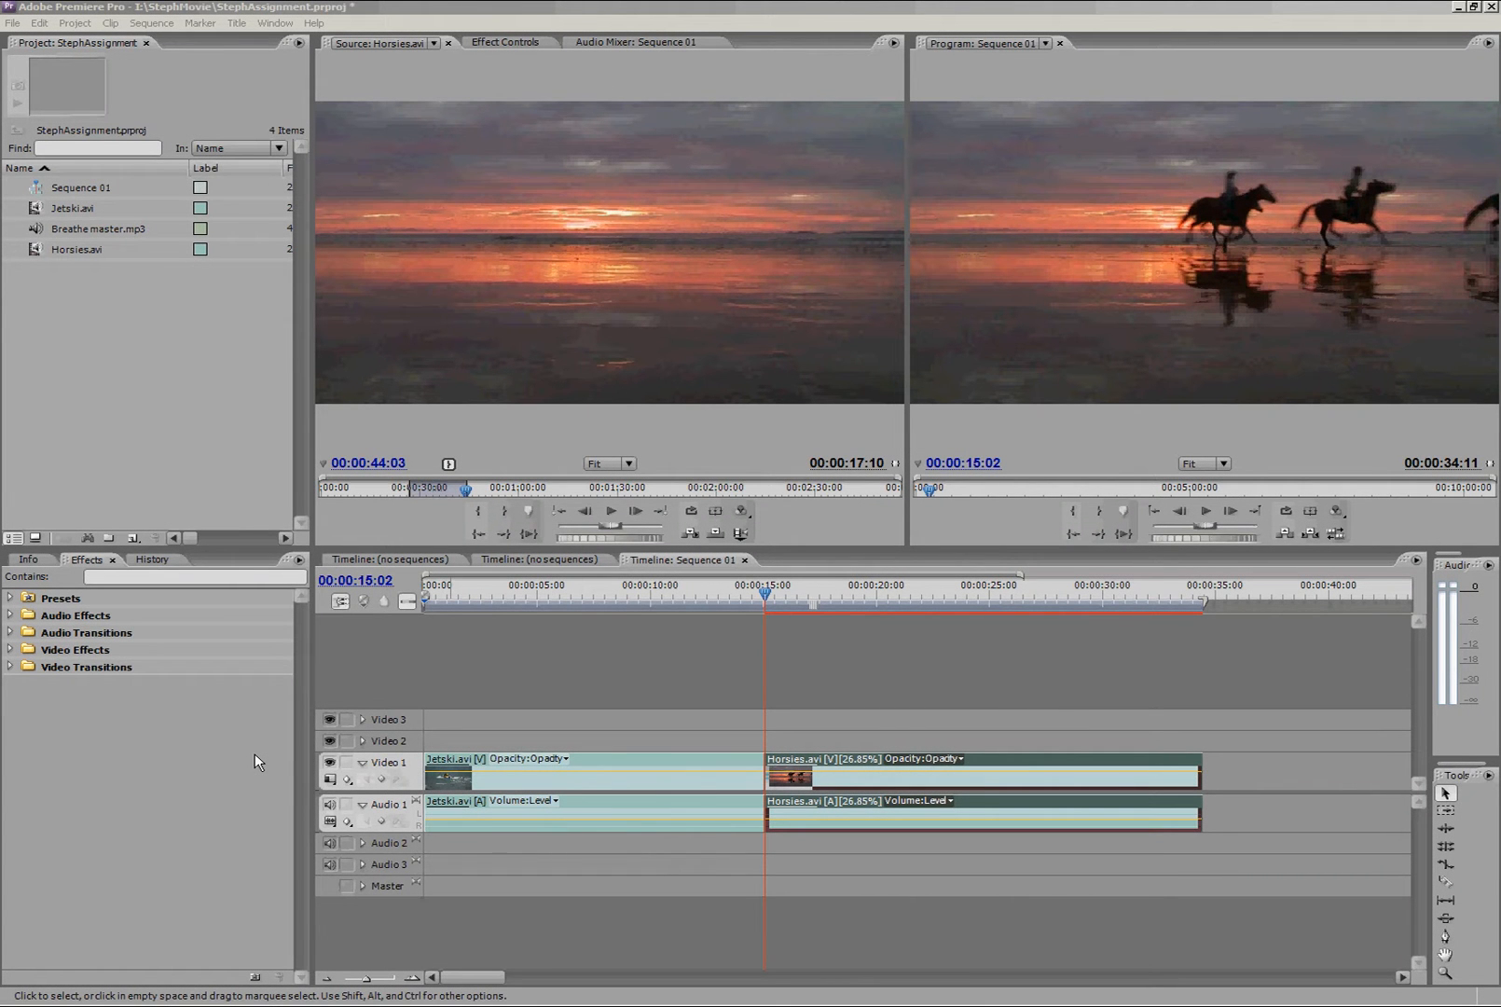
mouse_move(86, 682)
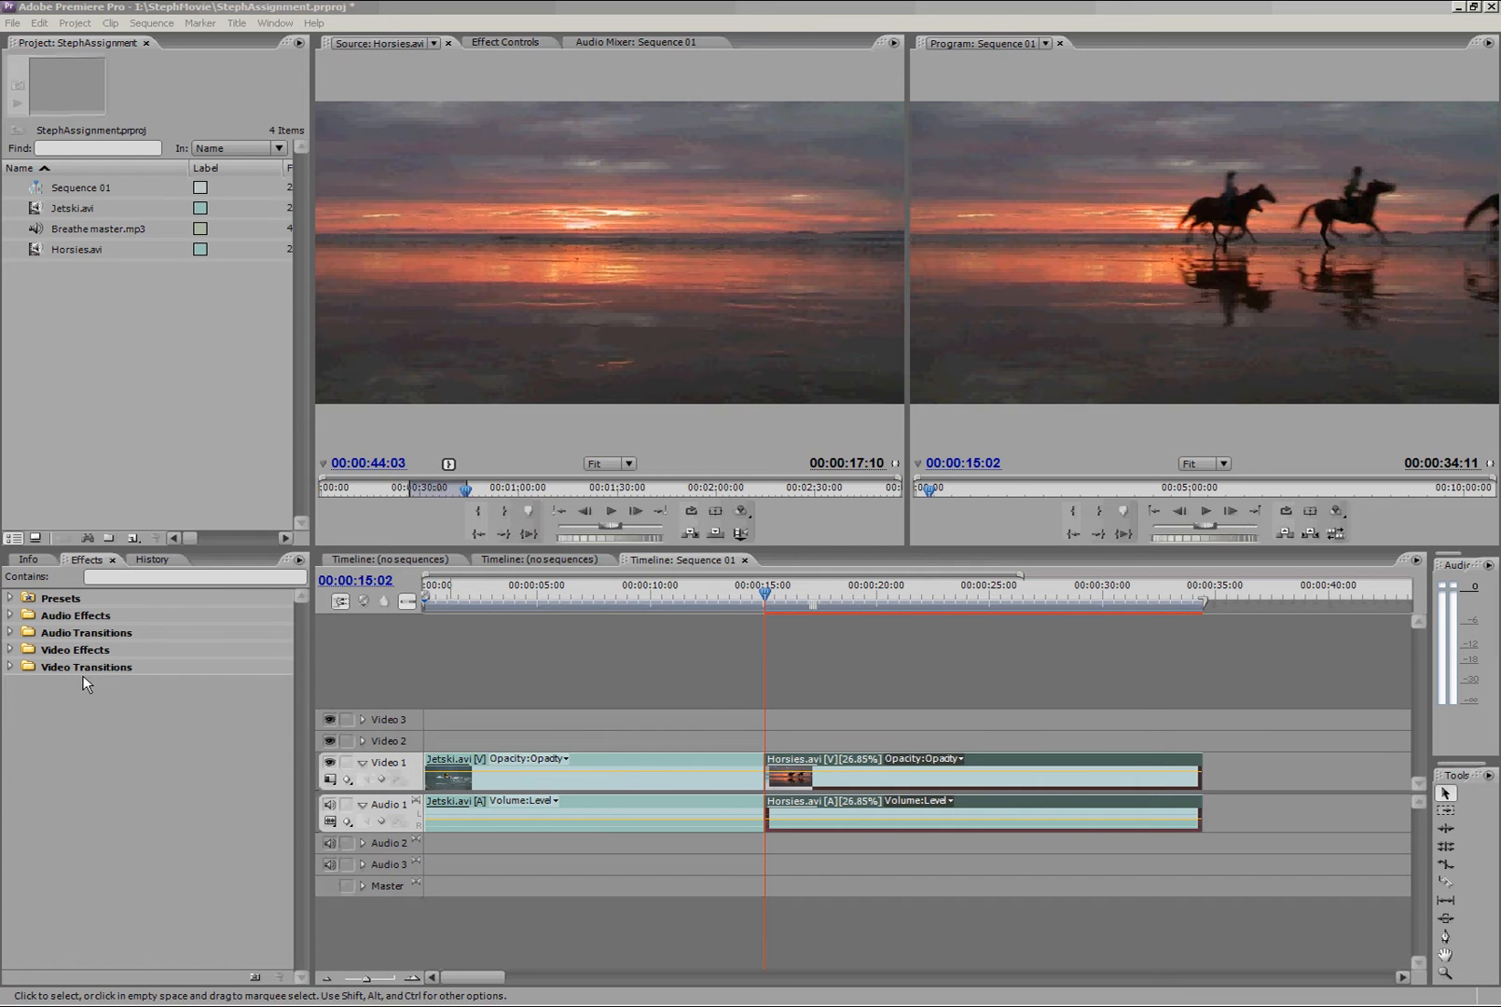
mouse_move(160, 642)
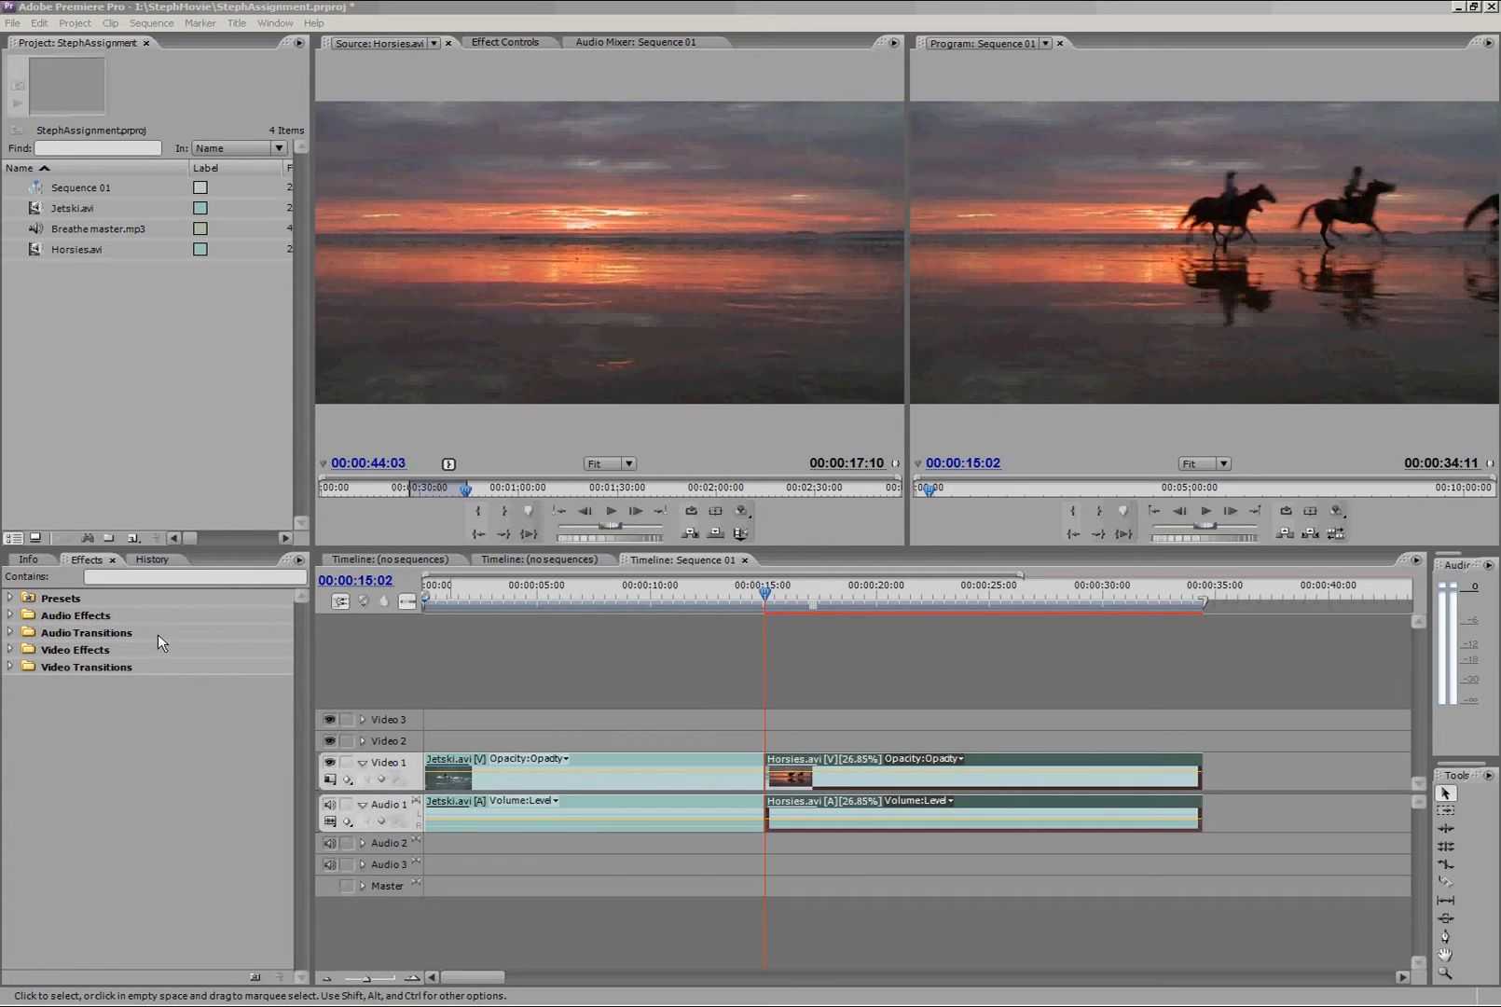
Reveal the Dissolve video transitions in the Effects list, with the playhead inside the Jetski clip
click(772, 600)
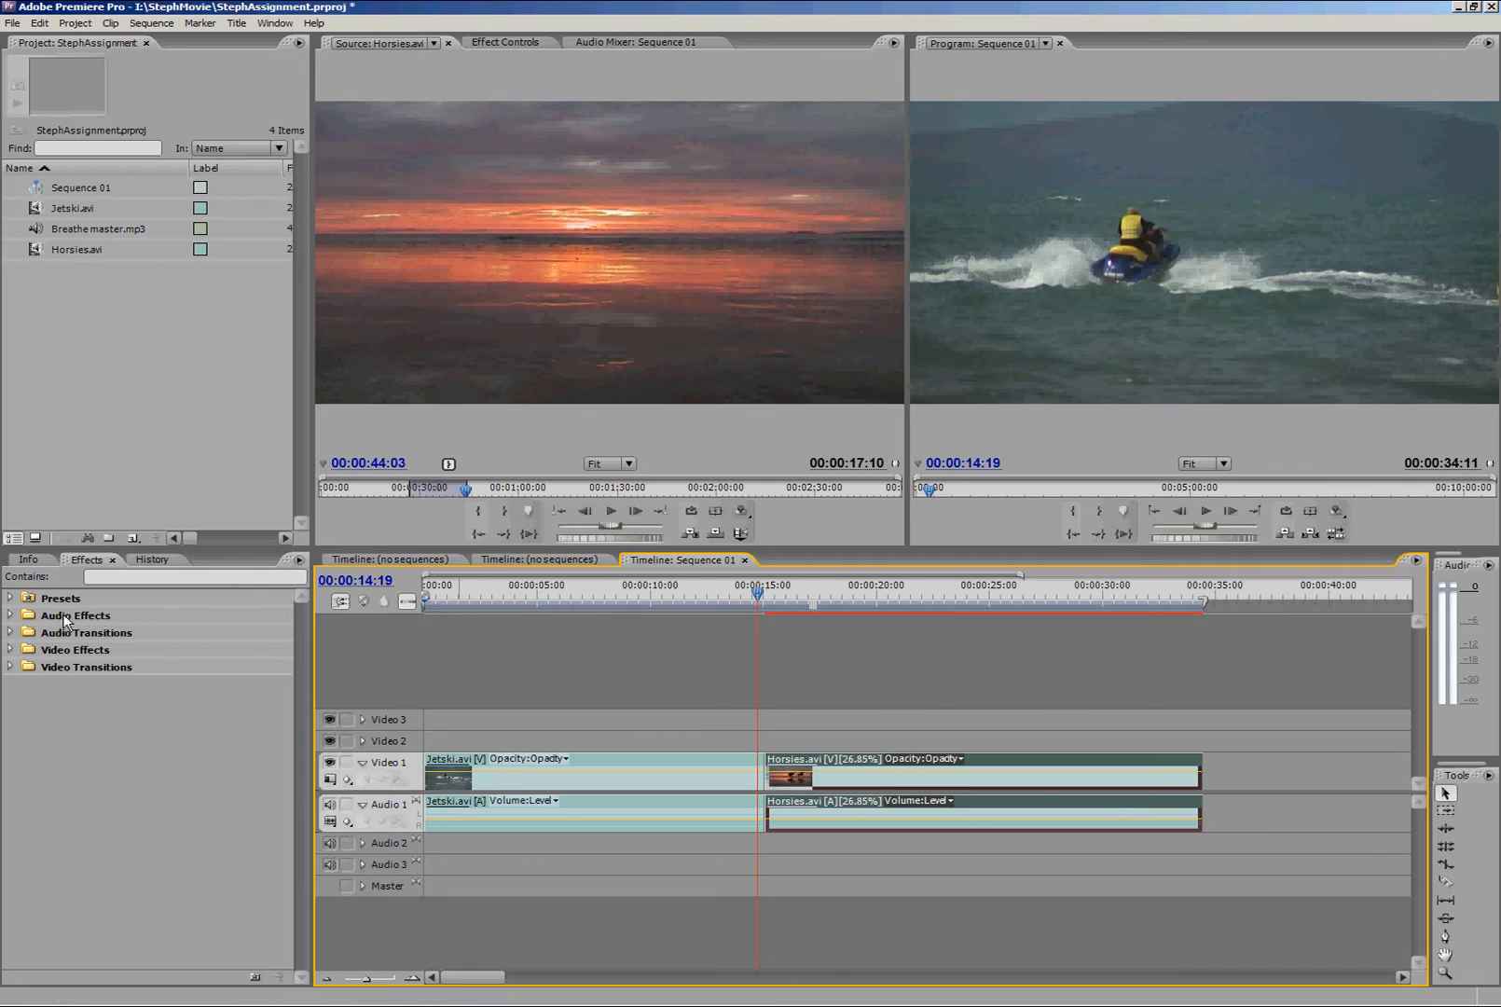
click(84, 560)
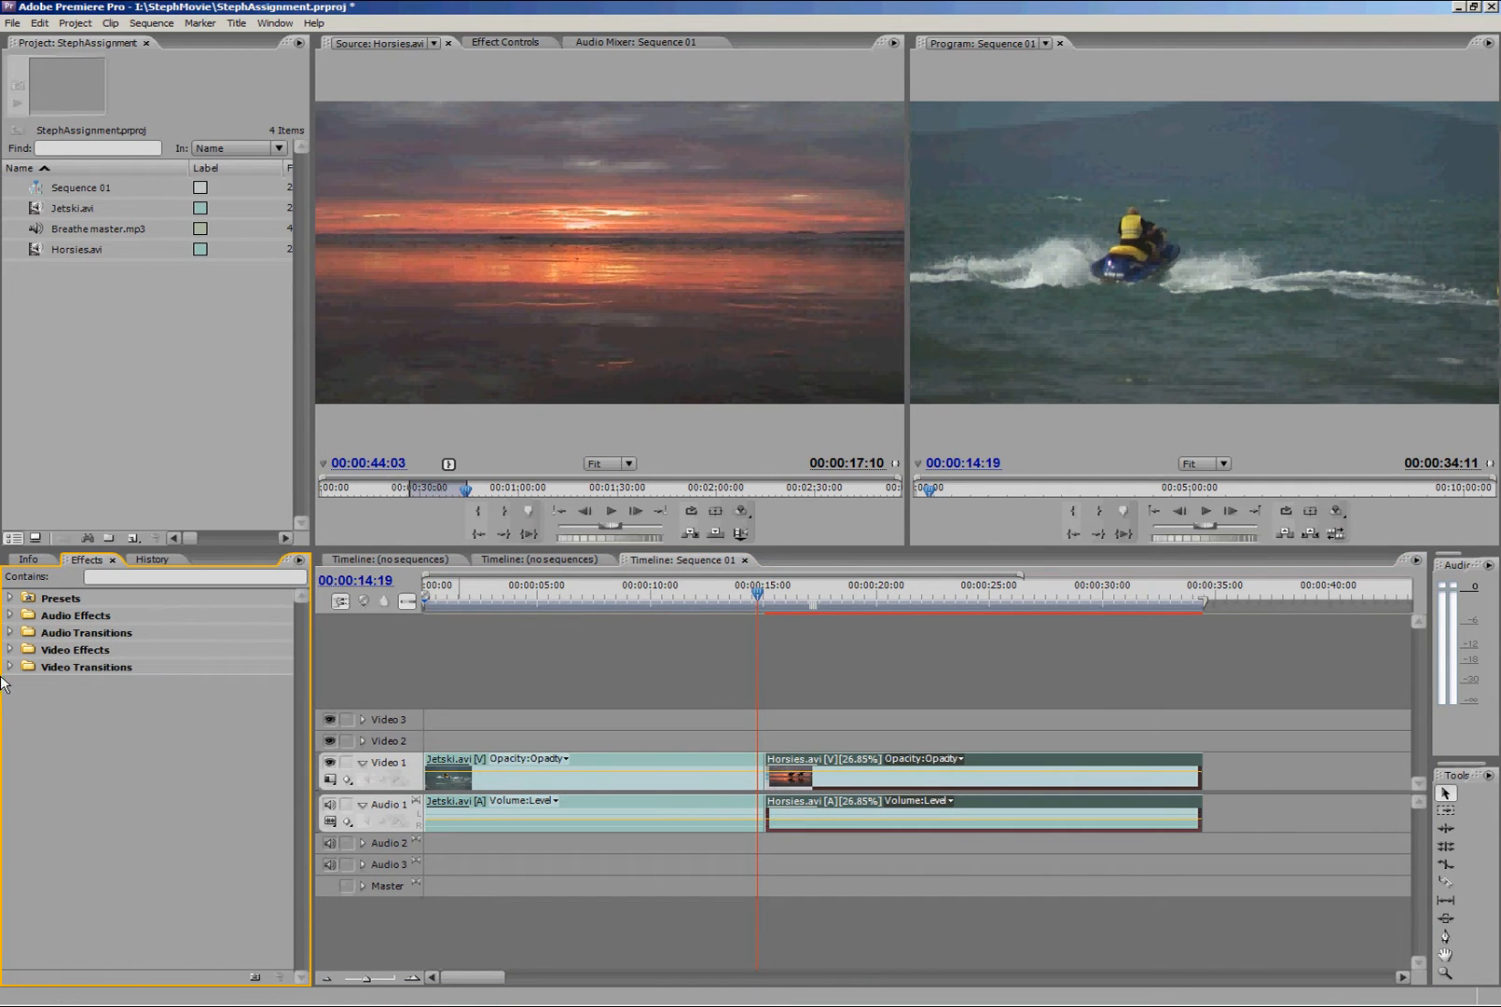
click(11, 668)
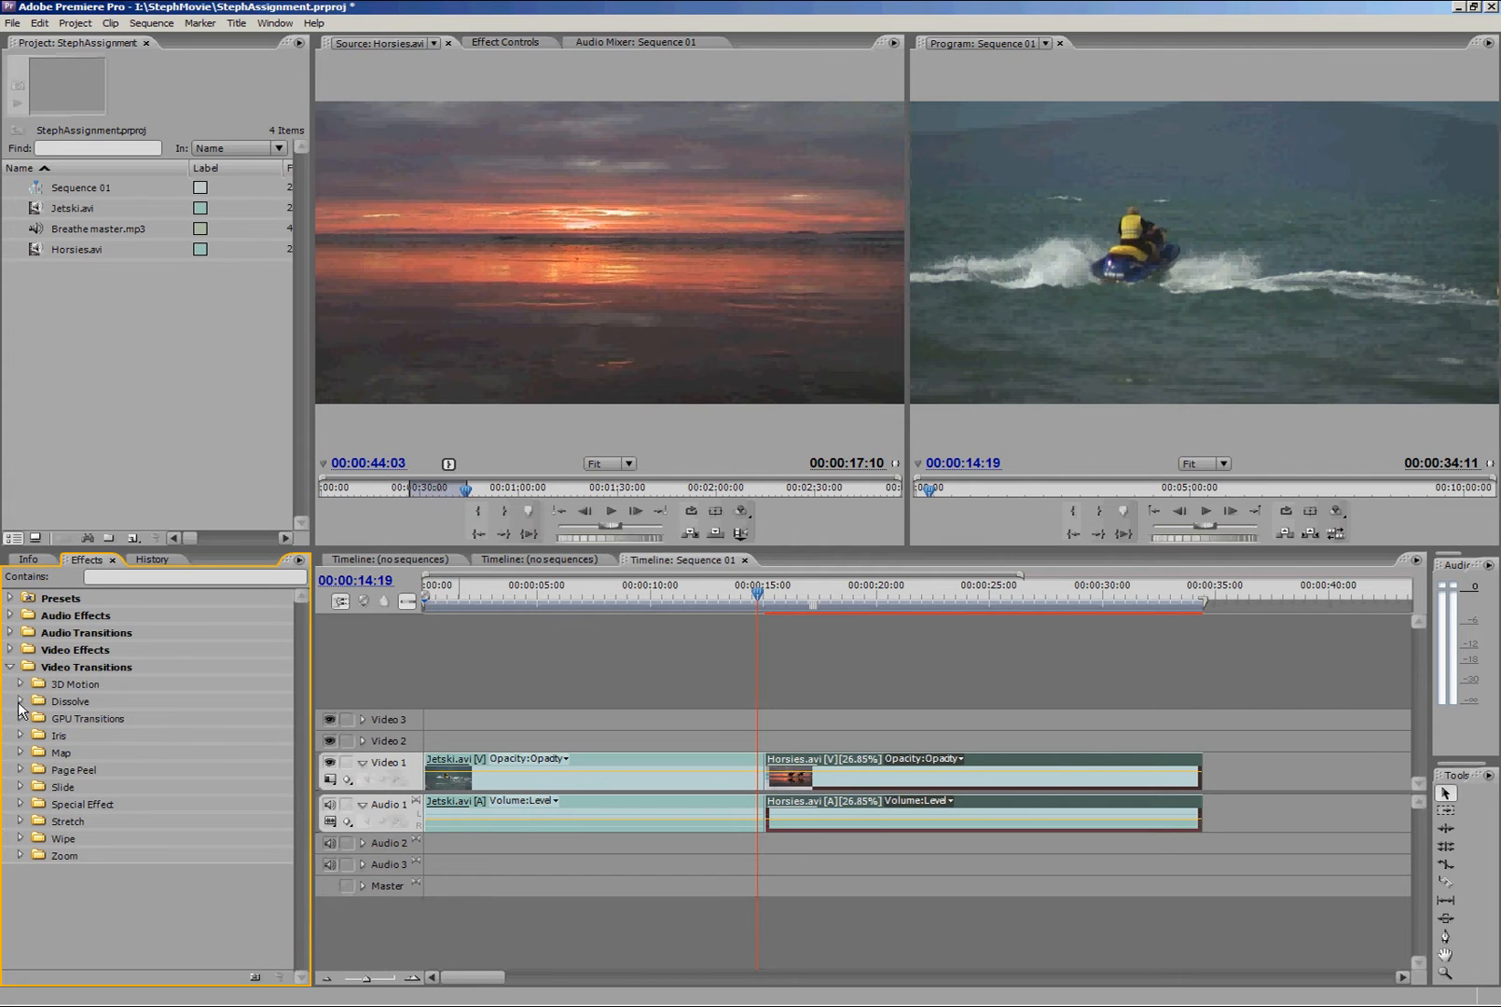
click(18, 702)
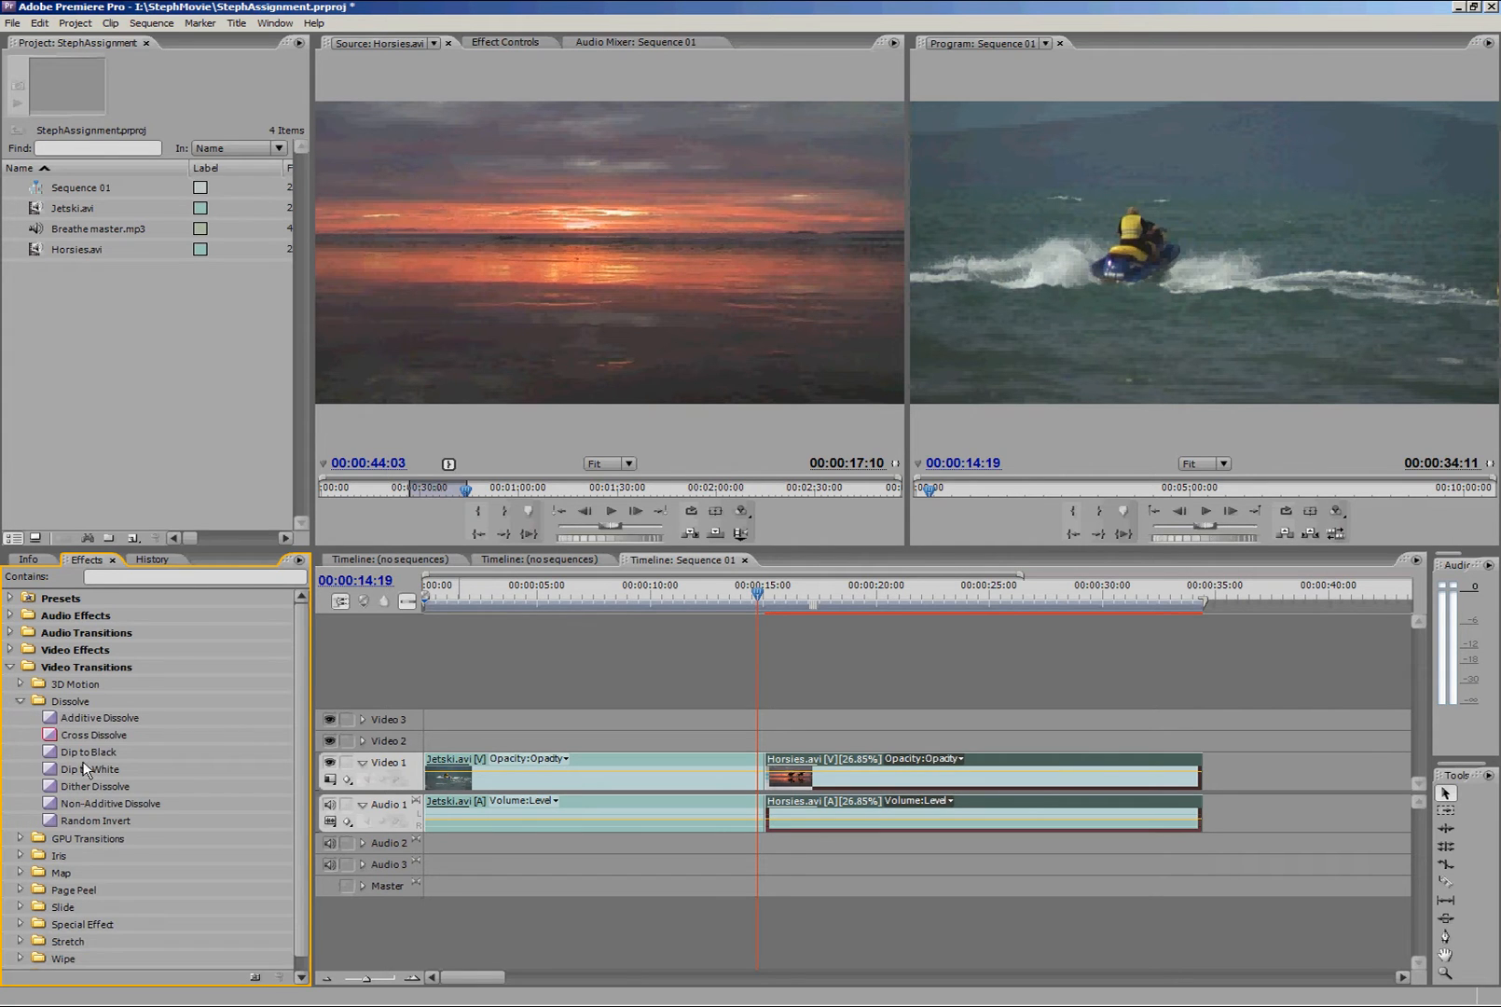
mouse_move(127, 770)
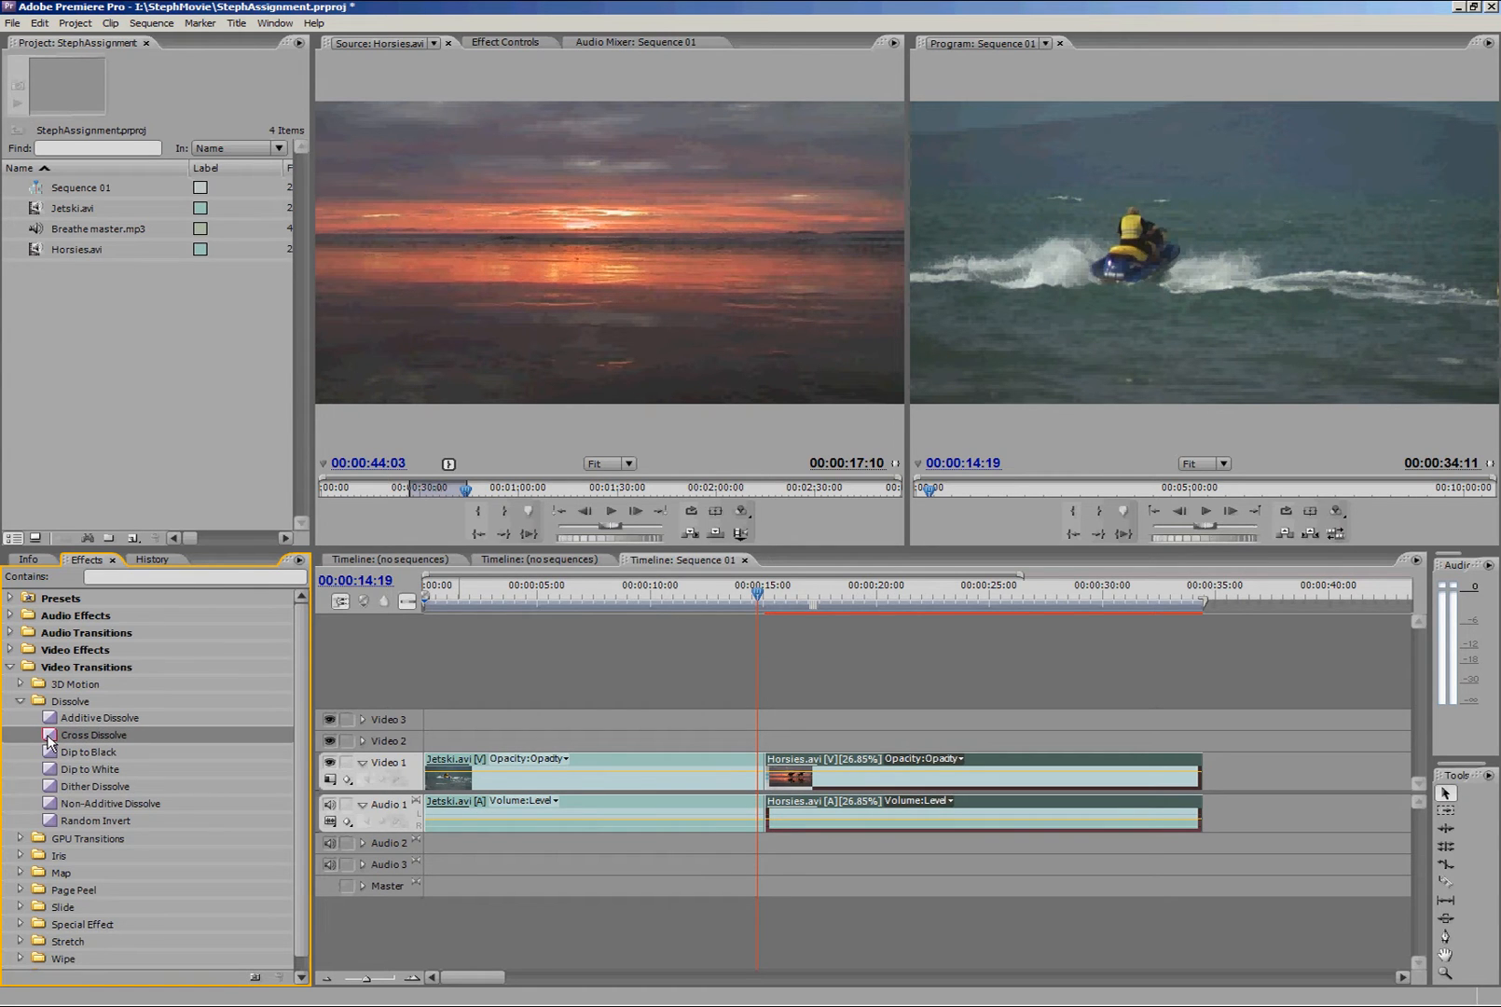
mouse_move(11, 743)
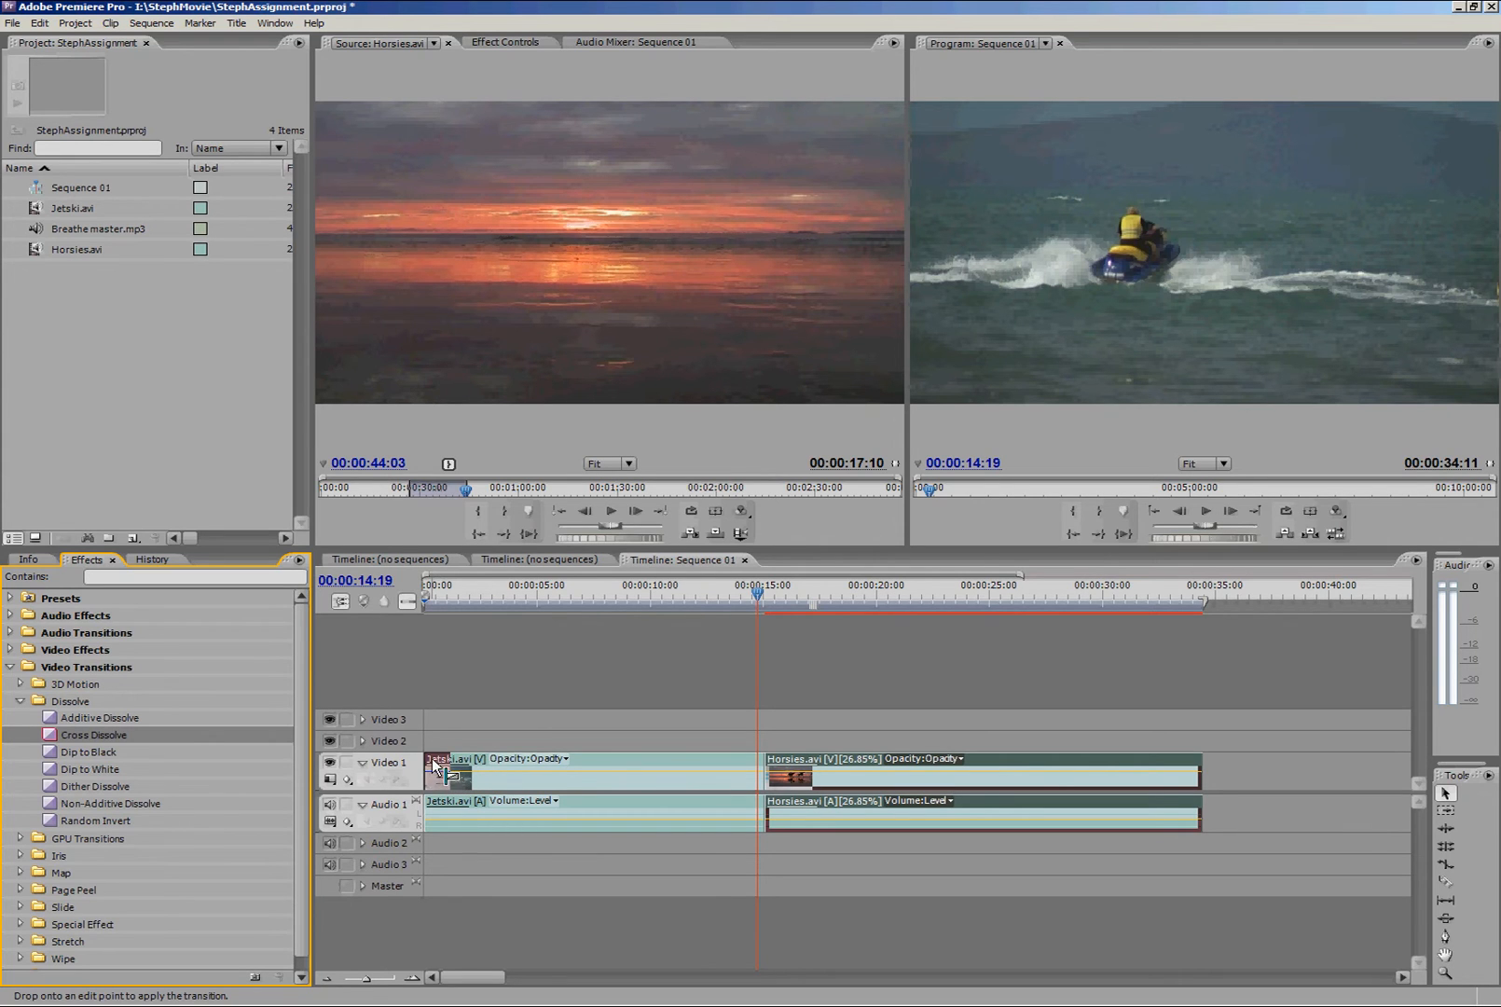
mouse_move(441, 776)
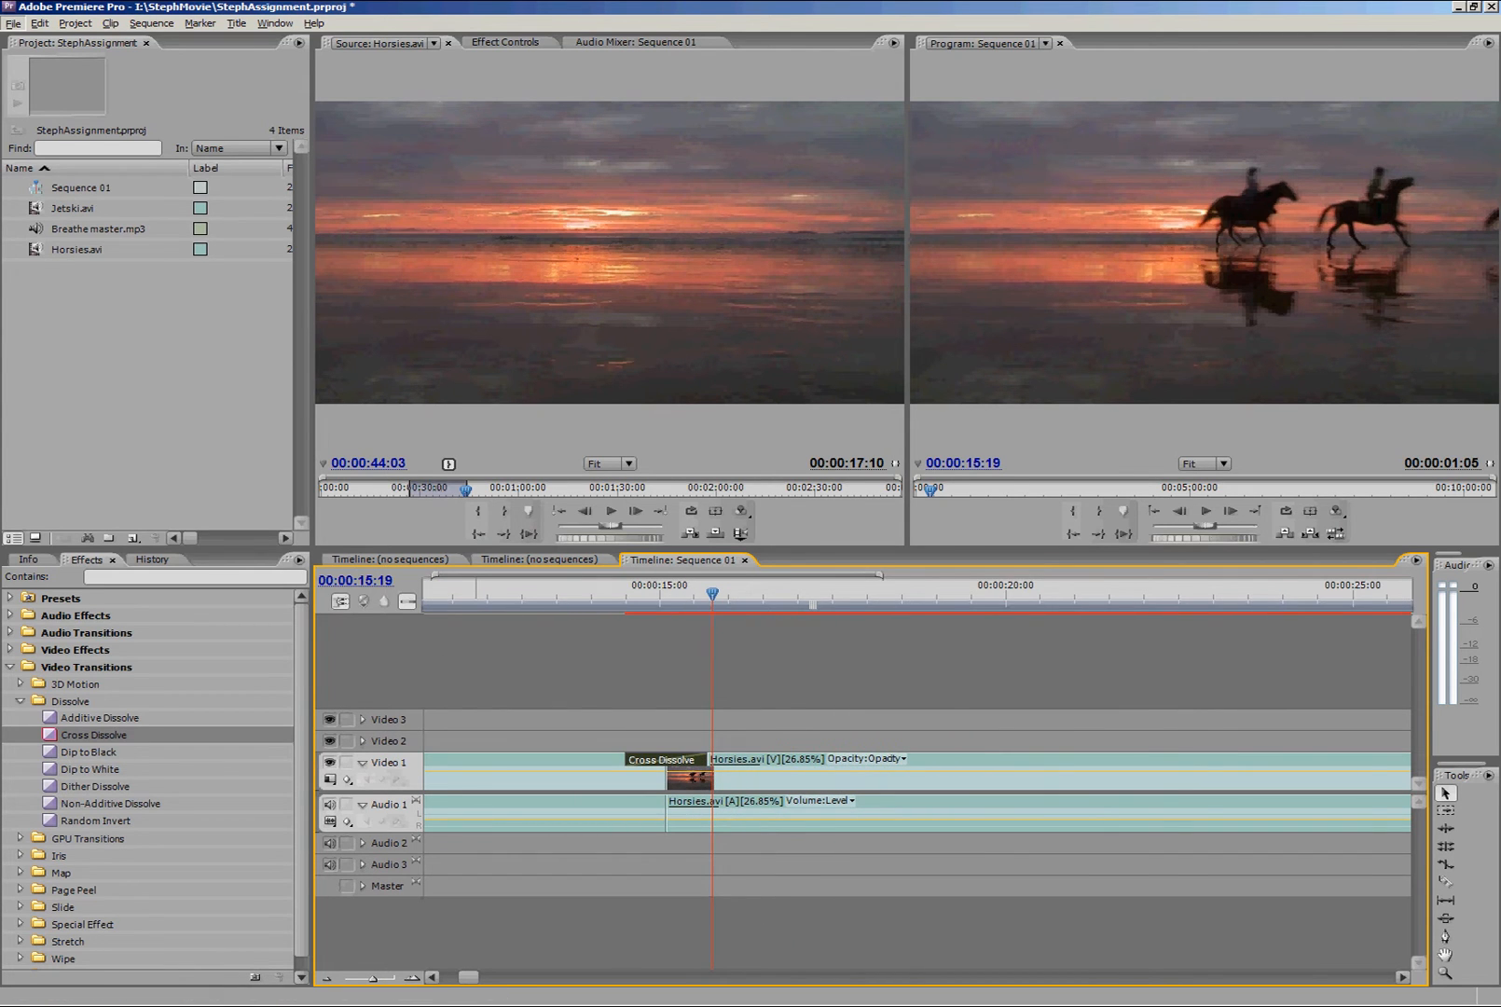
click(713, 593)
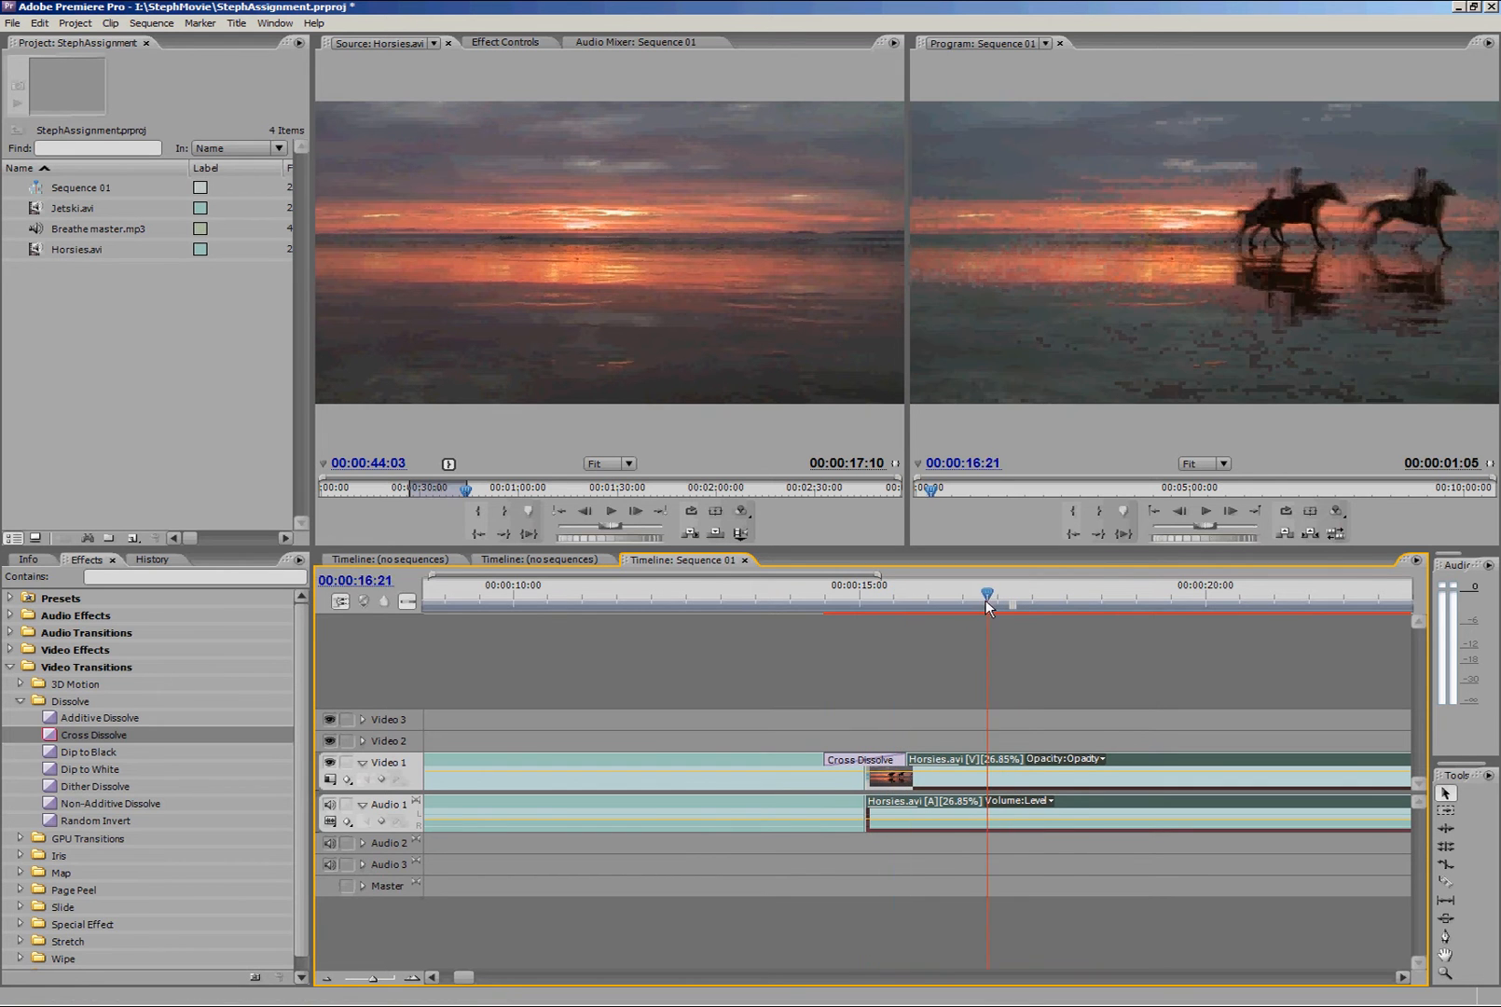
click(813, 595)
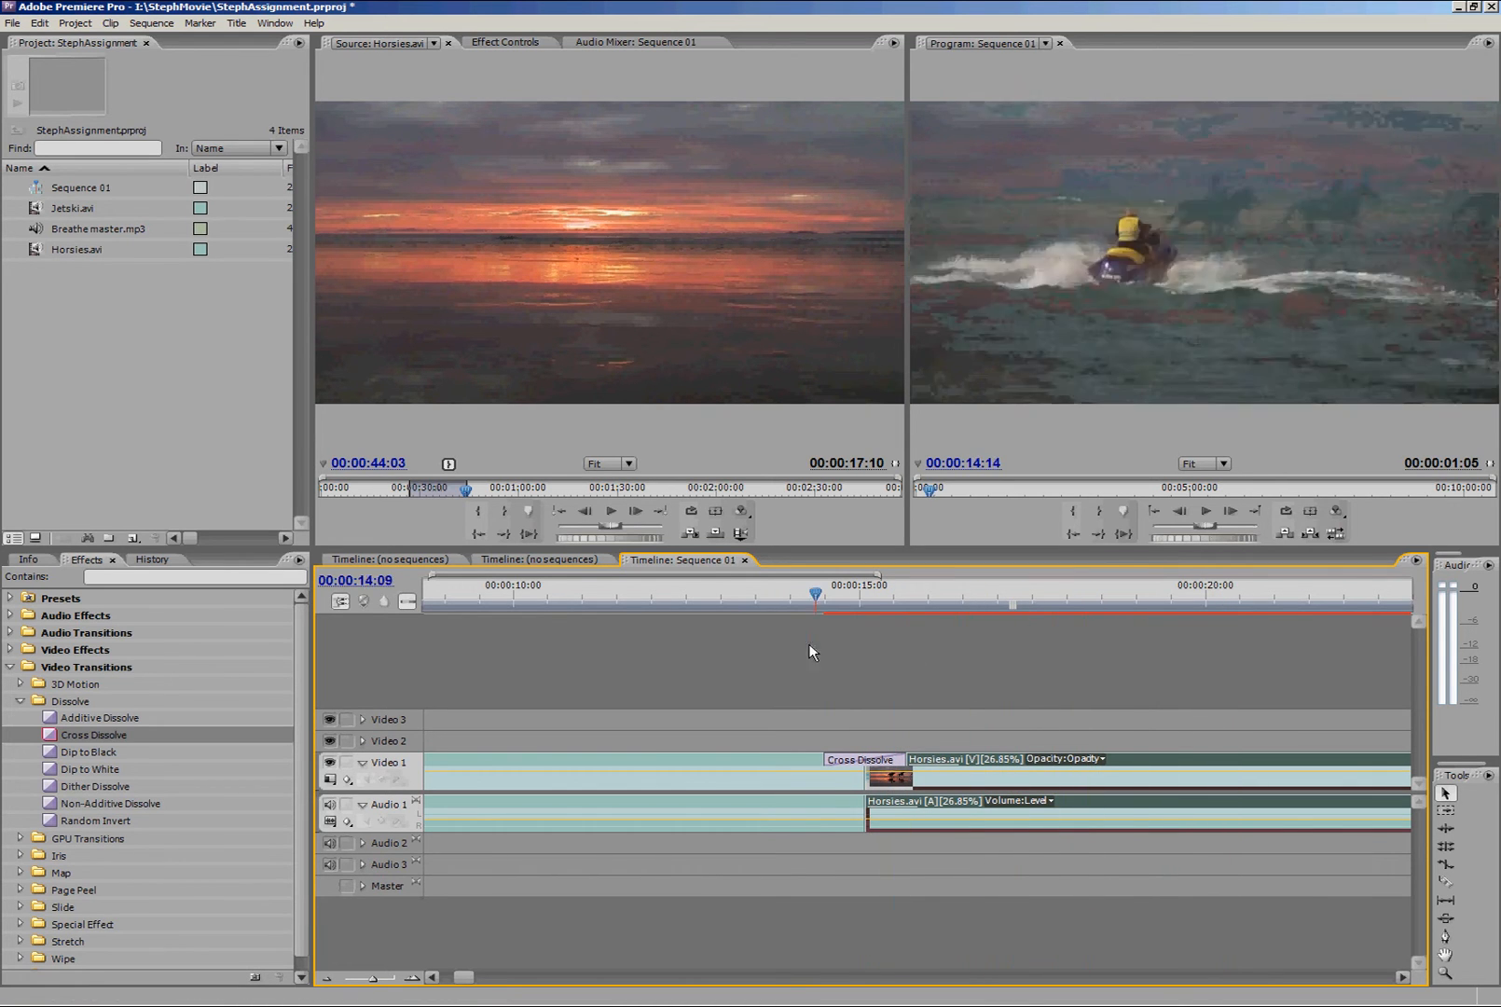
click(966, 585)
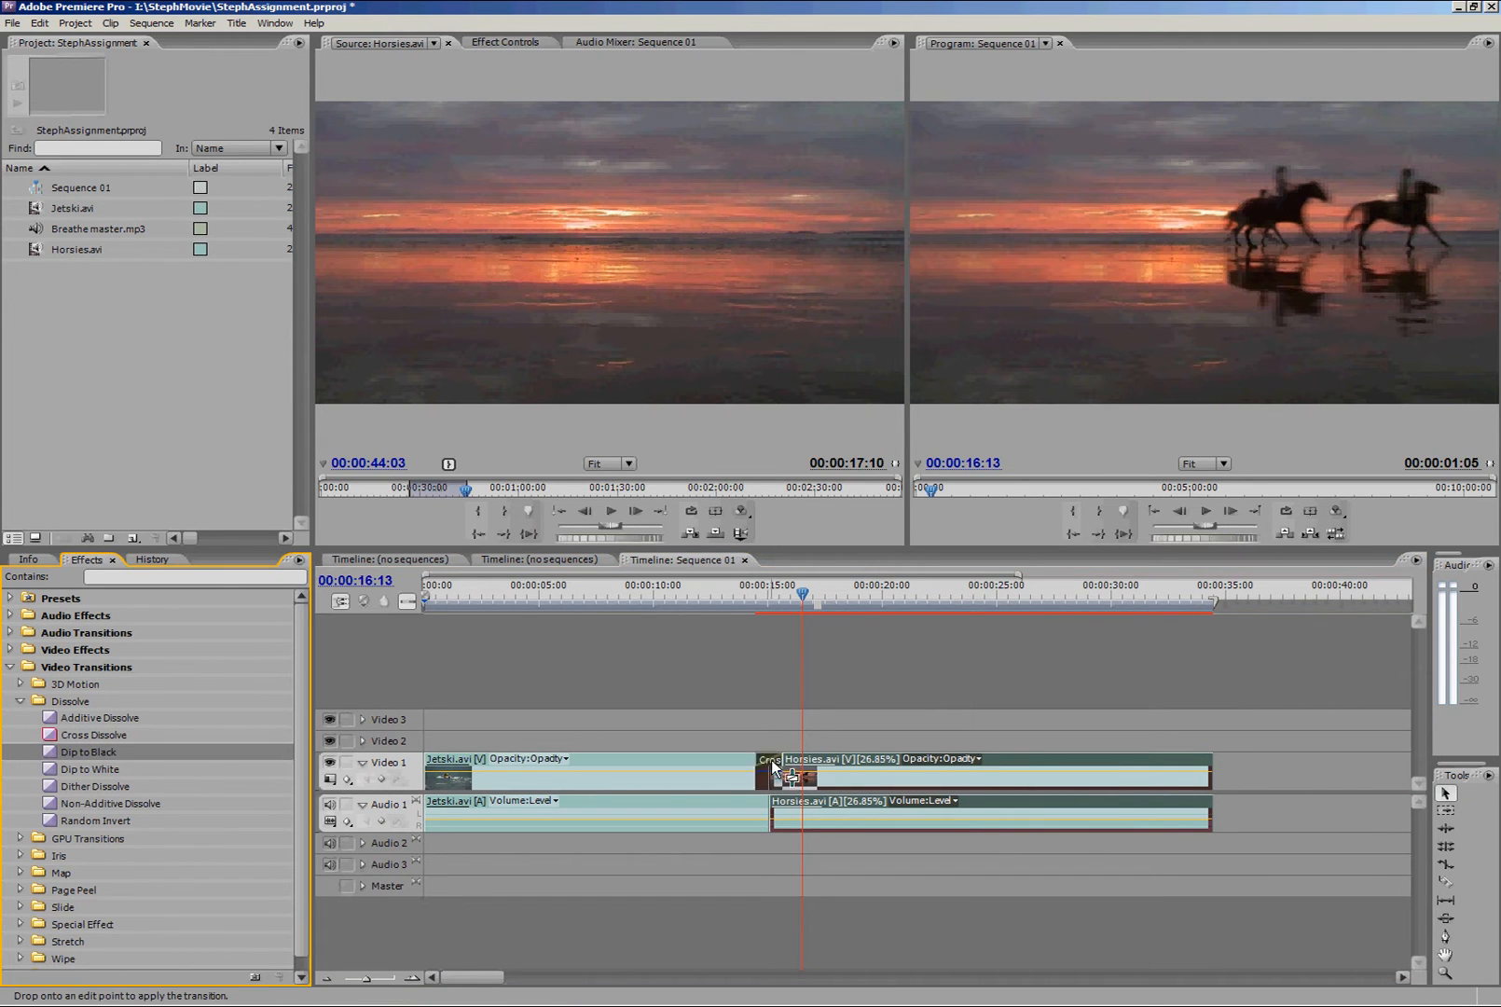
Put Dip to Black at the Jetski/Horsies cut, Cross Dissolves at both sequence ends, and preview the fade-in
click(737, 600)
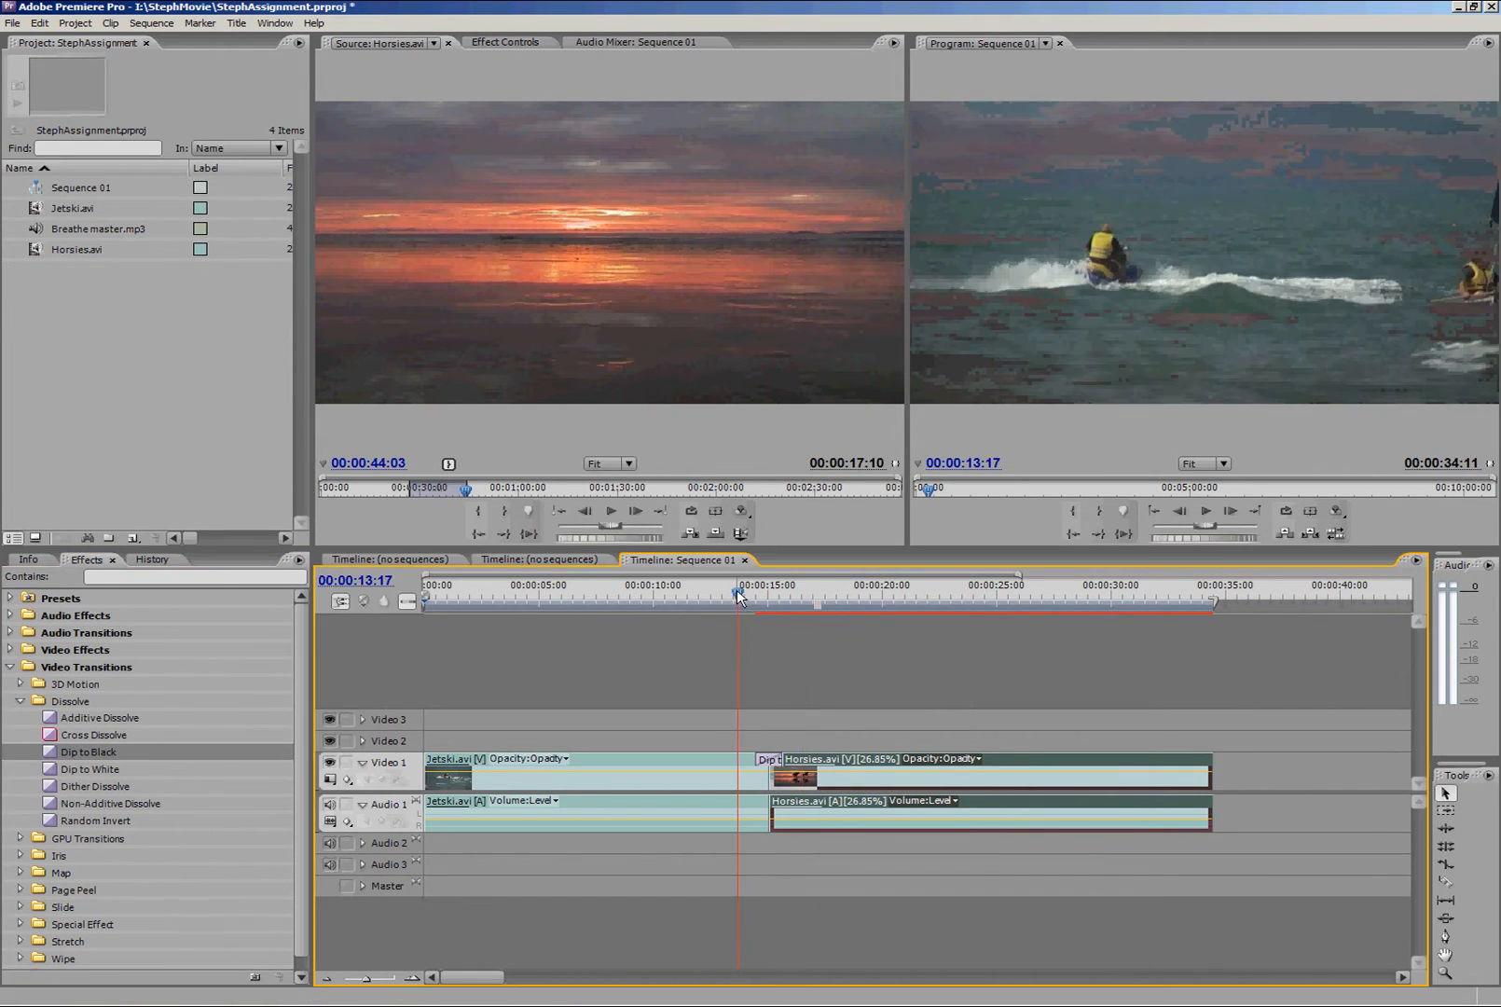
click(781, 591)
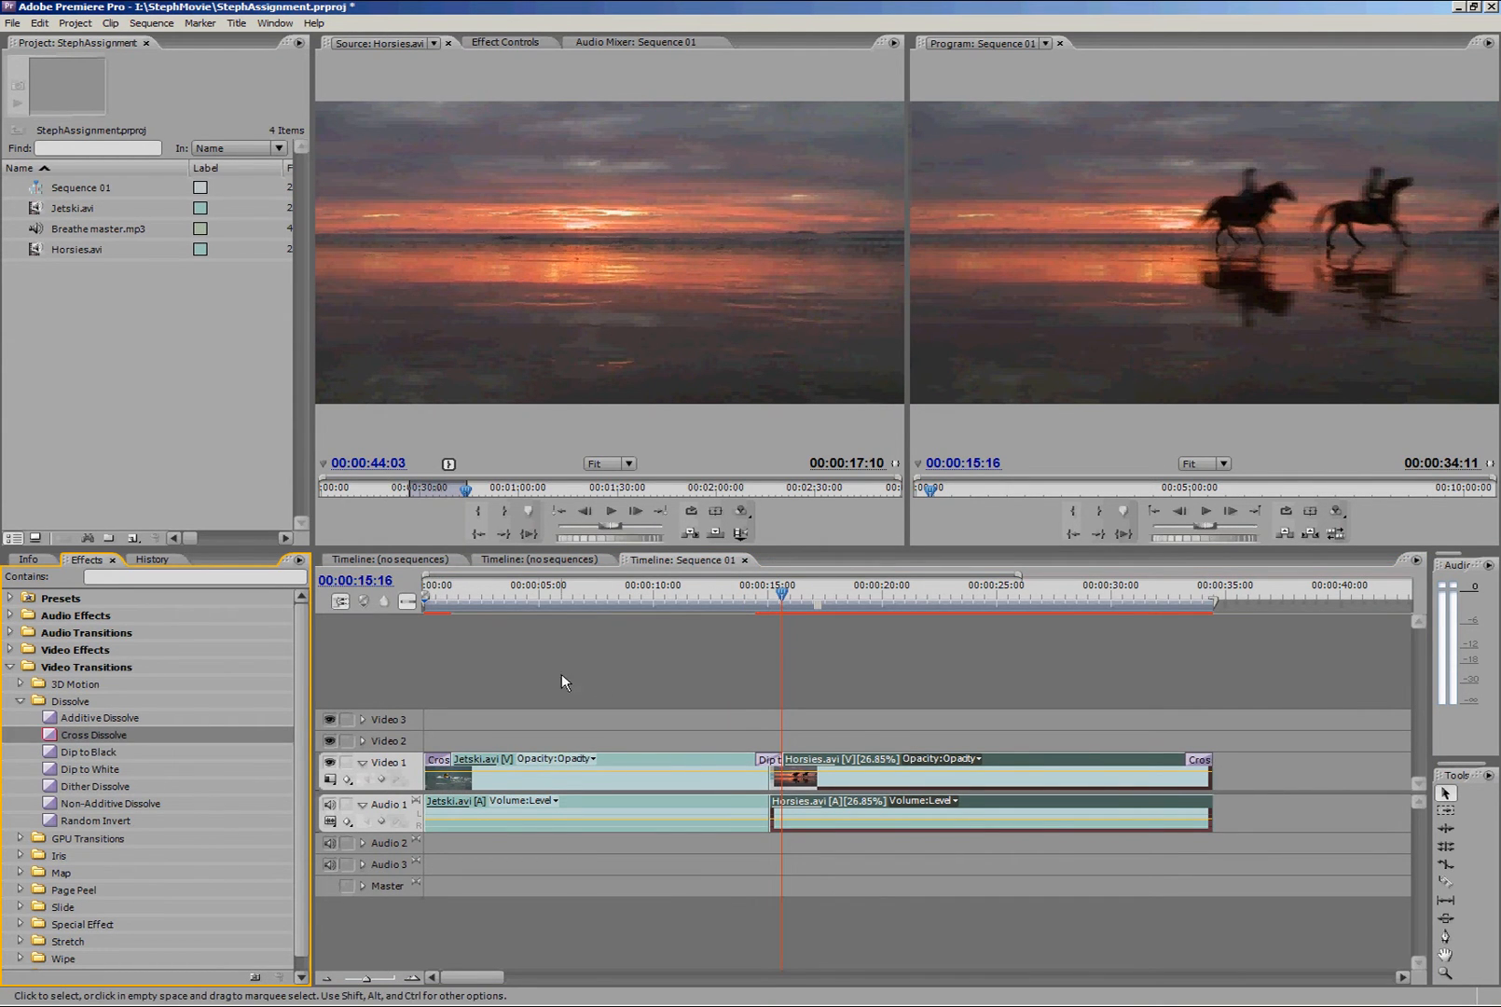
click(384, 602)
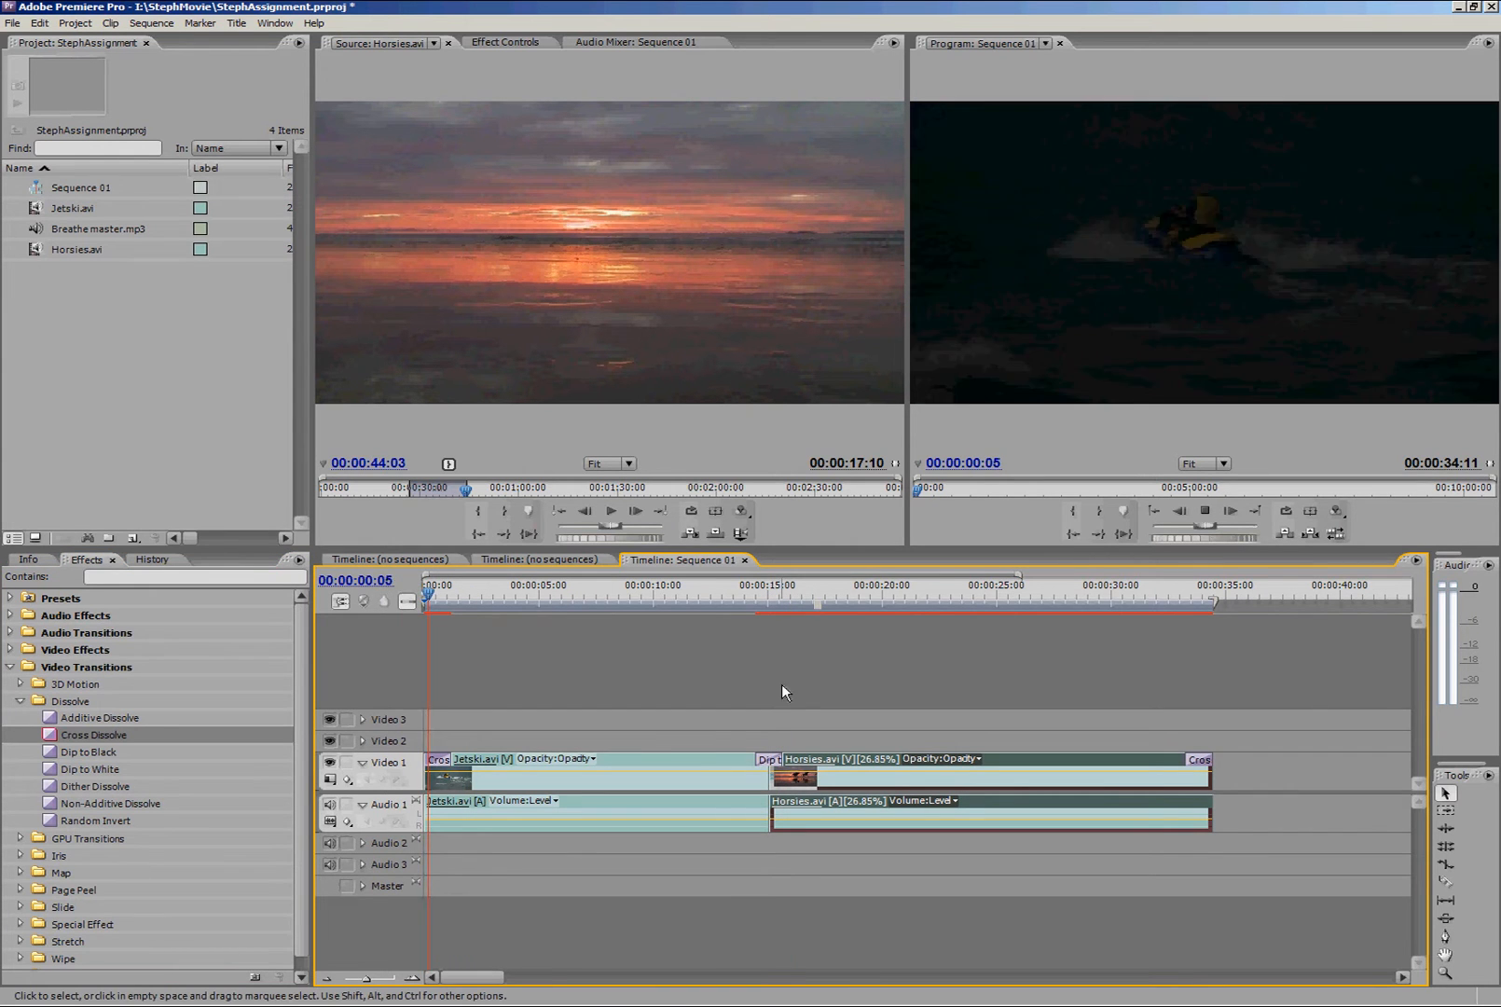
click(474, 593)
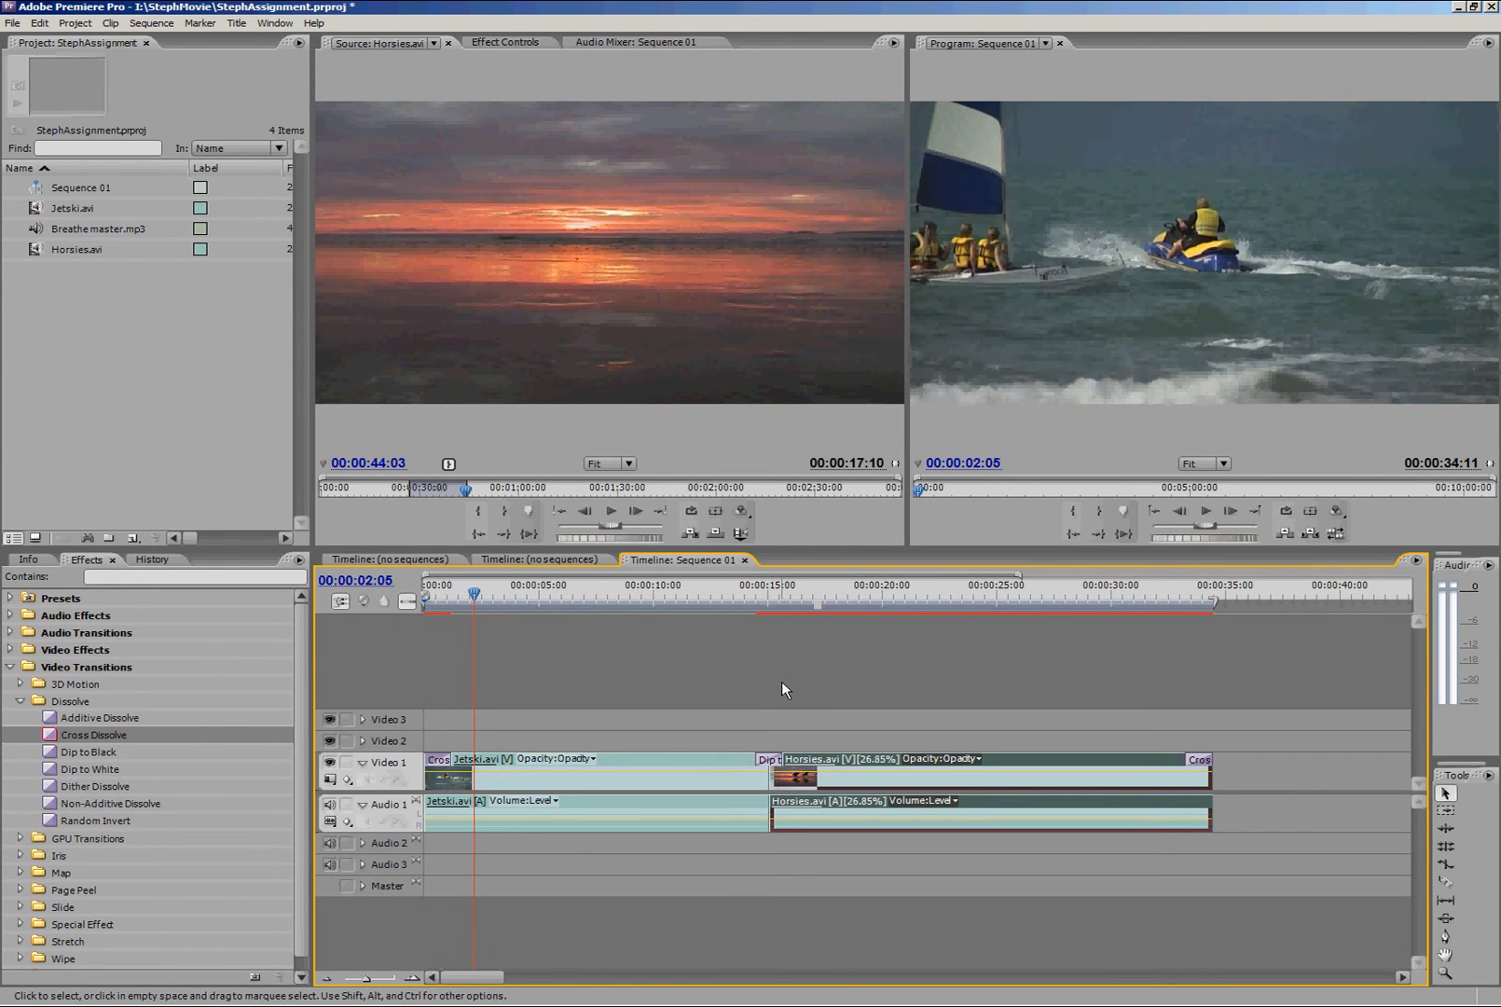
click(21, 701)
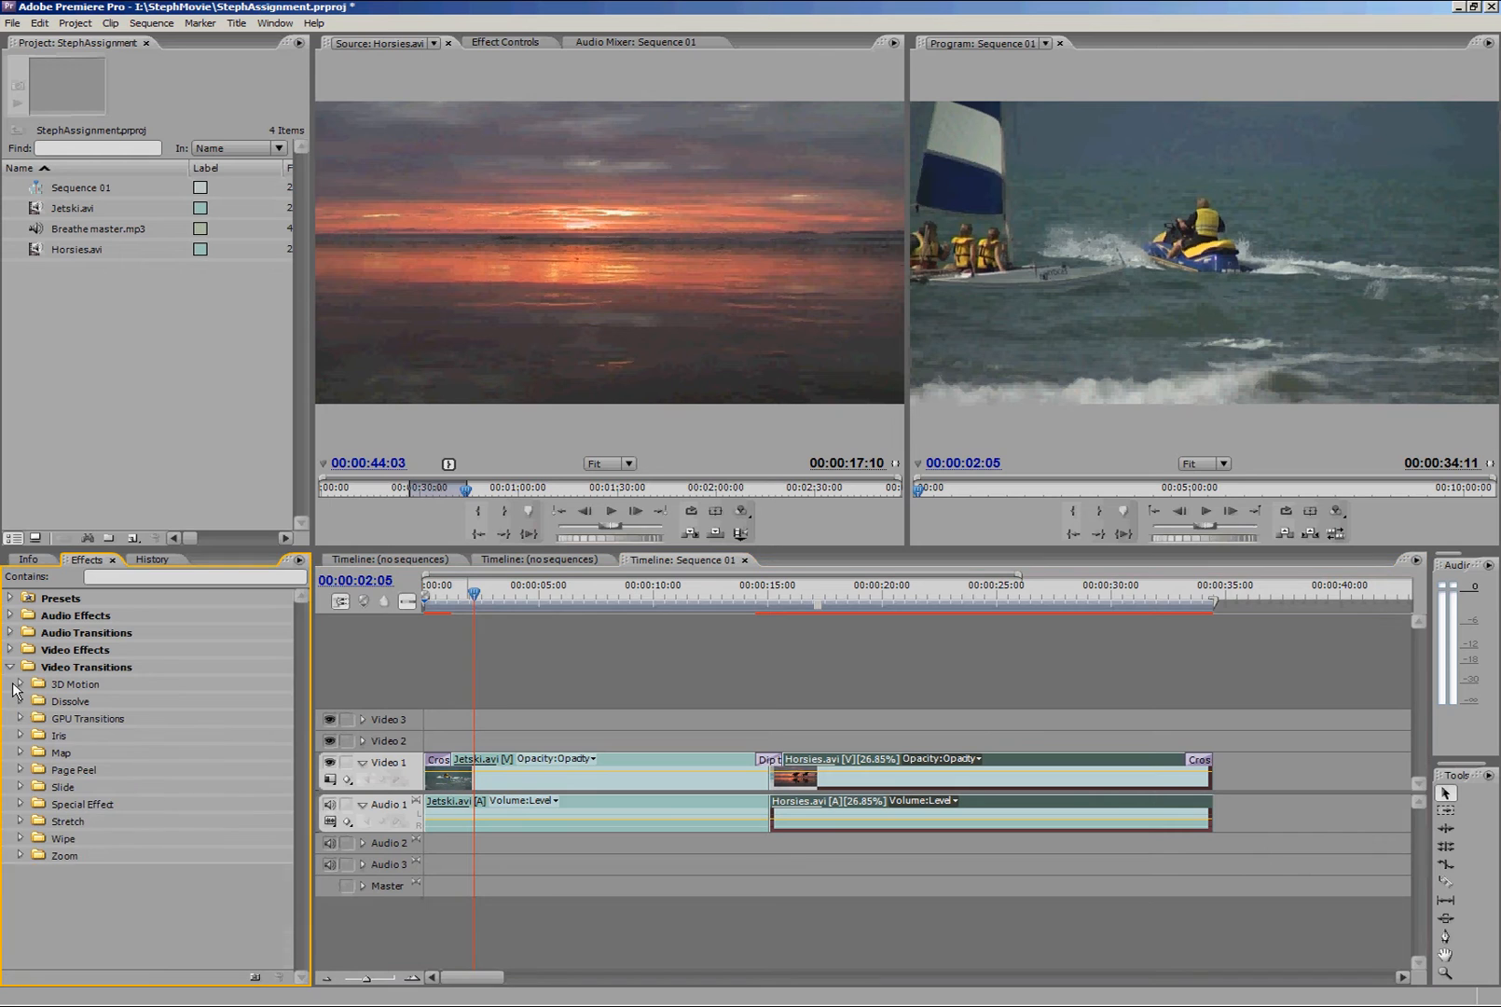
Reveal the Color Correction video effects, including Fast Color Corrector, in the Effects list
click(11, 665)
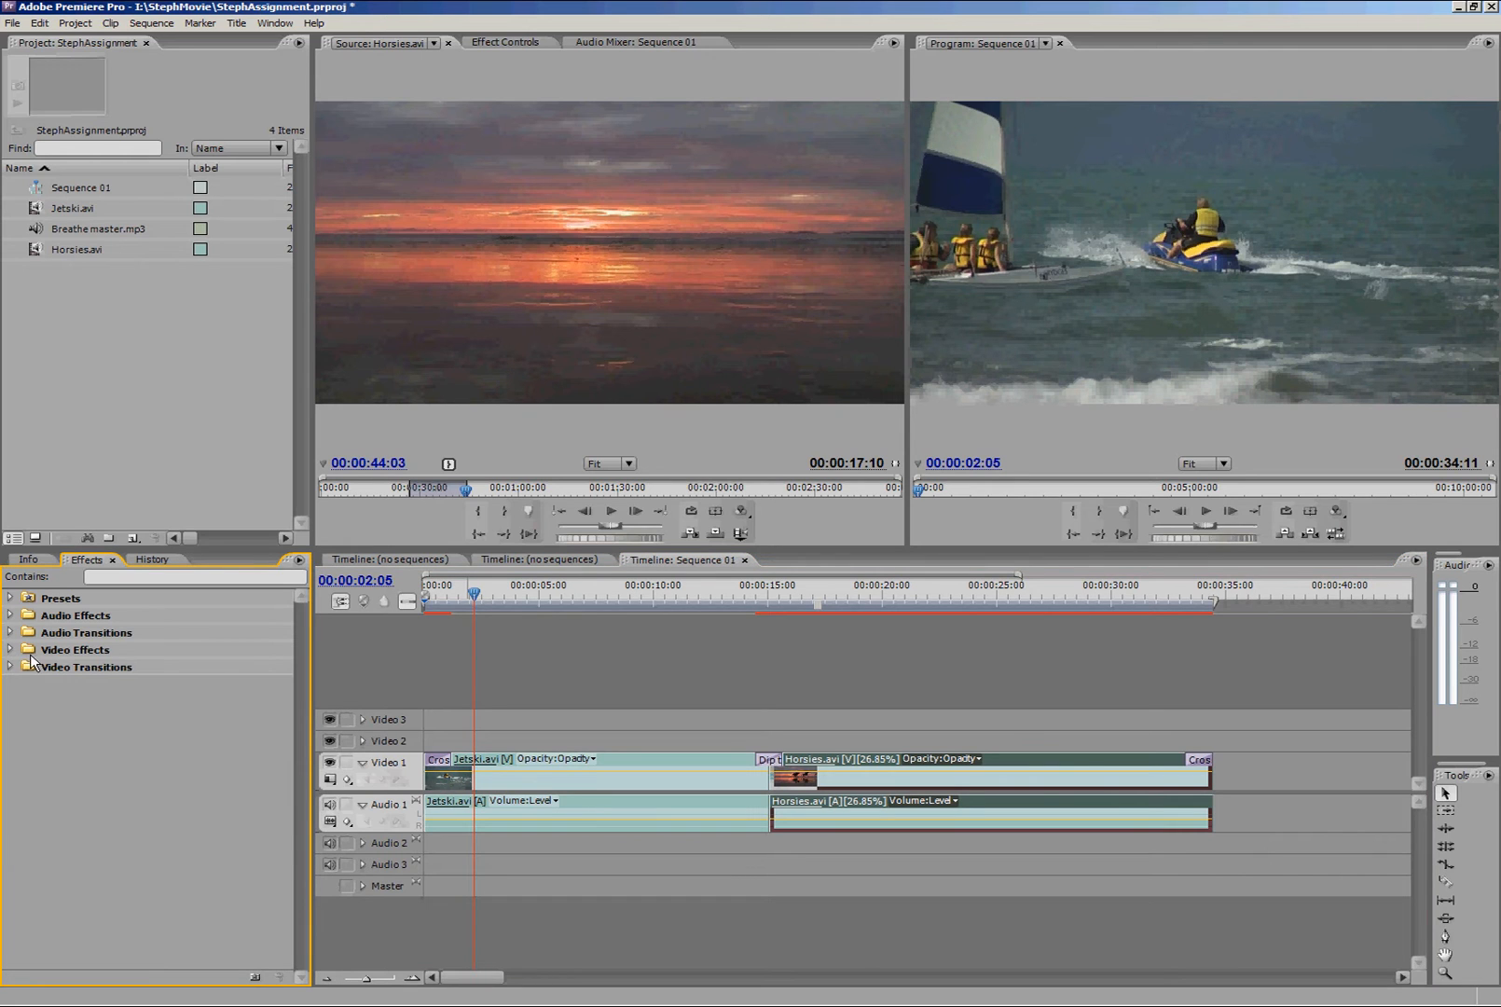
click(10, 649)
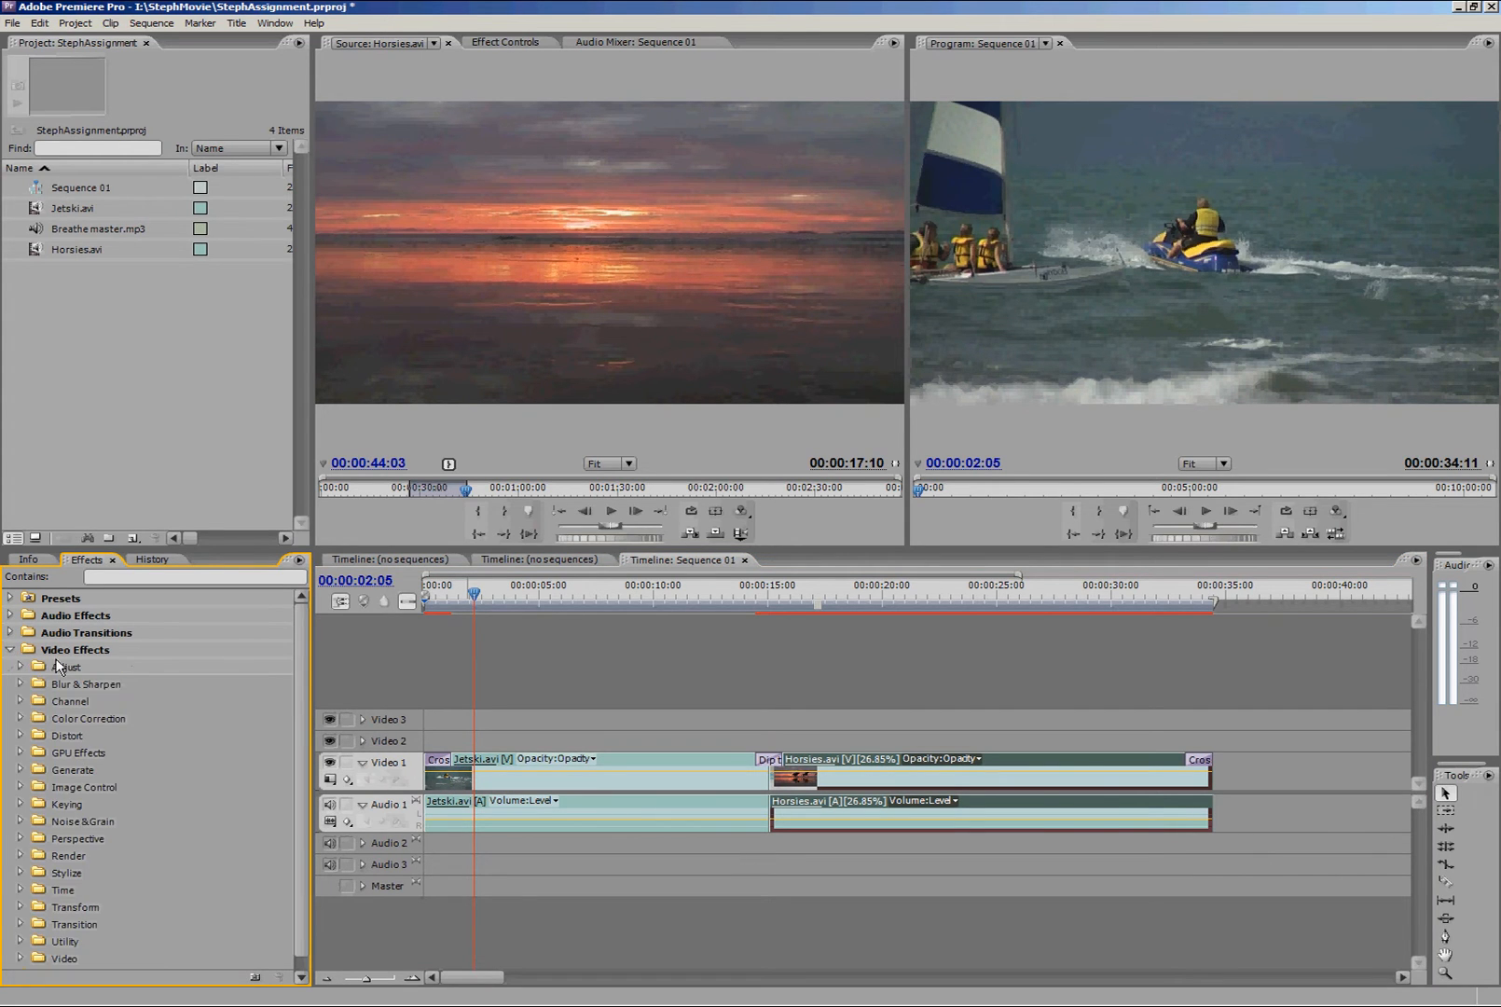
scroll(down, 3)
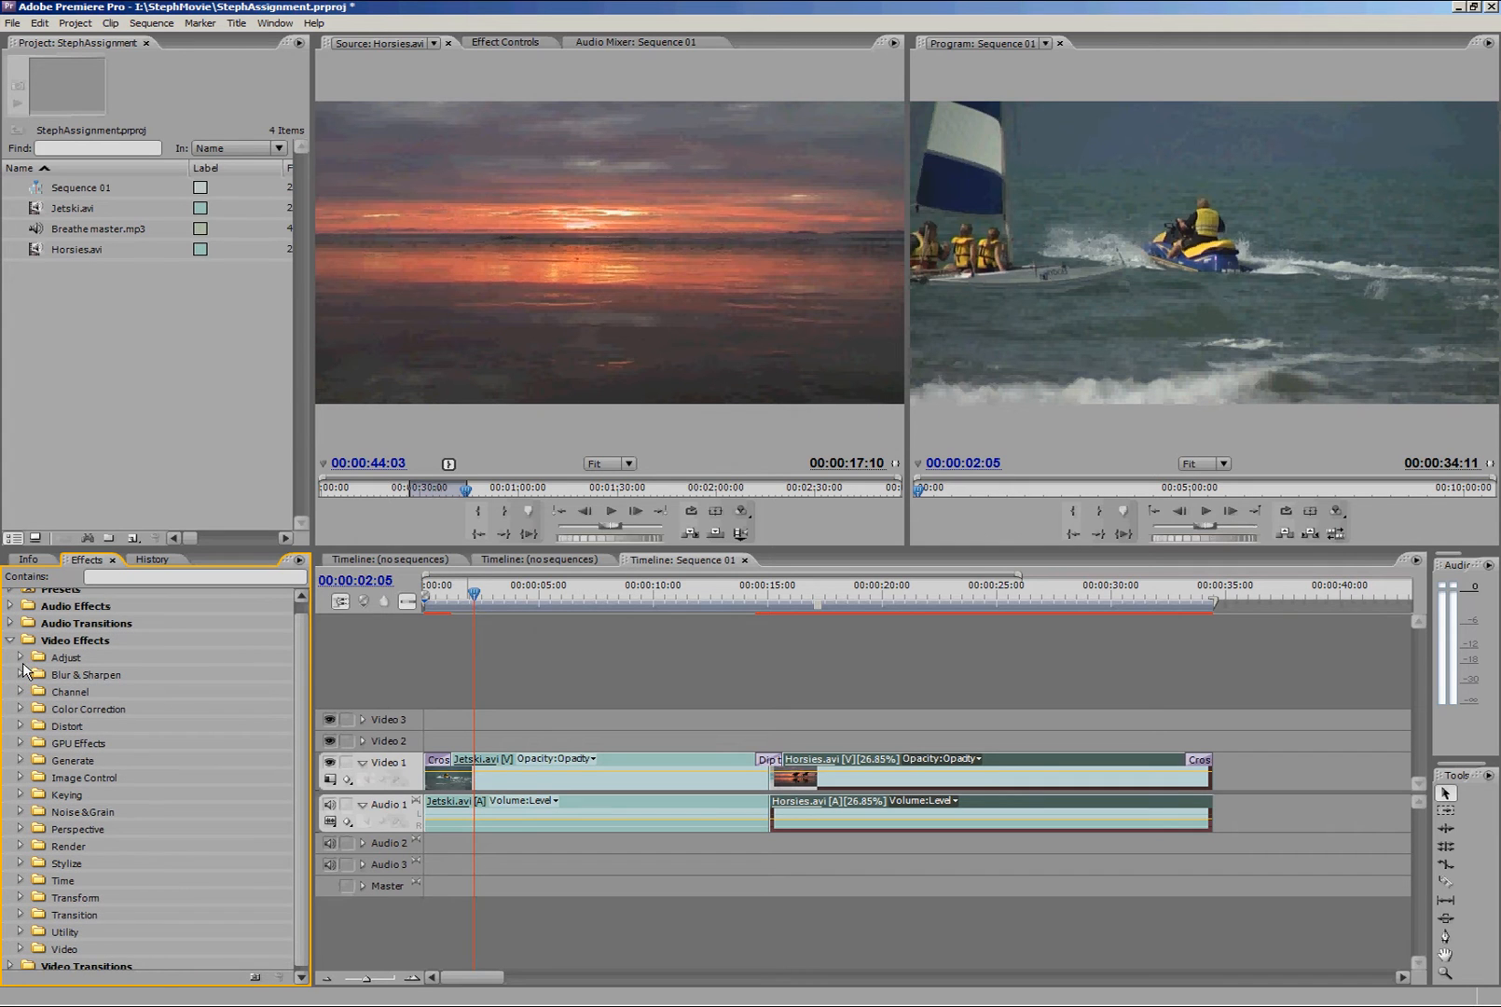
mouse_move(23, 703)
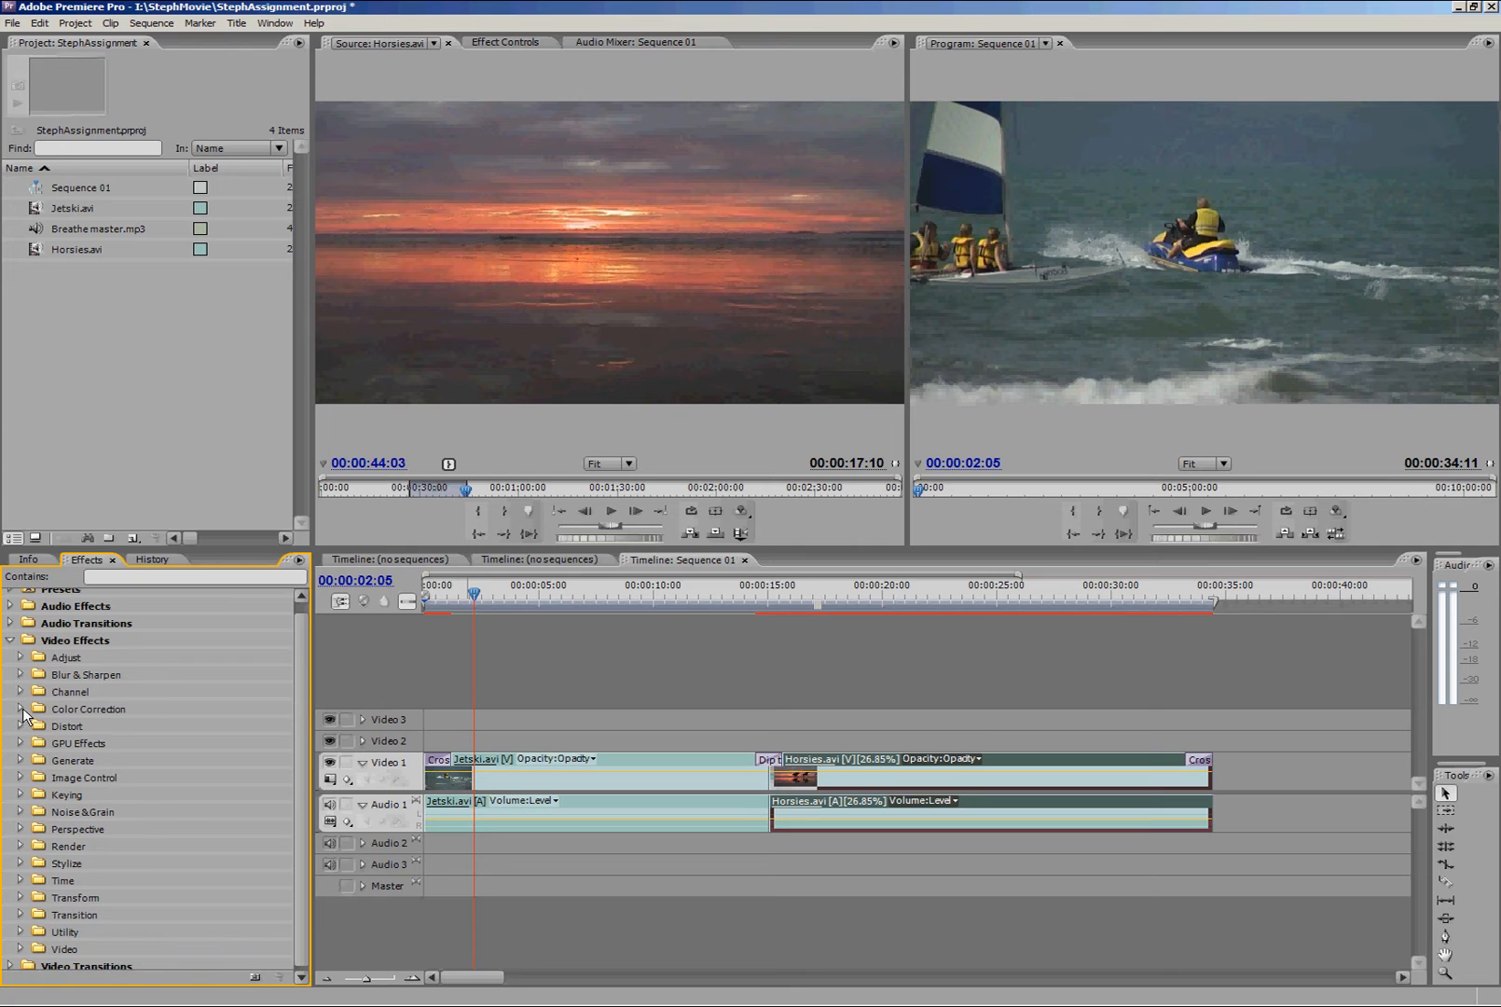
click(21, 709)
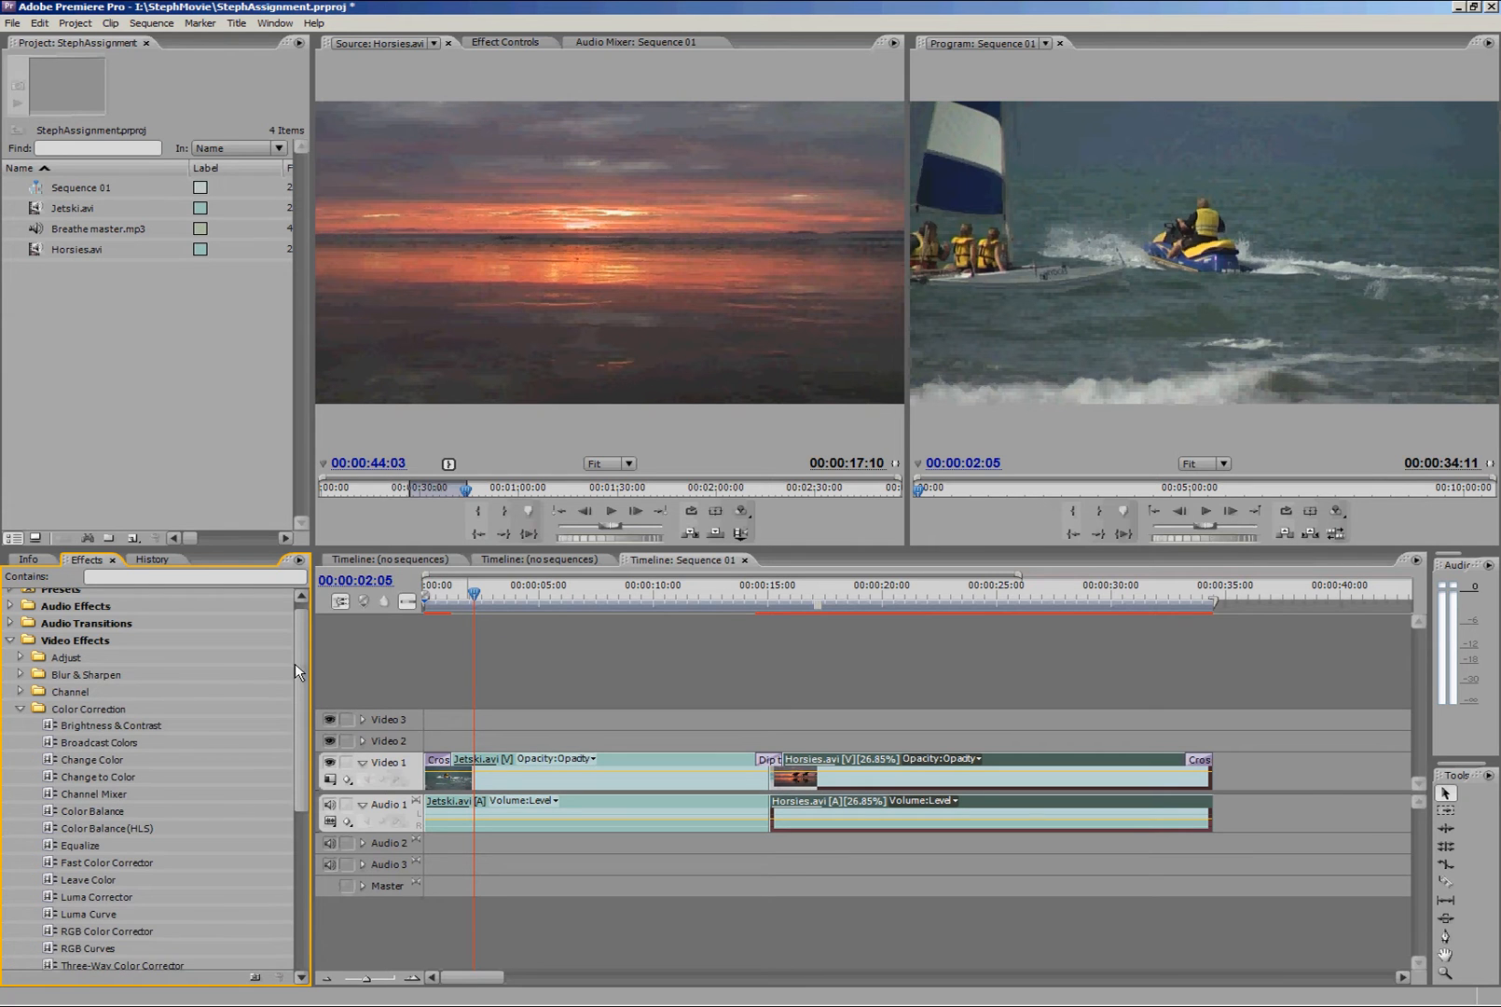
scroll(down, 3)
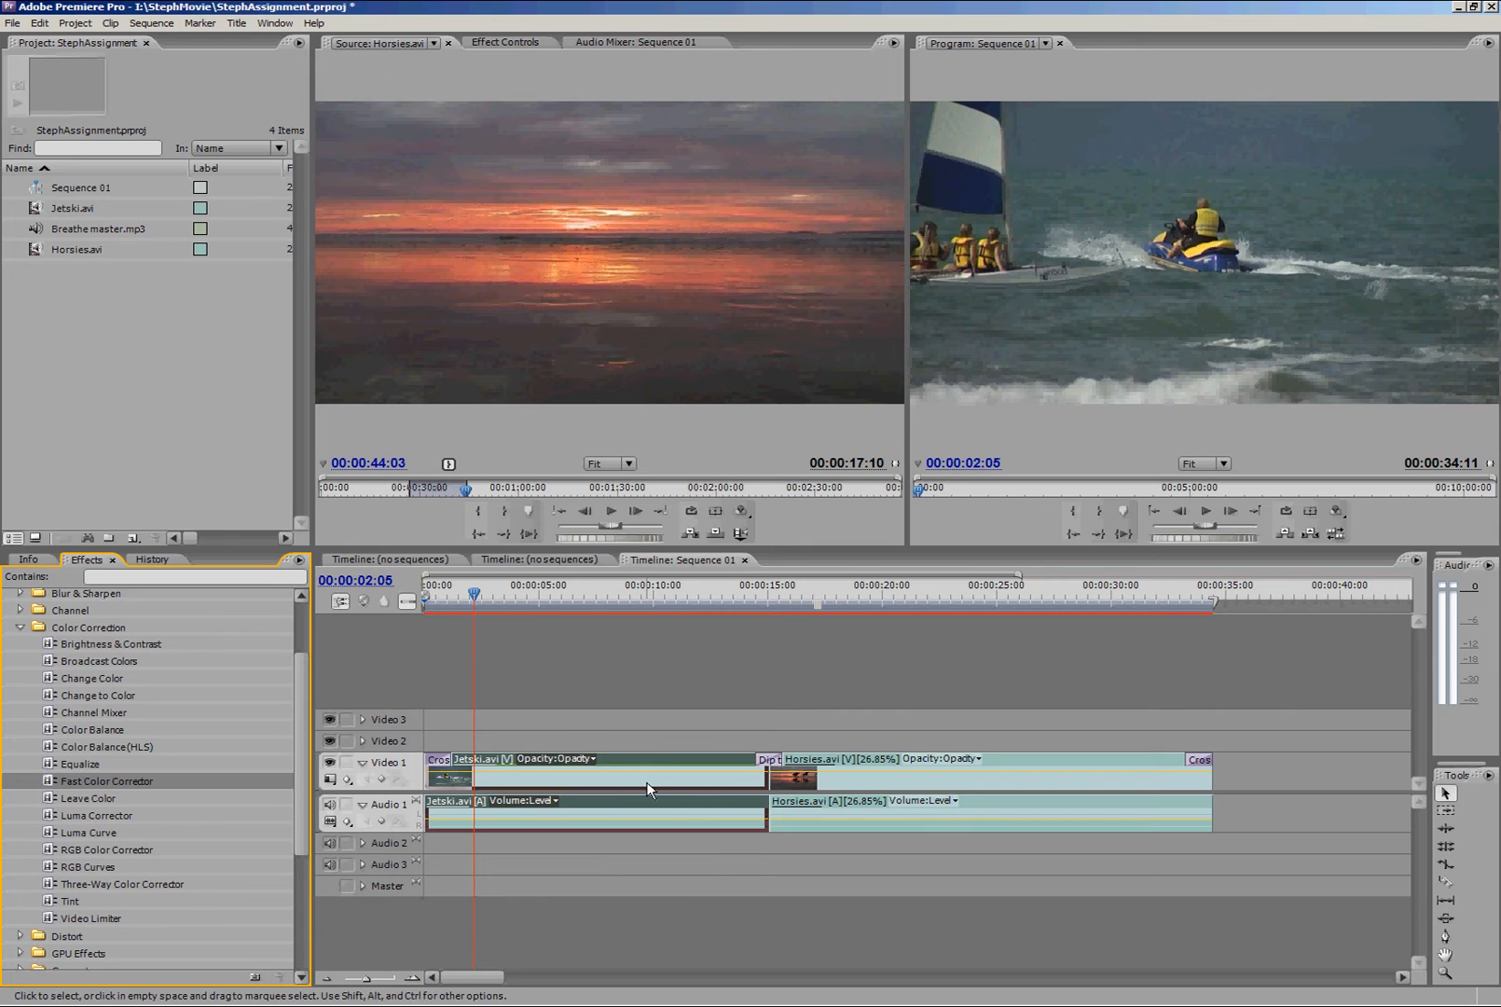
mouse_move(464, 483)
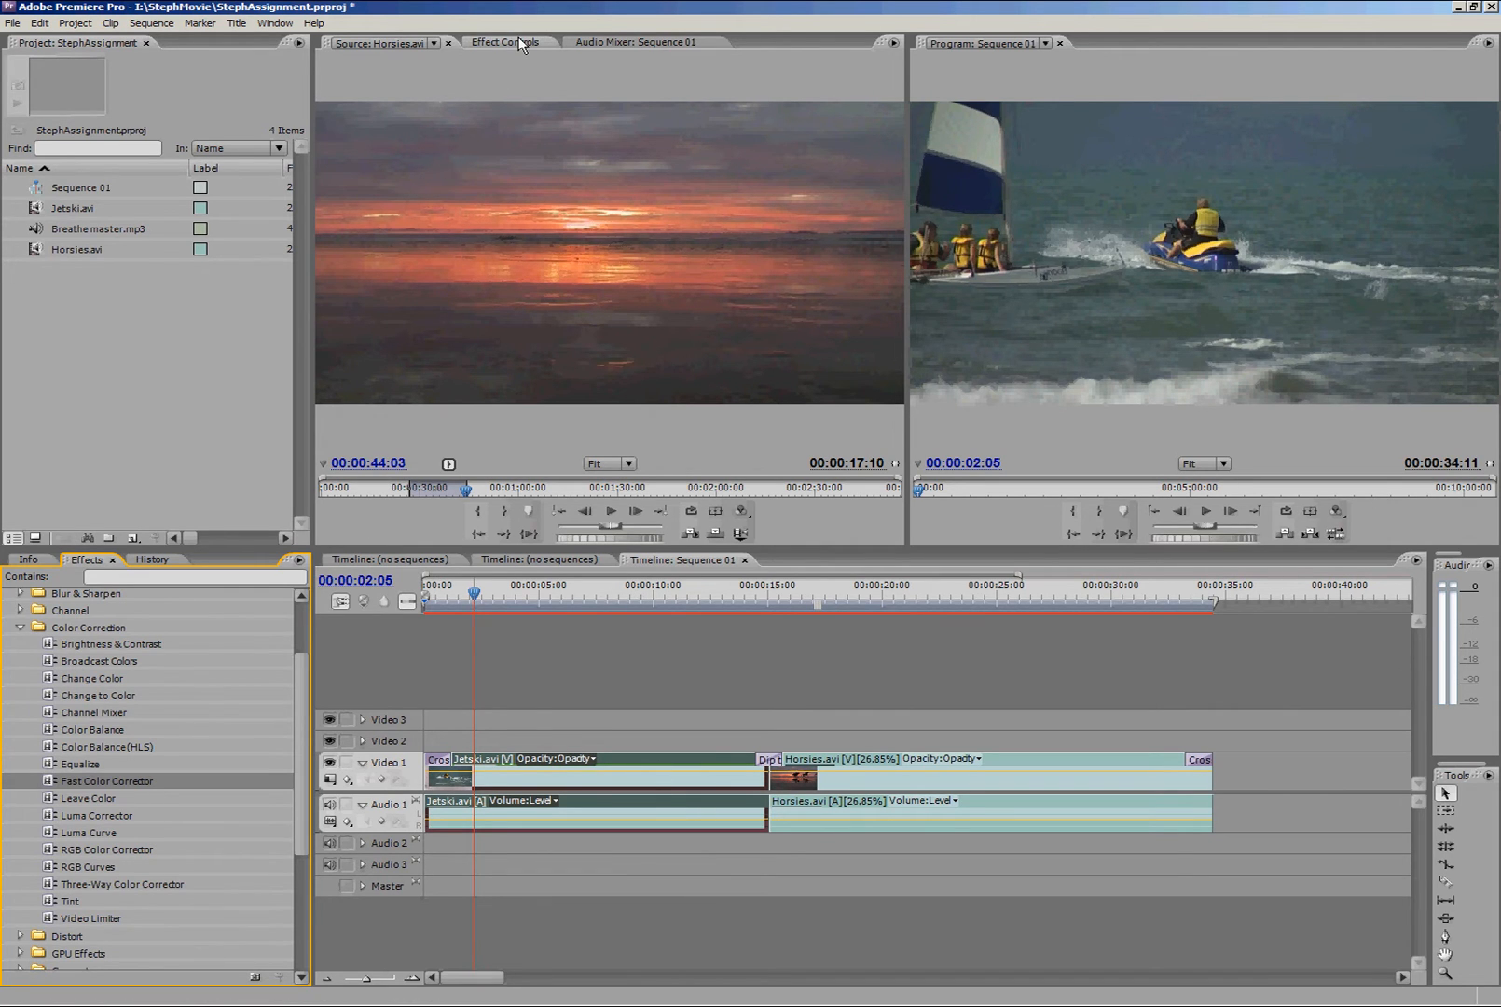
Show the Jetski clip's Fast Color Corrector settings in Effect Controls and look through them
click(505, 41)
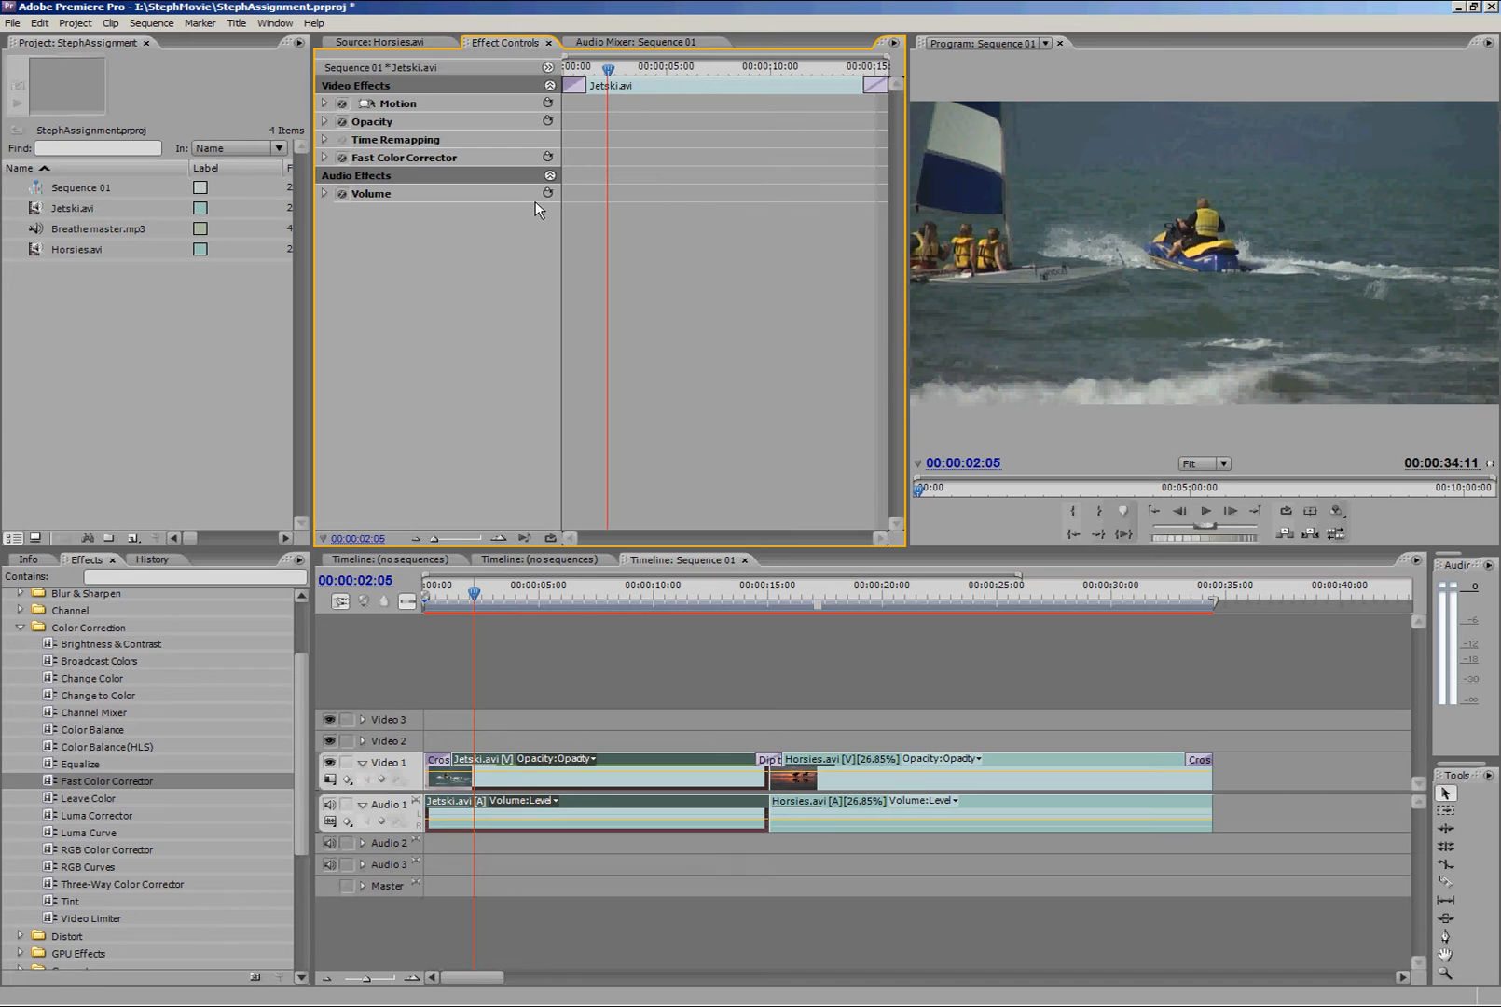
mouse_move(539, 332)
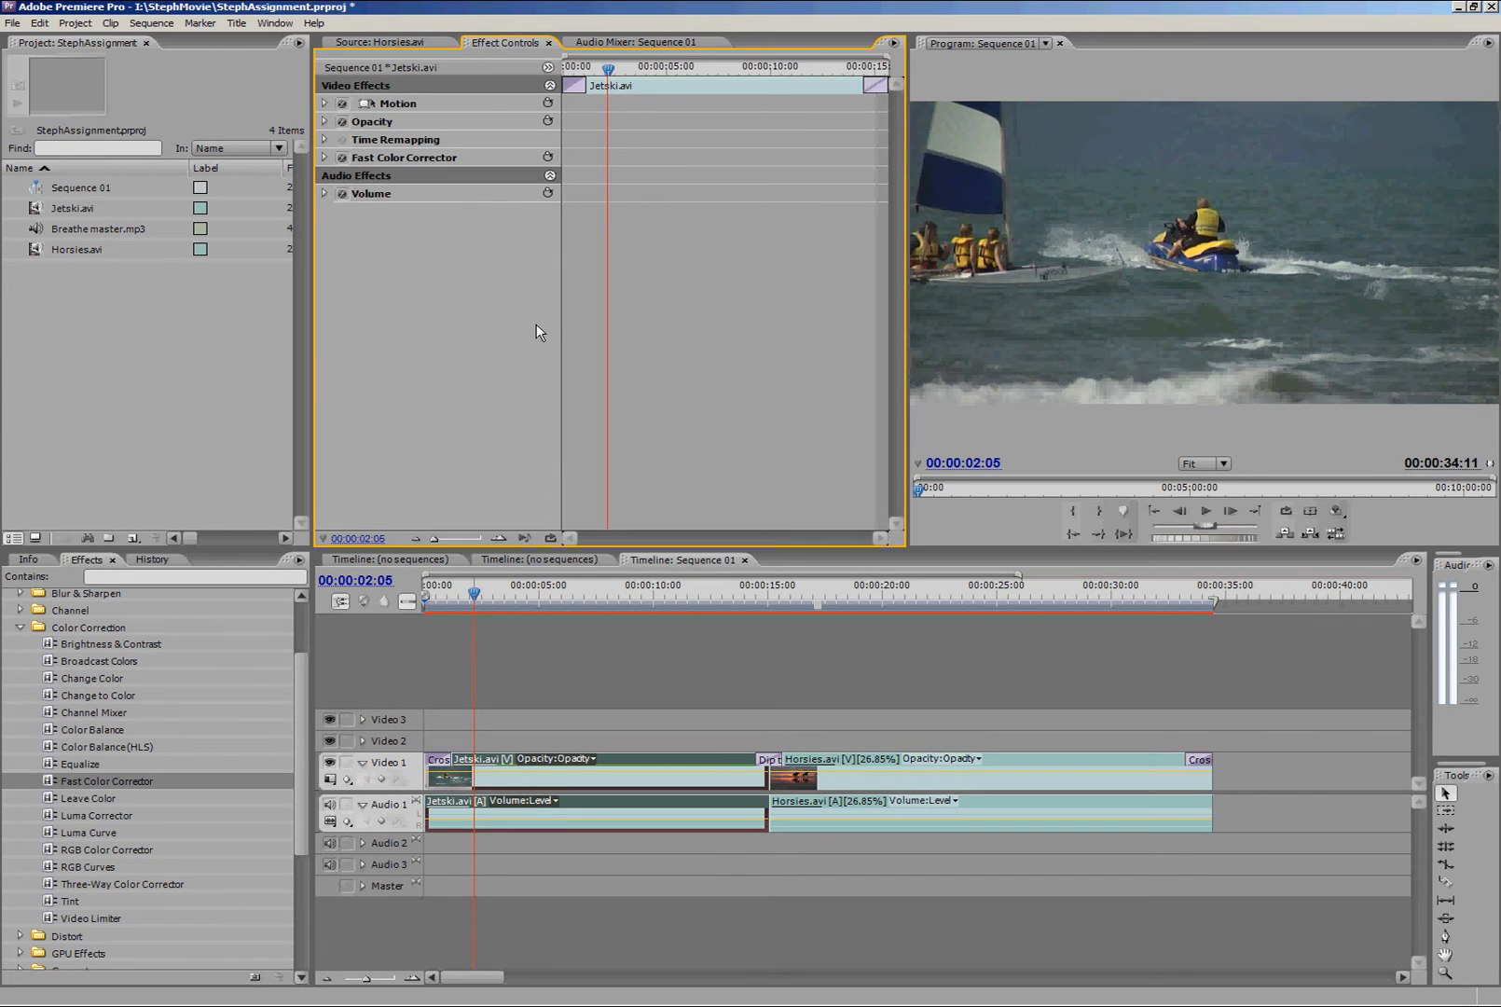
mouse_move(389, 249)
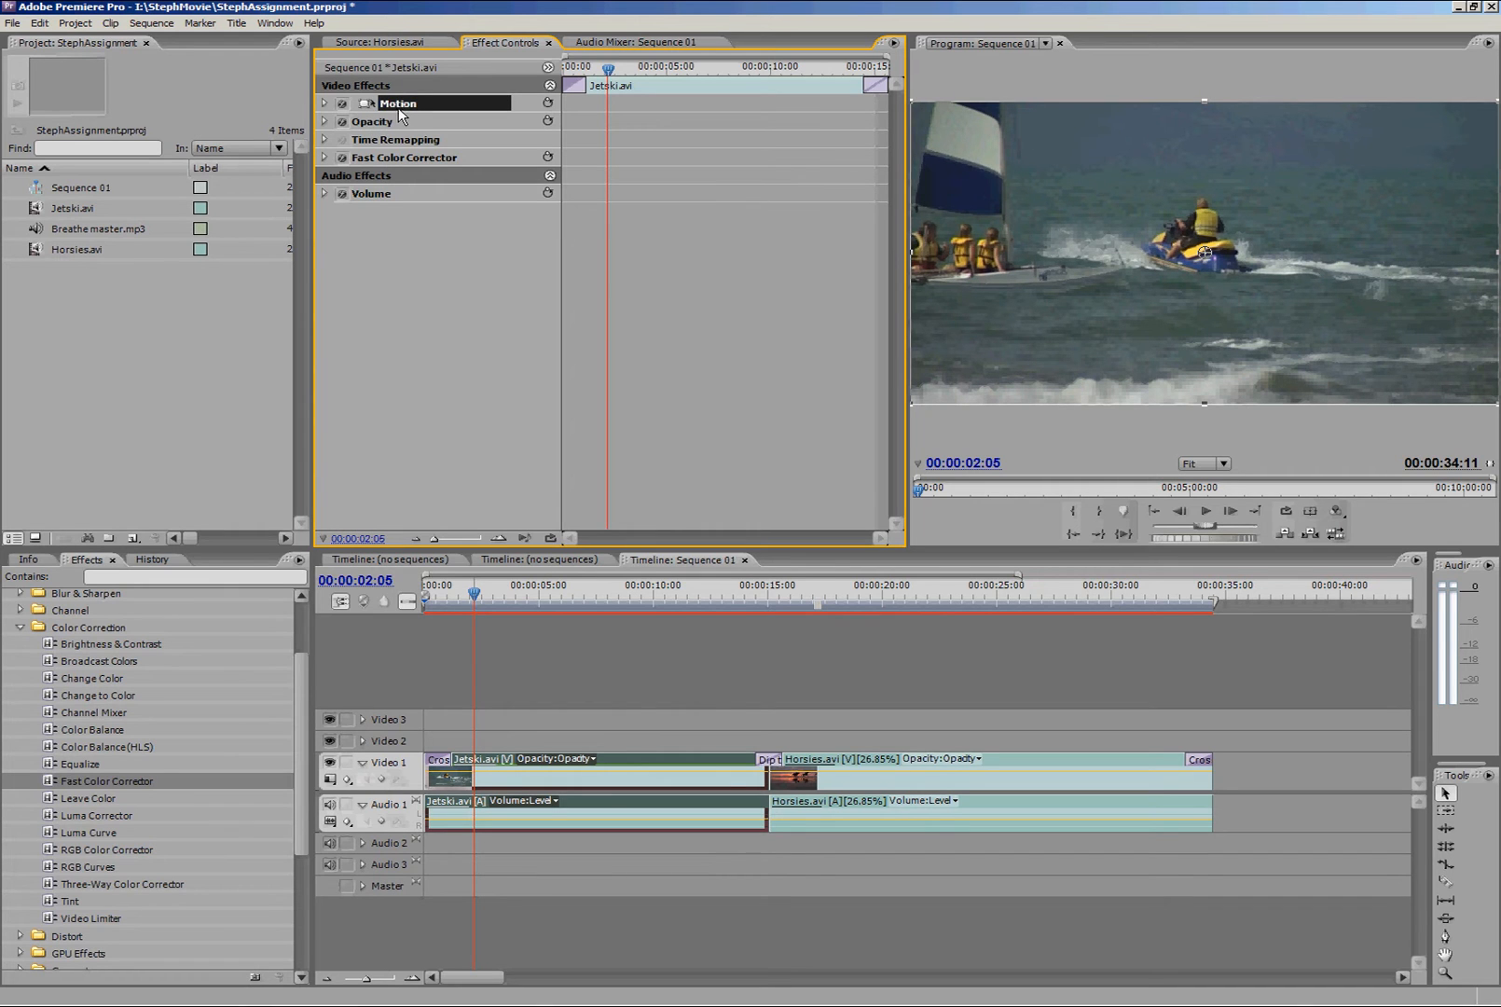
click(395, 138)
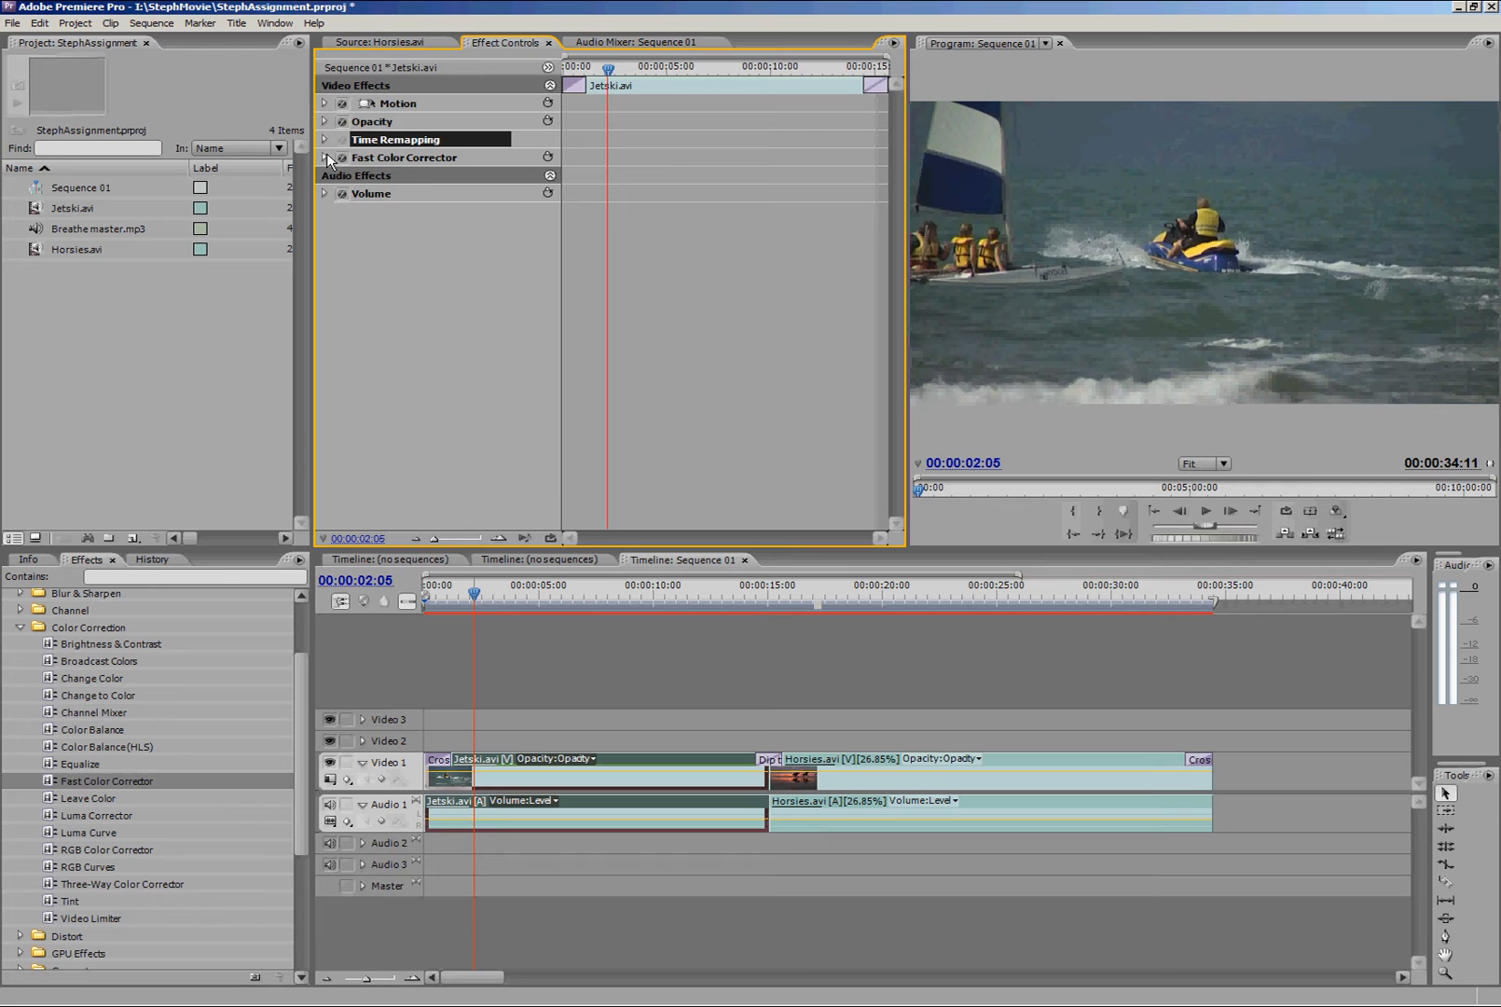
click(325, 156)
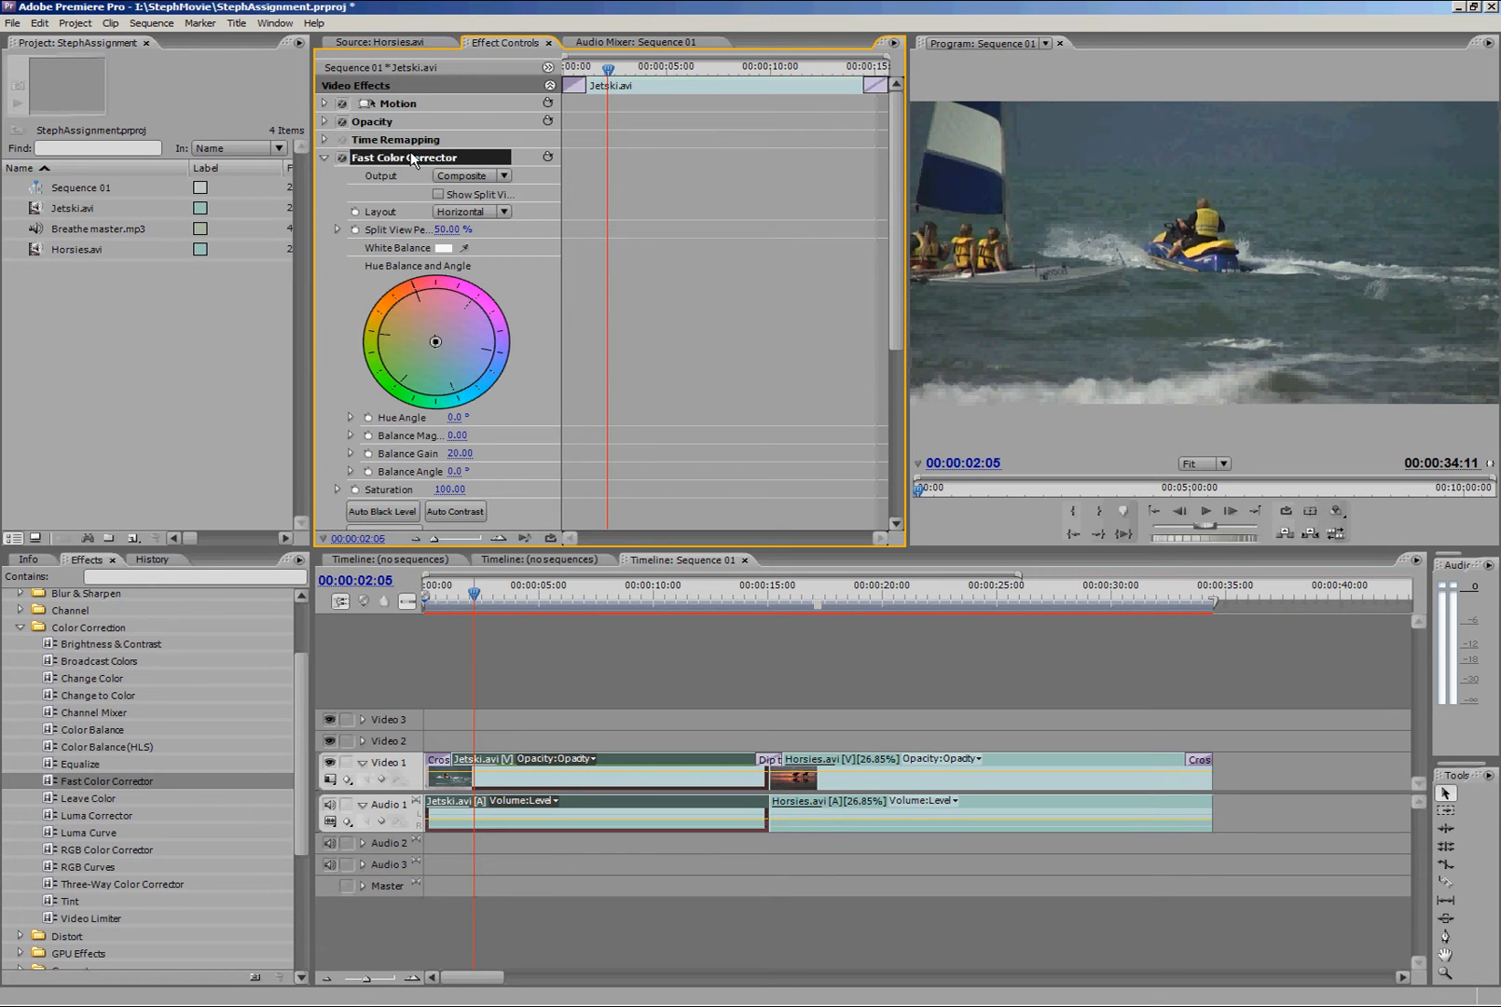
mouse_move(372, 175)
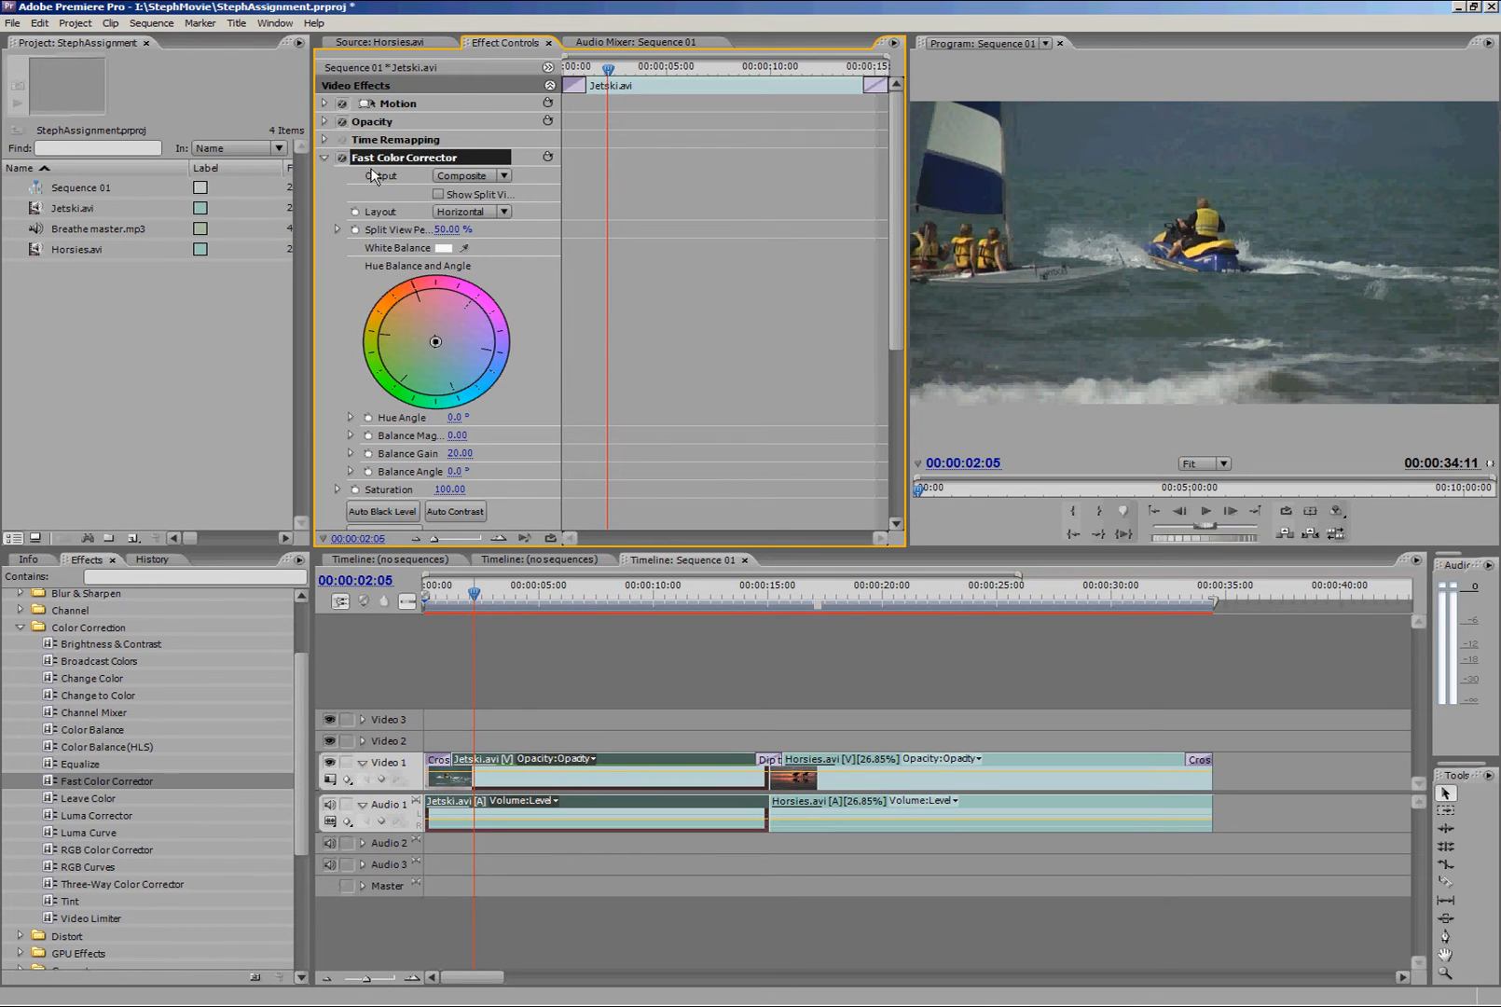
scroll(down, 3)
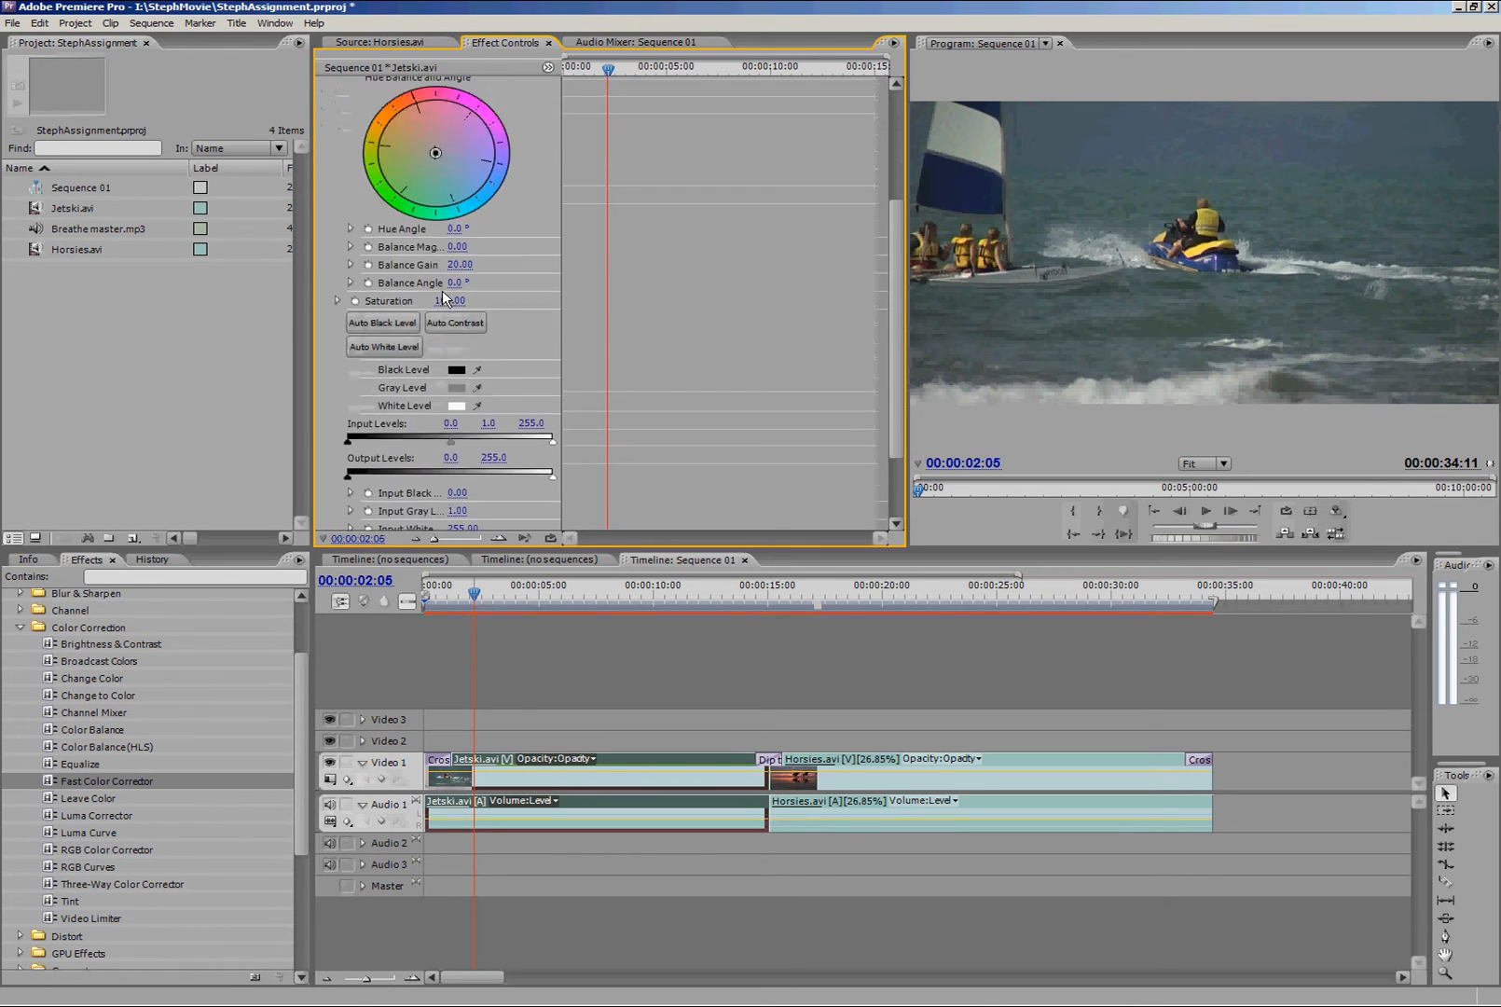
scroll(up, 3)
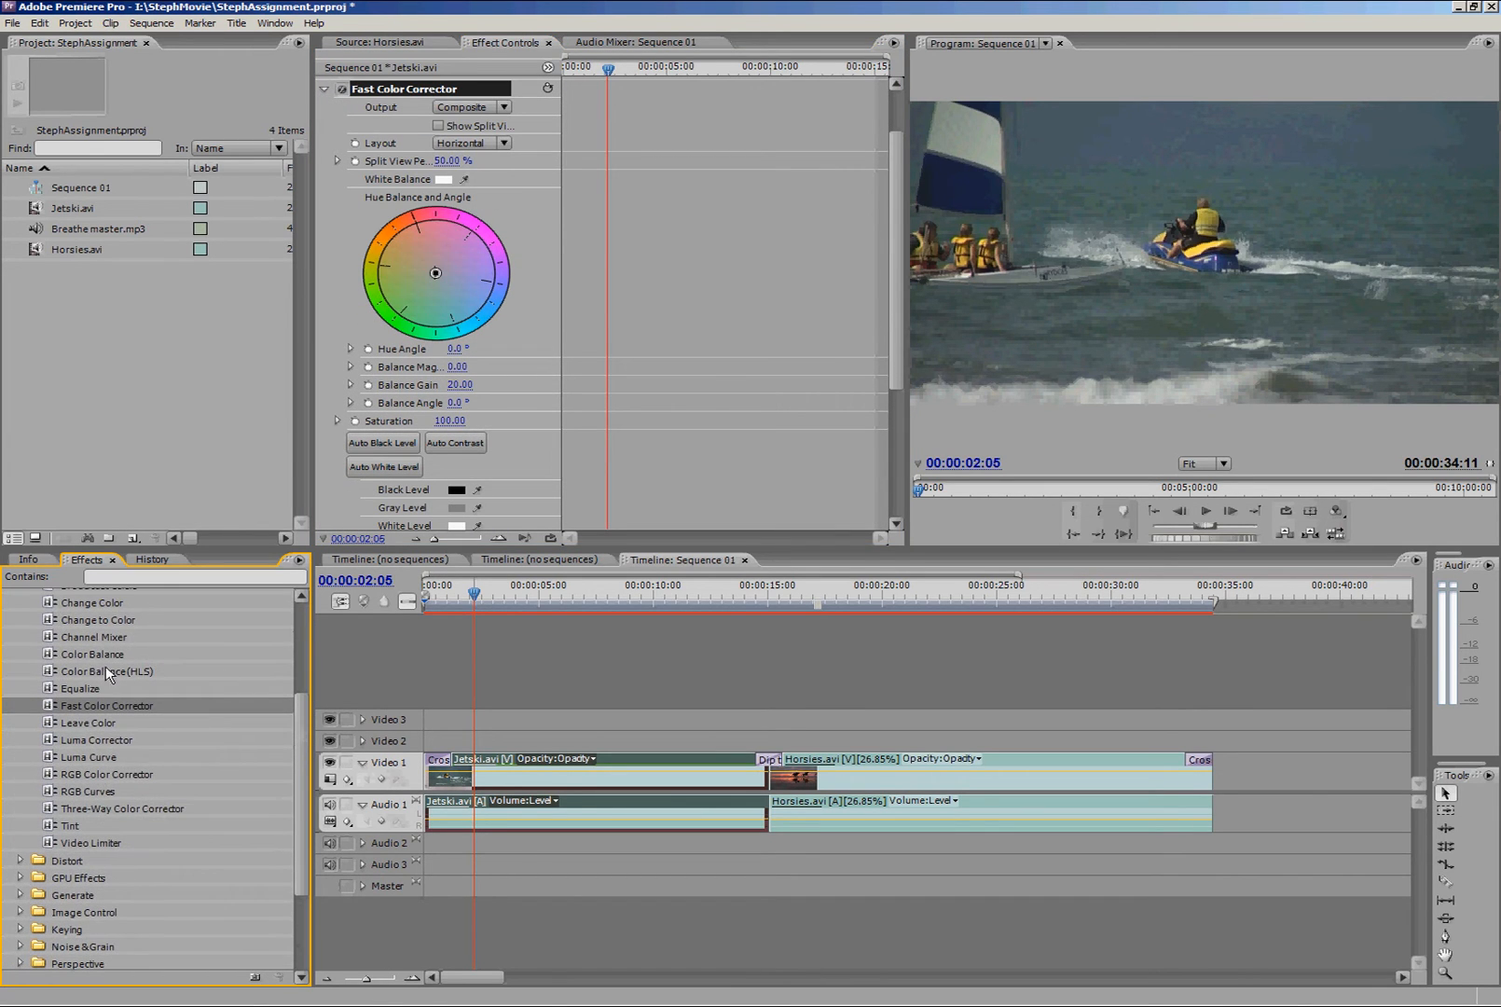
mouse_move(73, 725)
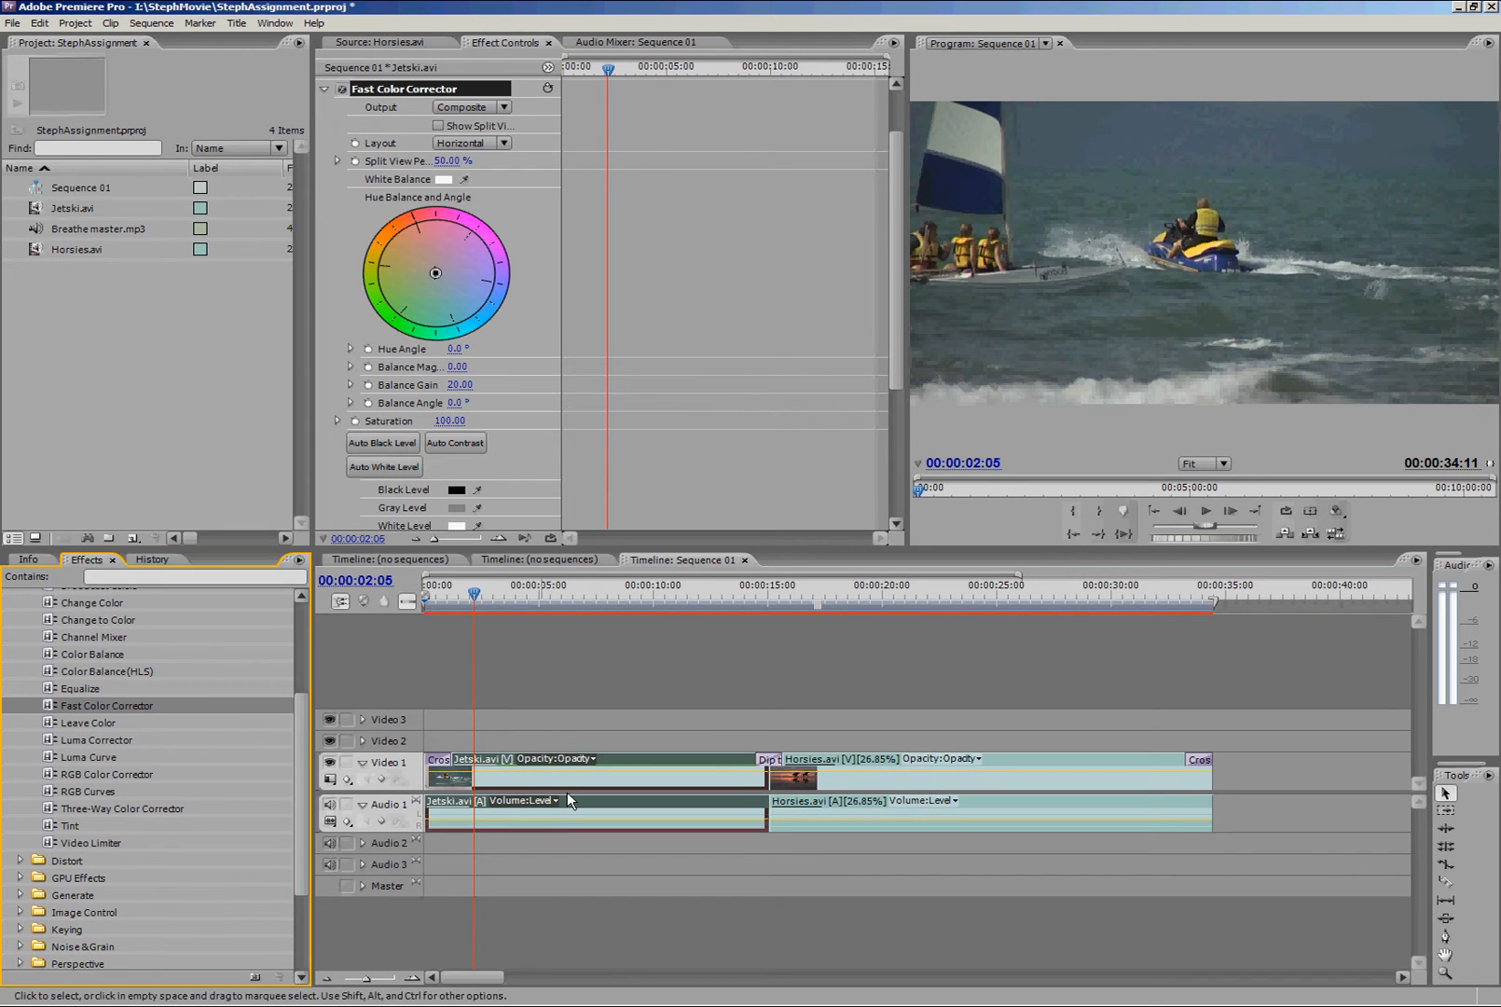
mouse_move(492, 421)
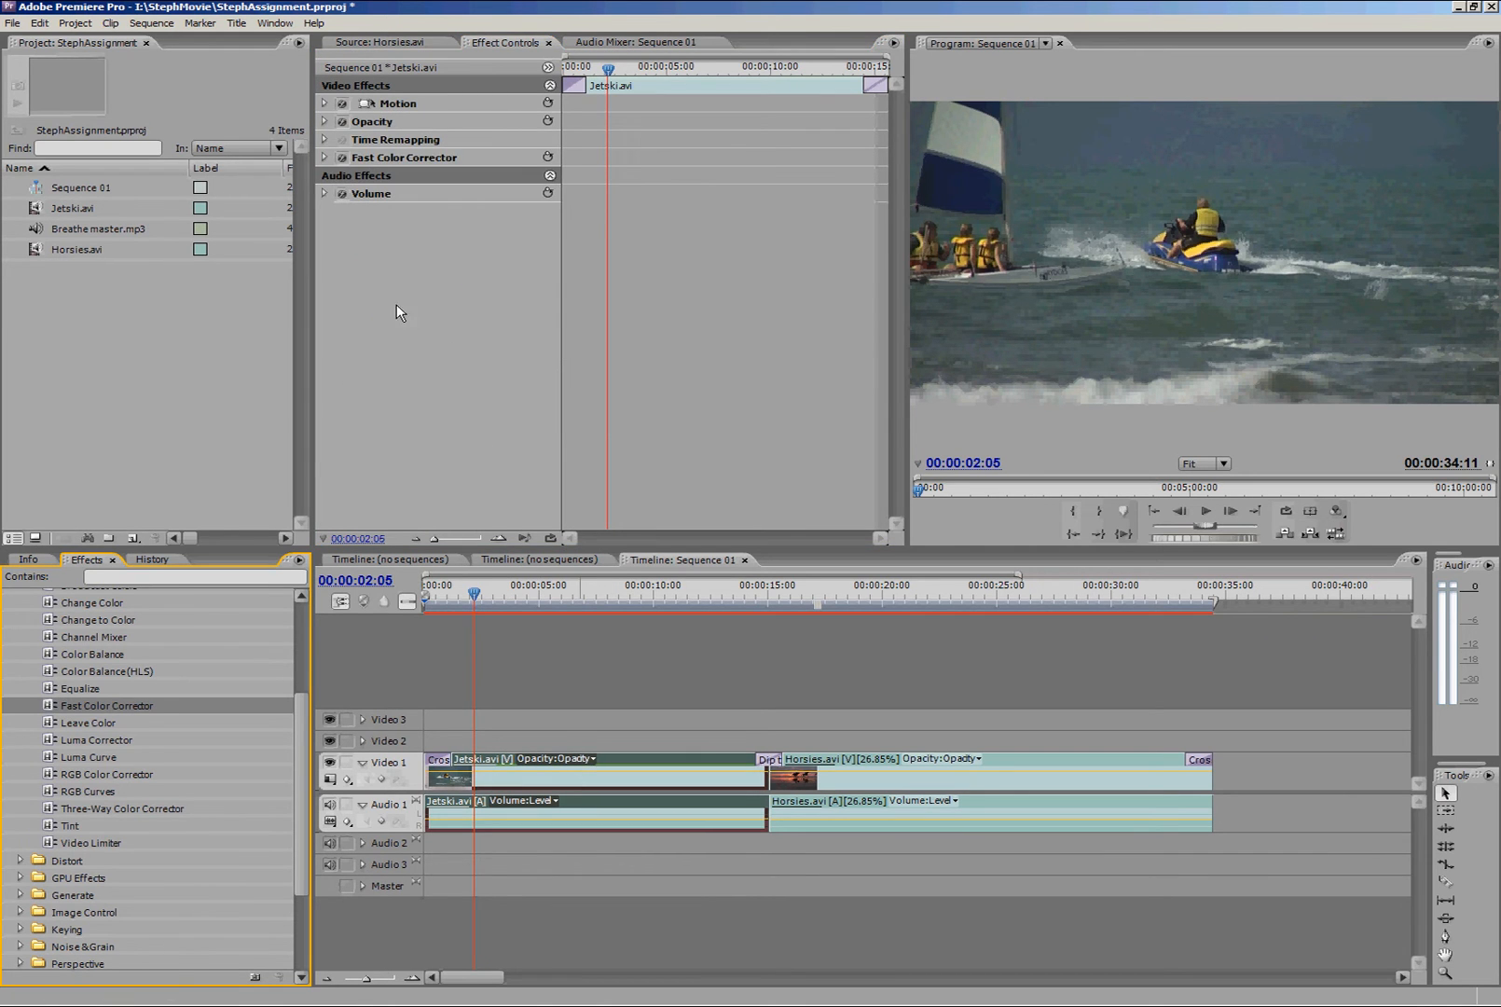
Push the Fast Color Corrector hue toward magenta so the Jetski clip looks purple, checking several frames
click(324, 157)
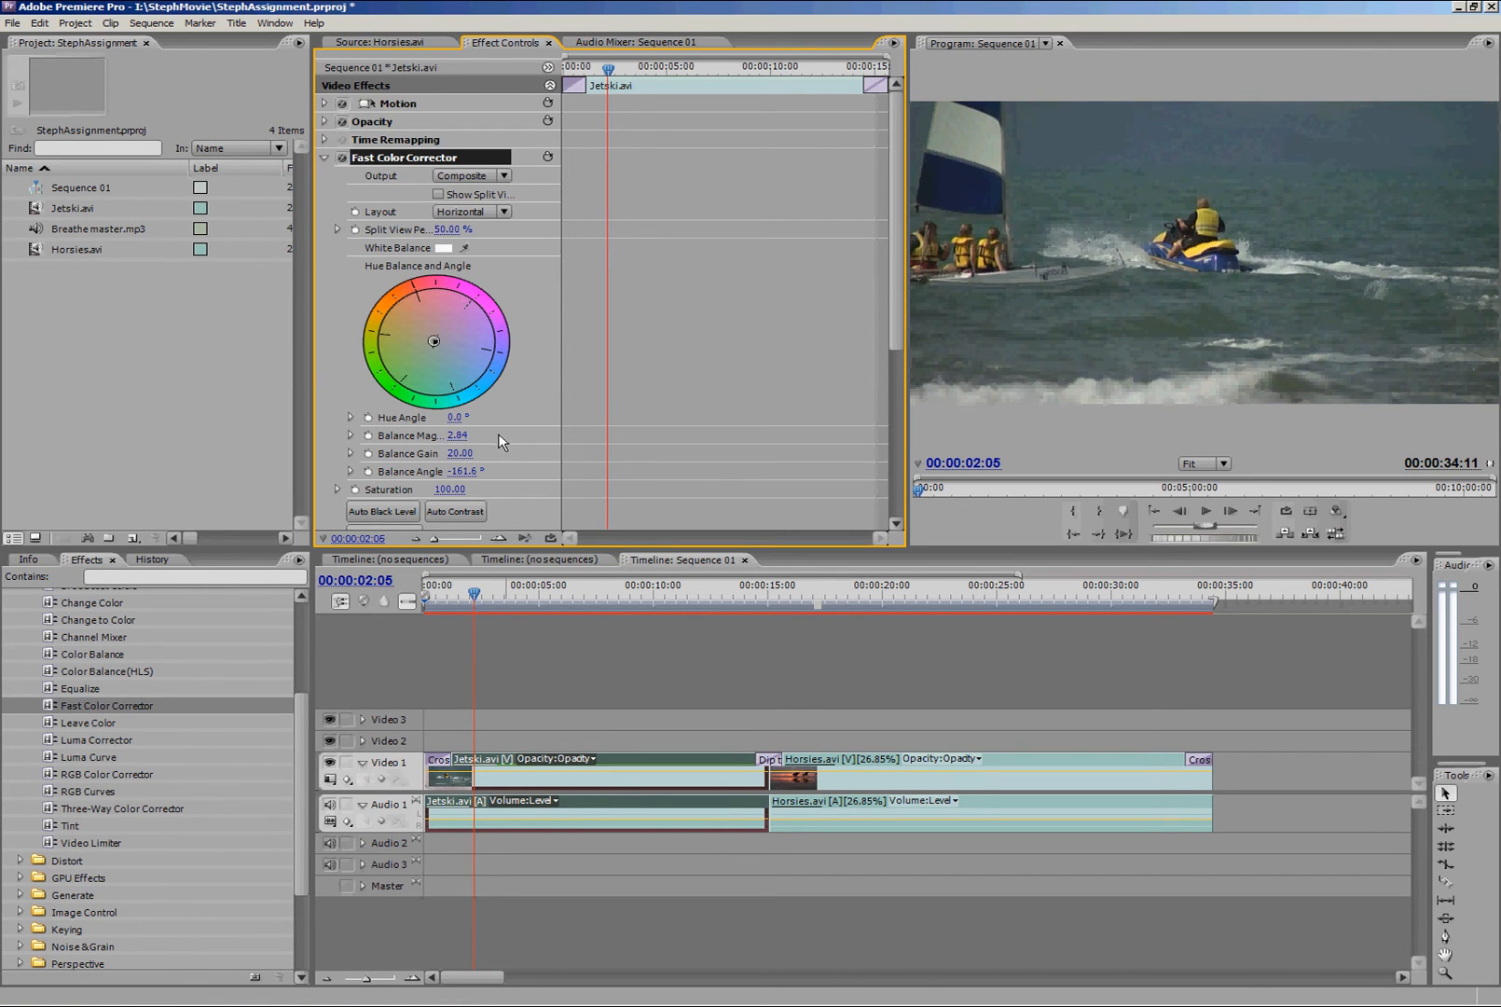
click(507, 785)
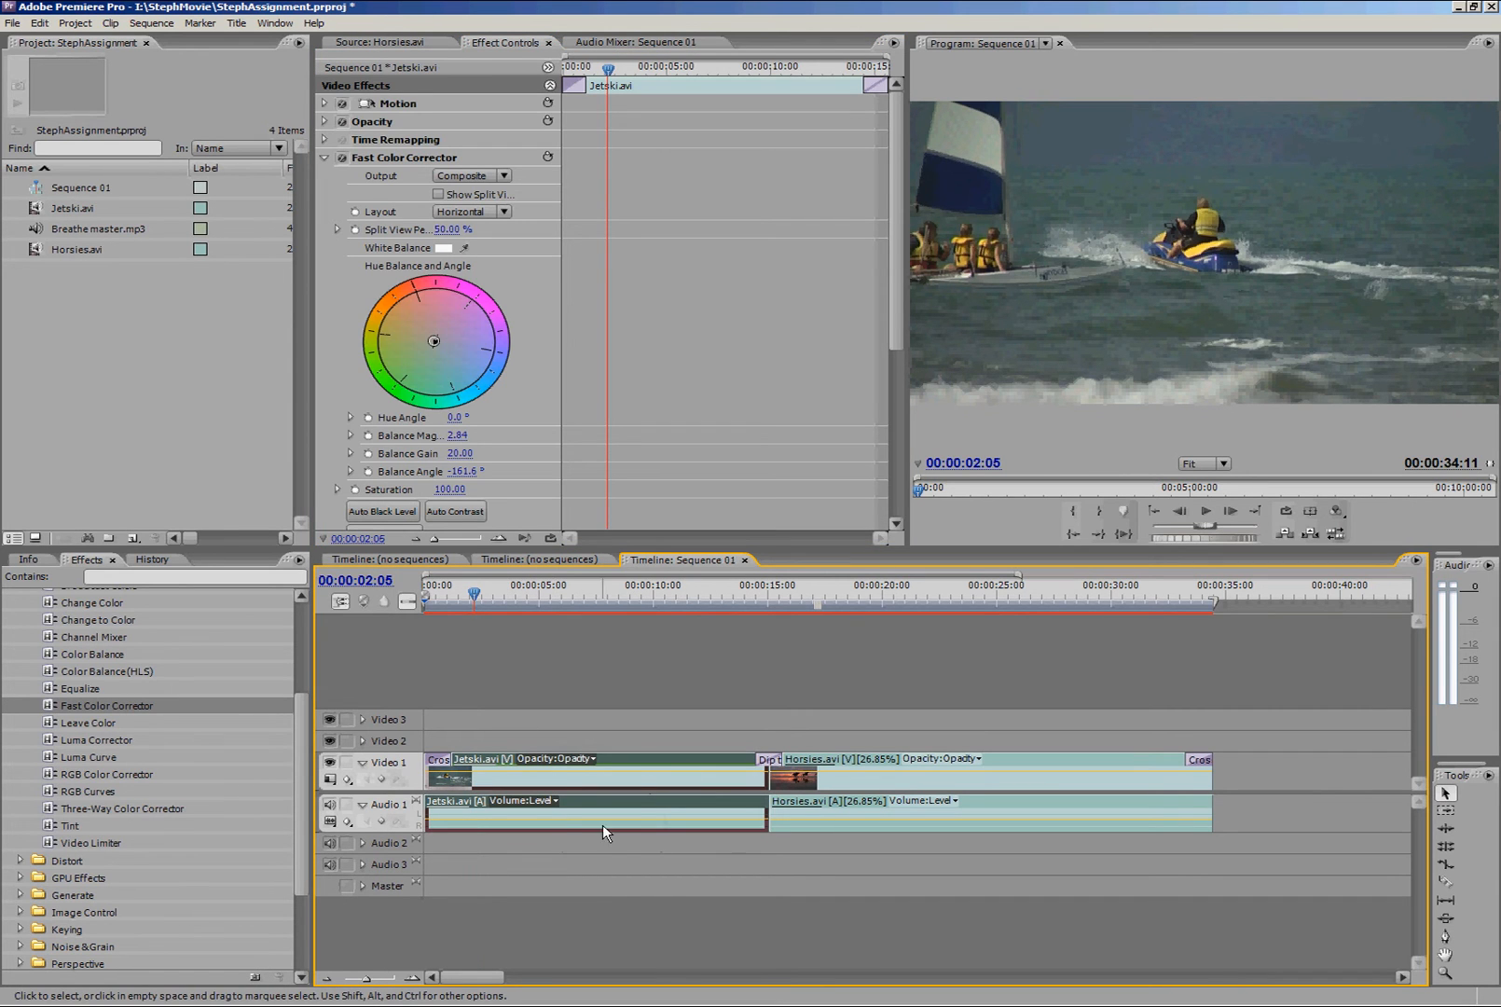
click(530, 608)
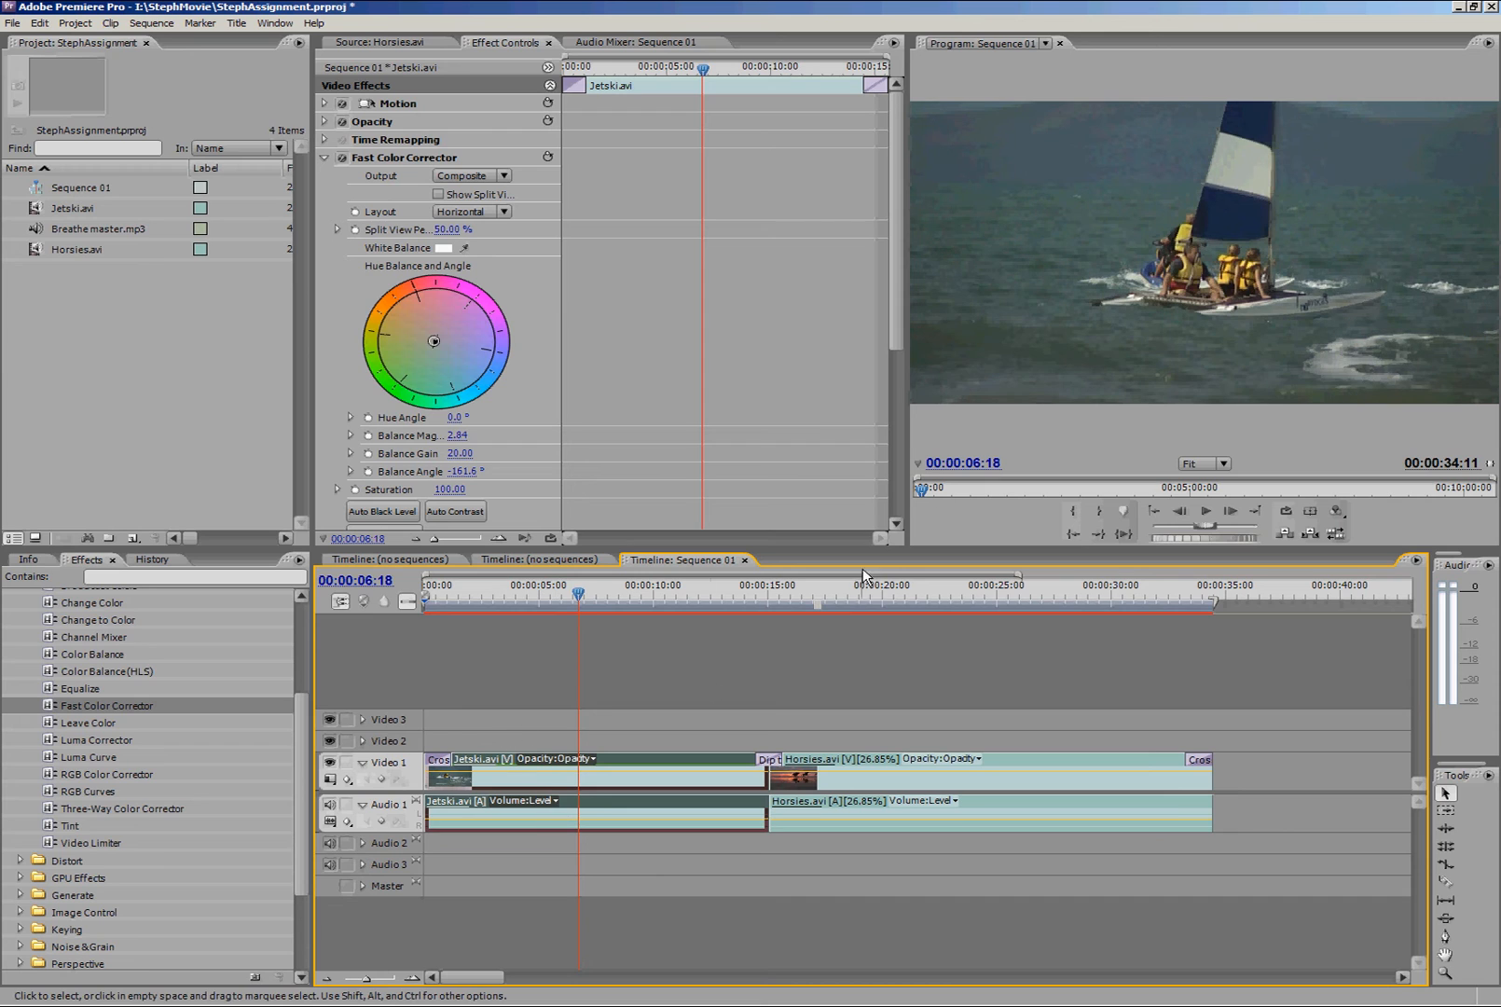
mouse_move(604, 872)
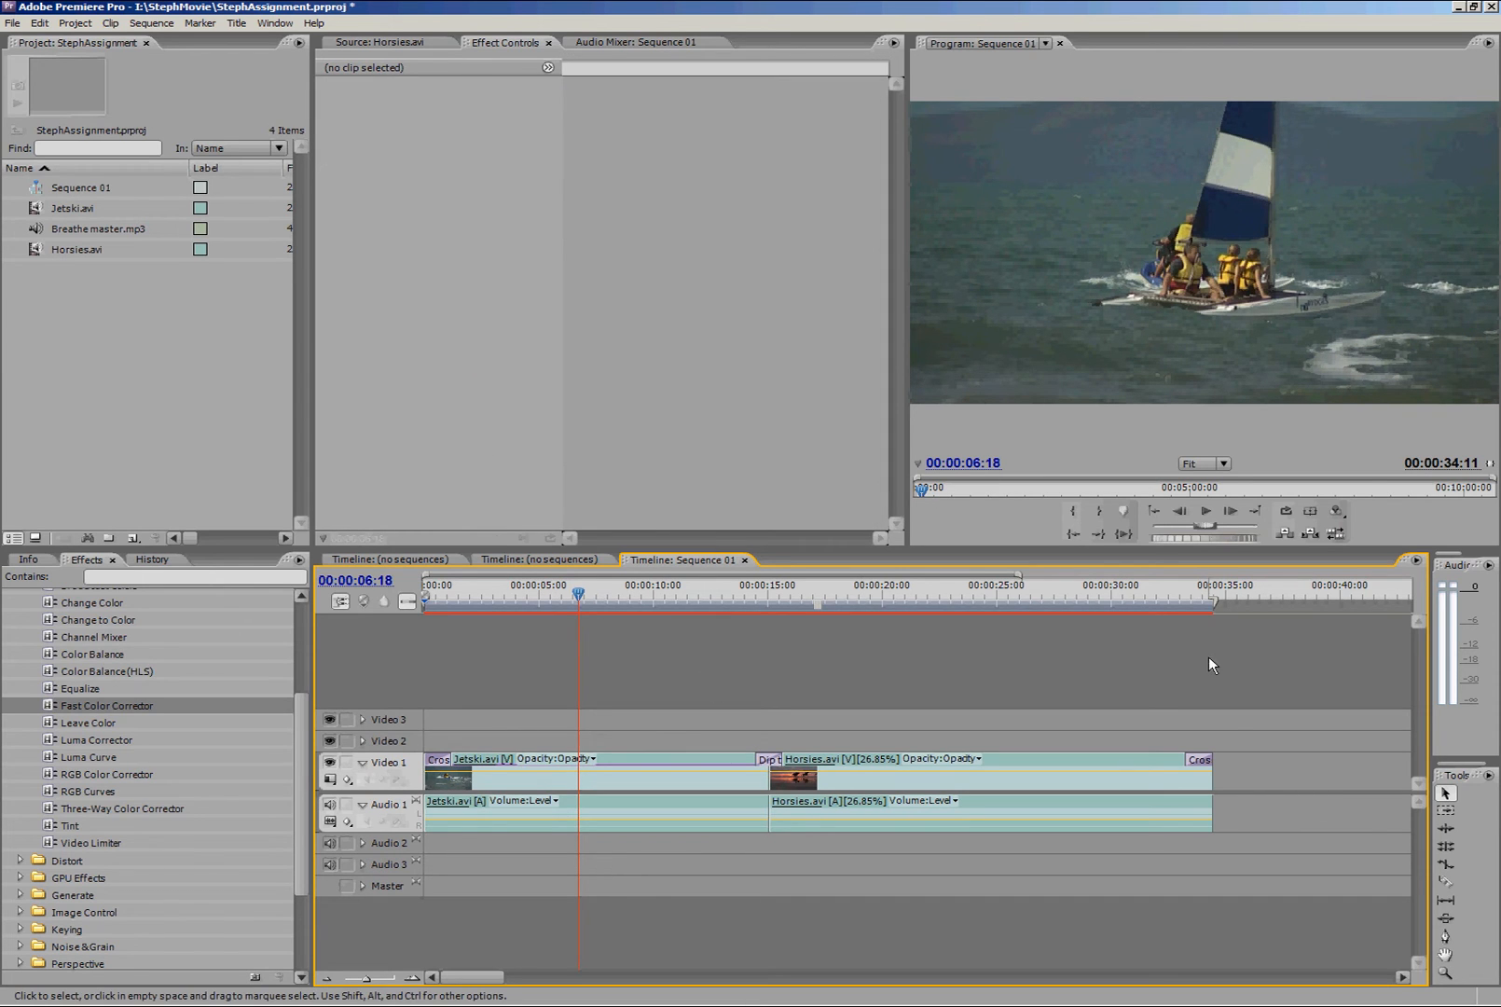
click(1238, 585)
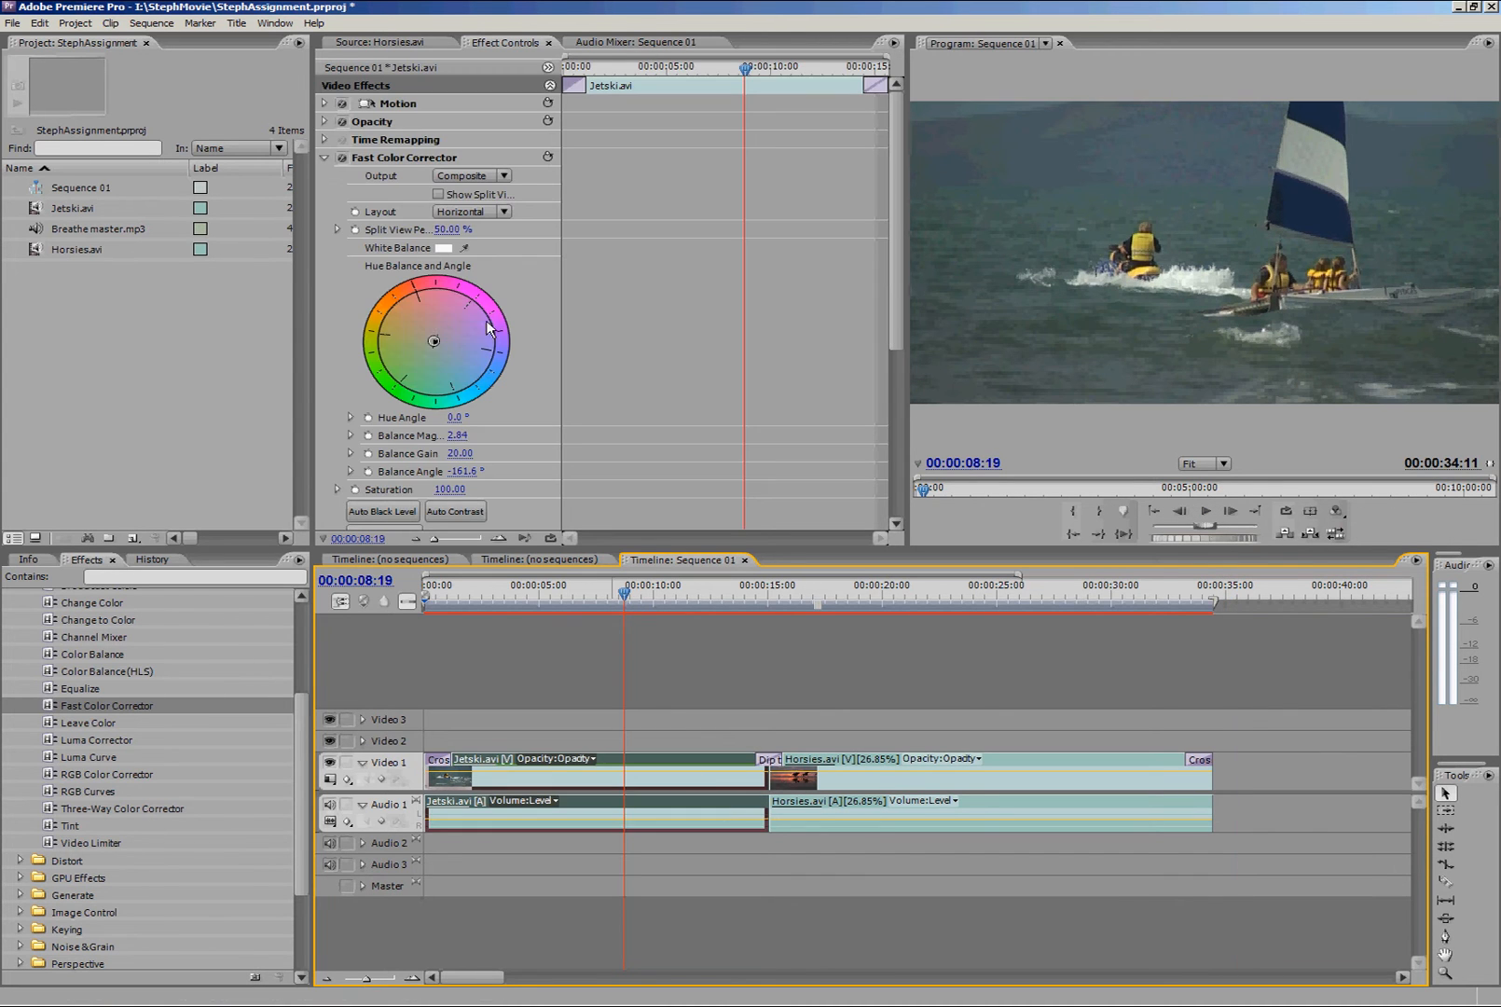
mouse_move(395, 432)
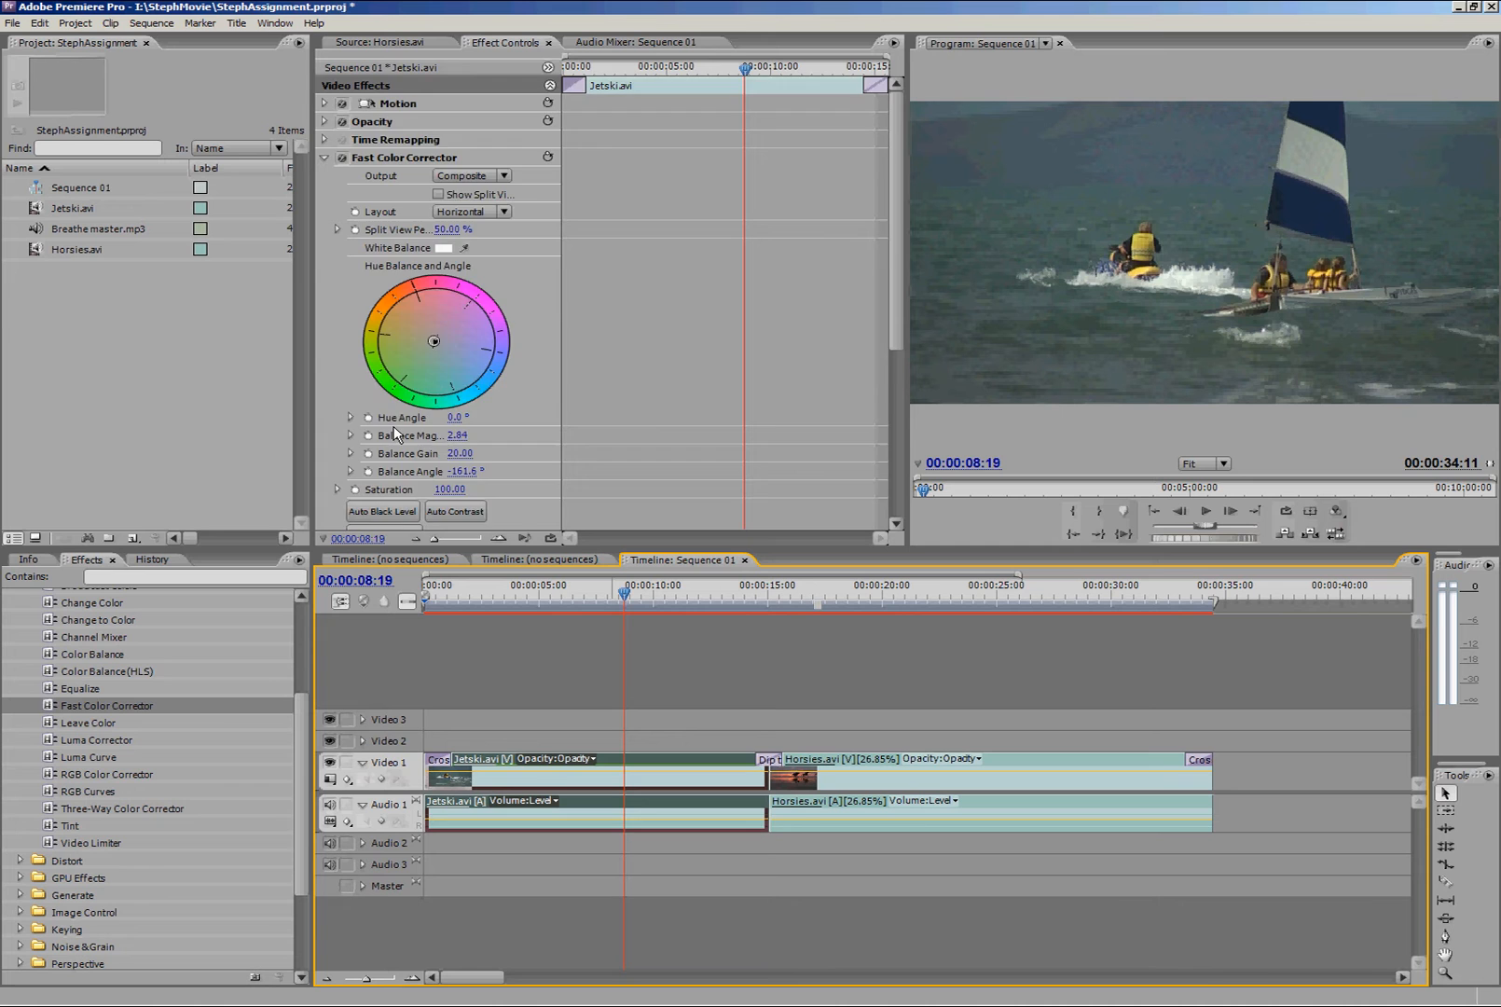
scroll(down, 3)
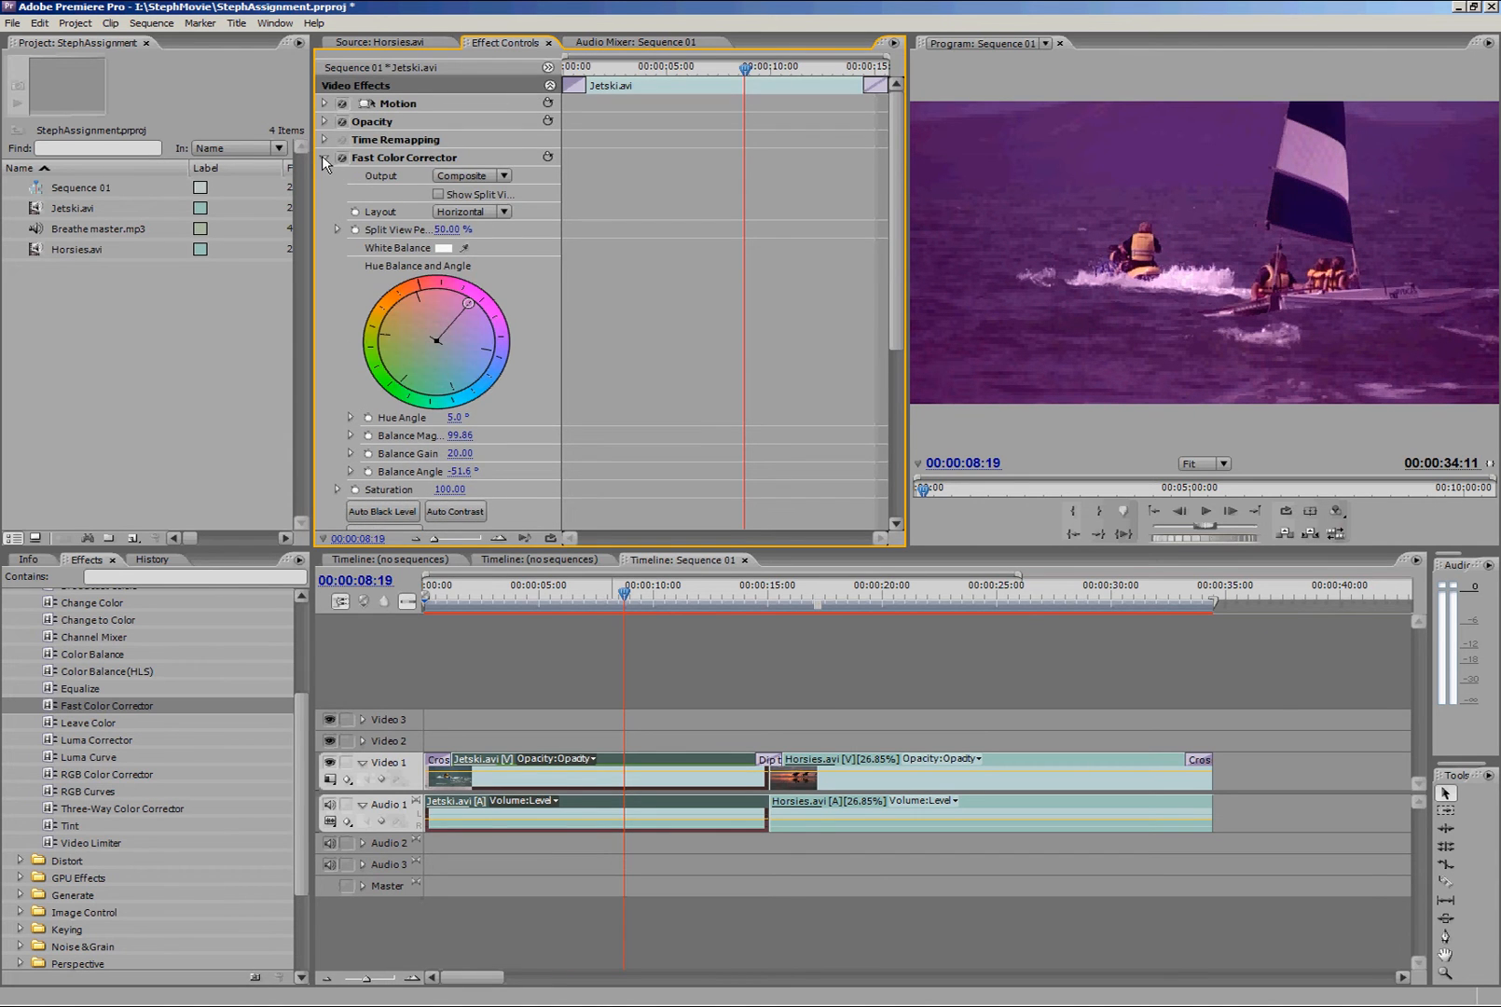
click(325, 157)
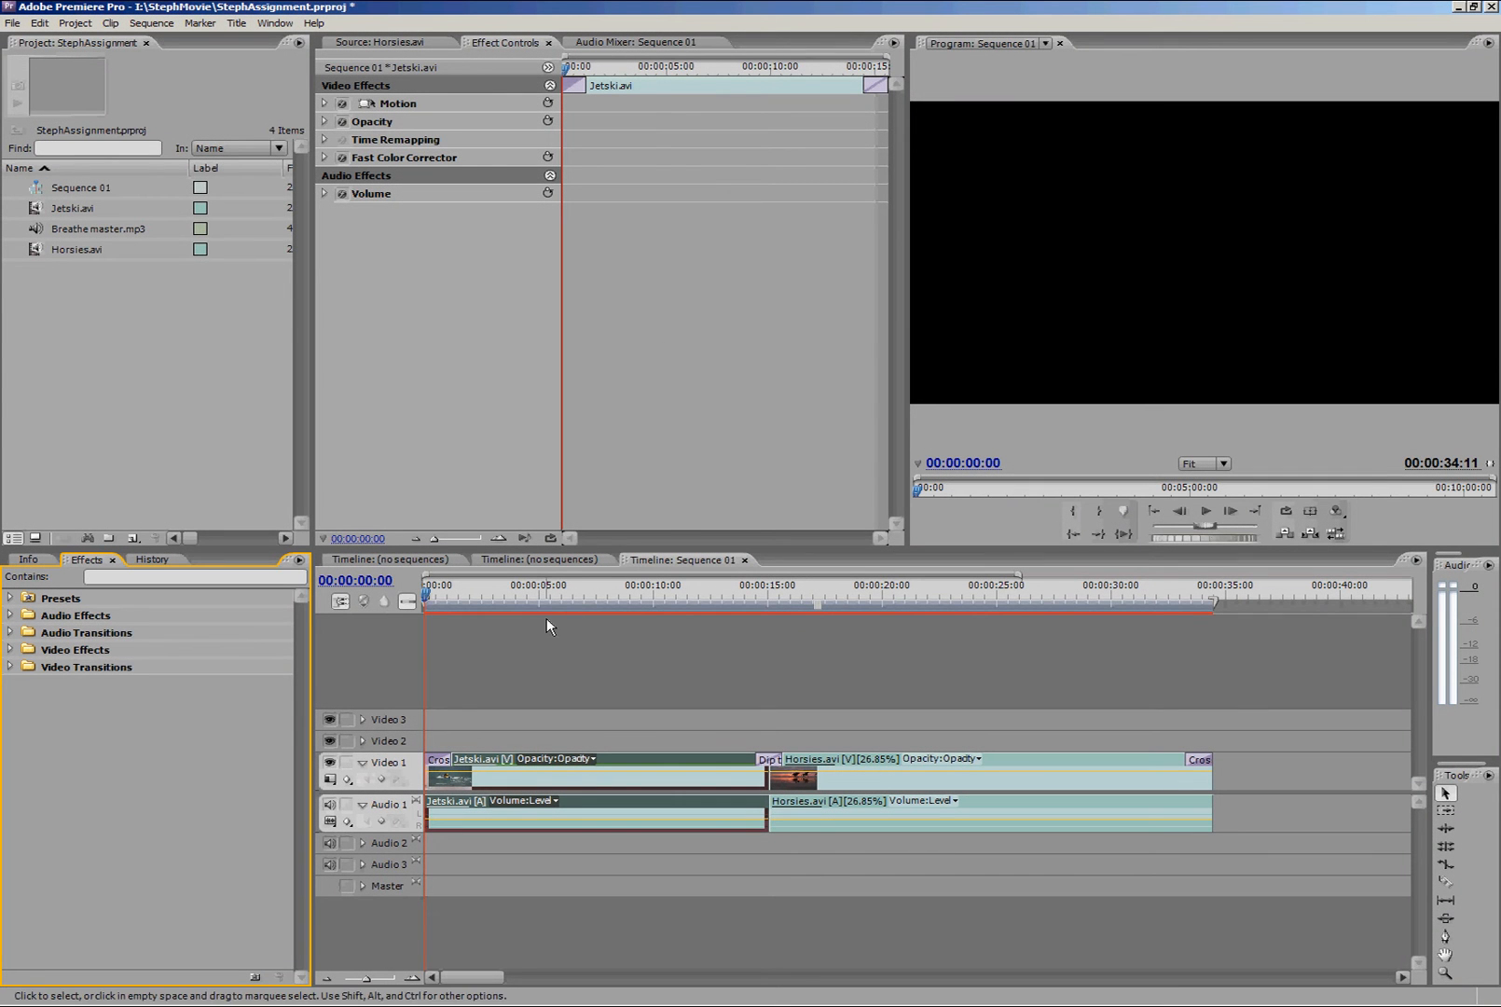
Use the Motion settings to shrink the Jetski clip to about 85% and tilt it by 2 degrees
click(543, 593)
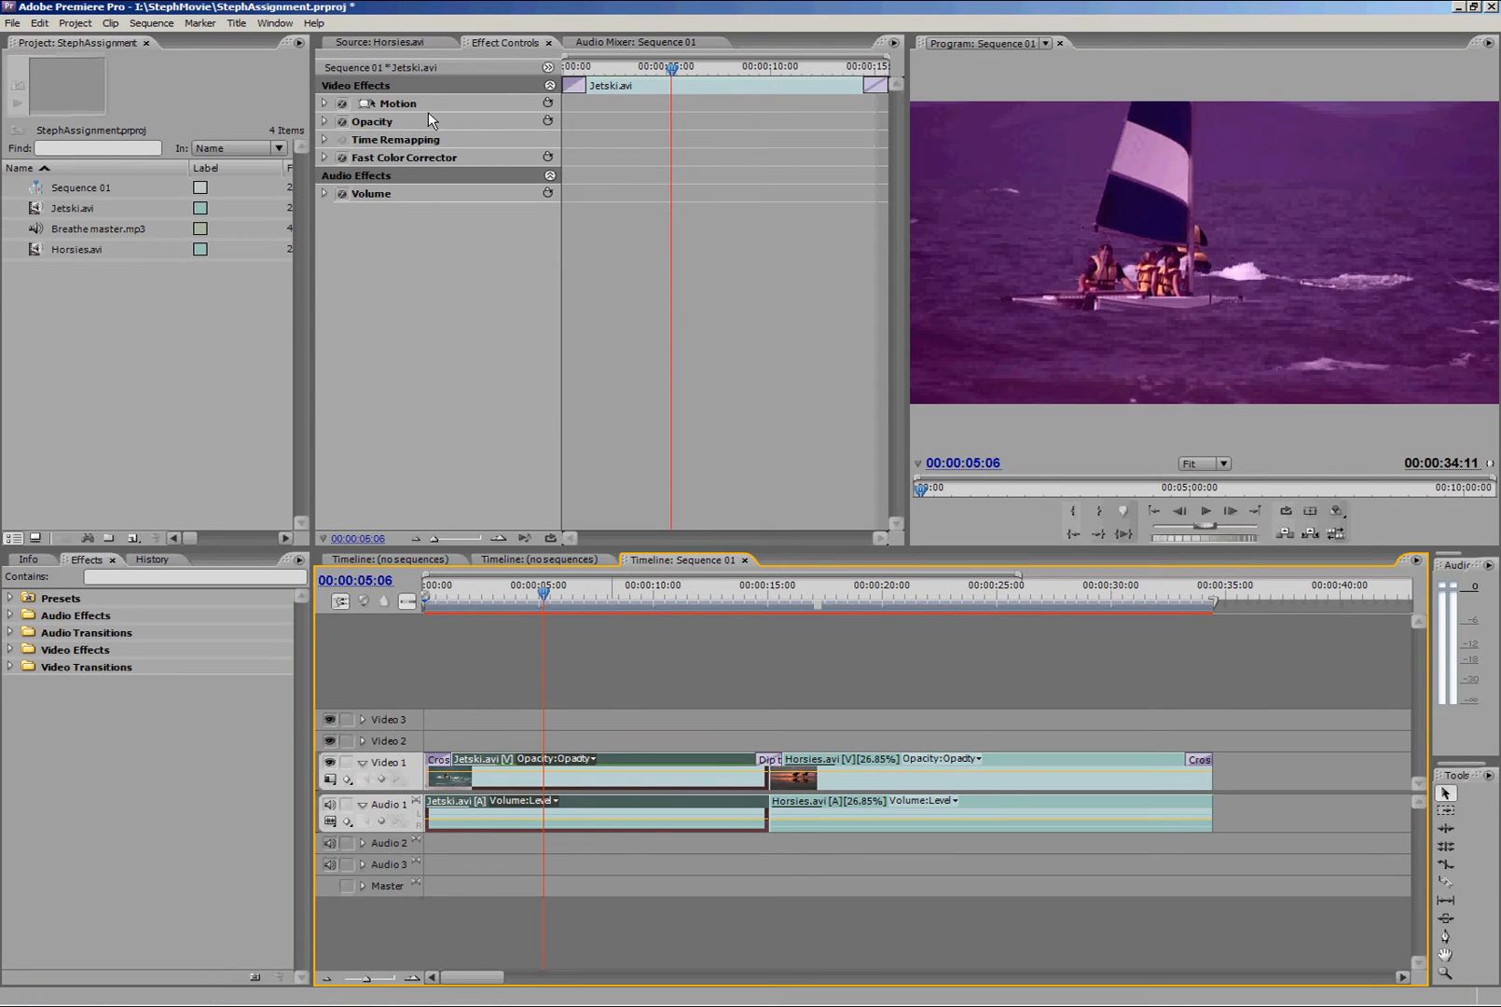
click(398, 102)
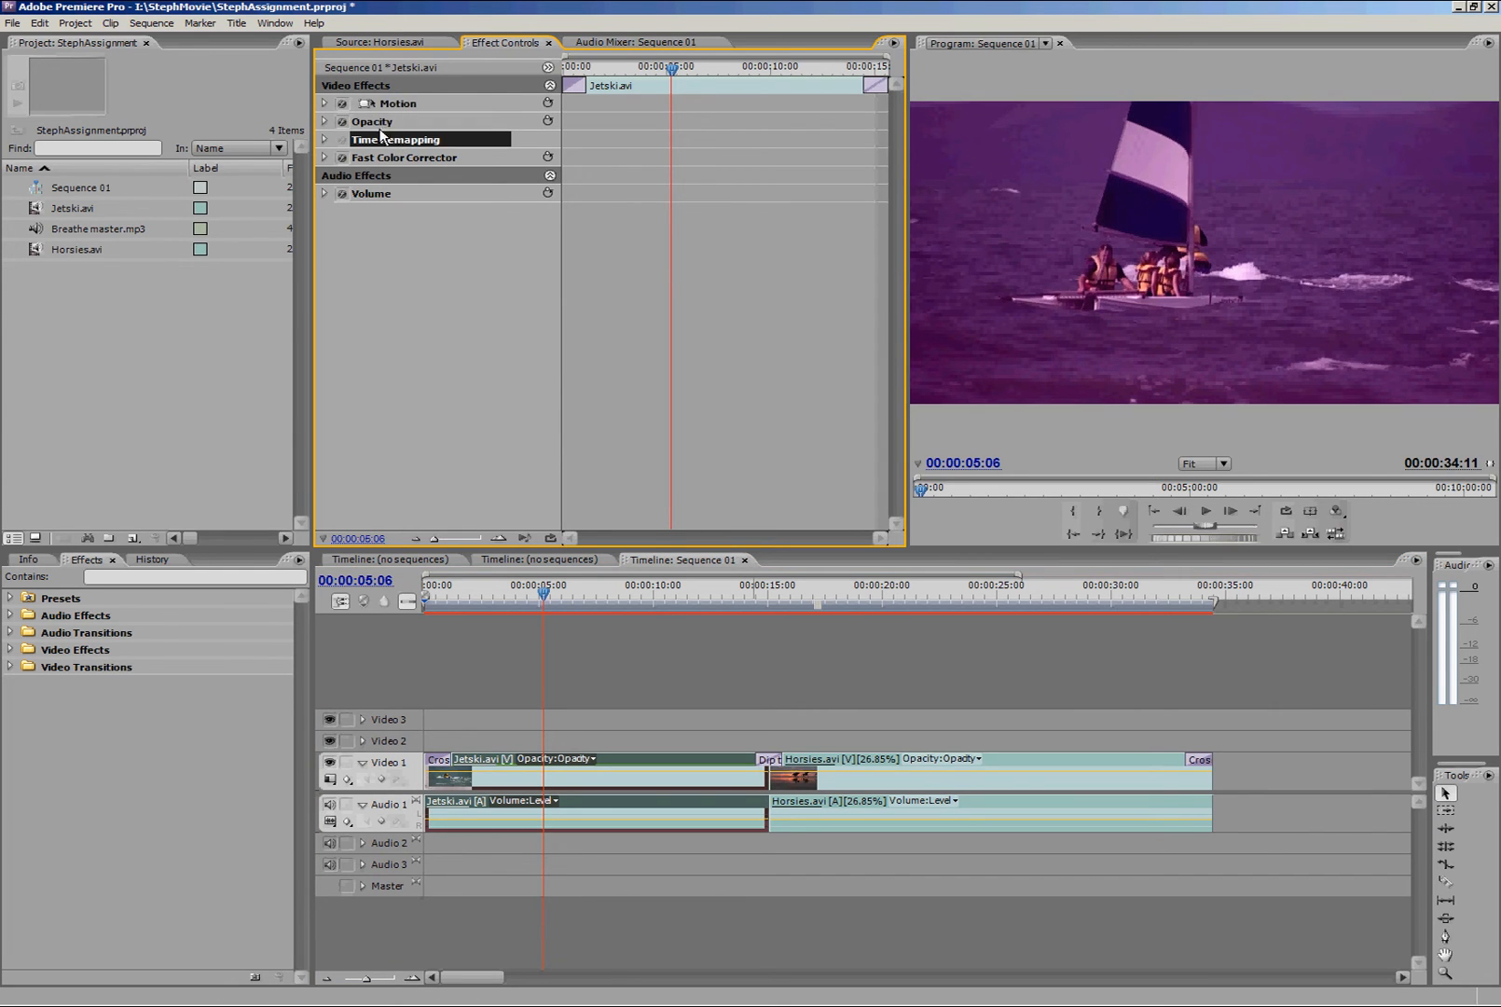
click(325, 102)
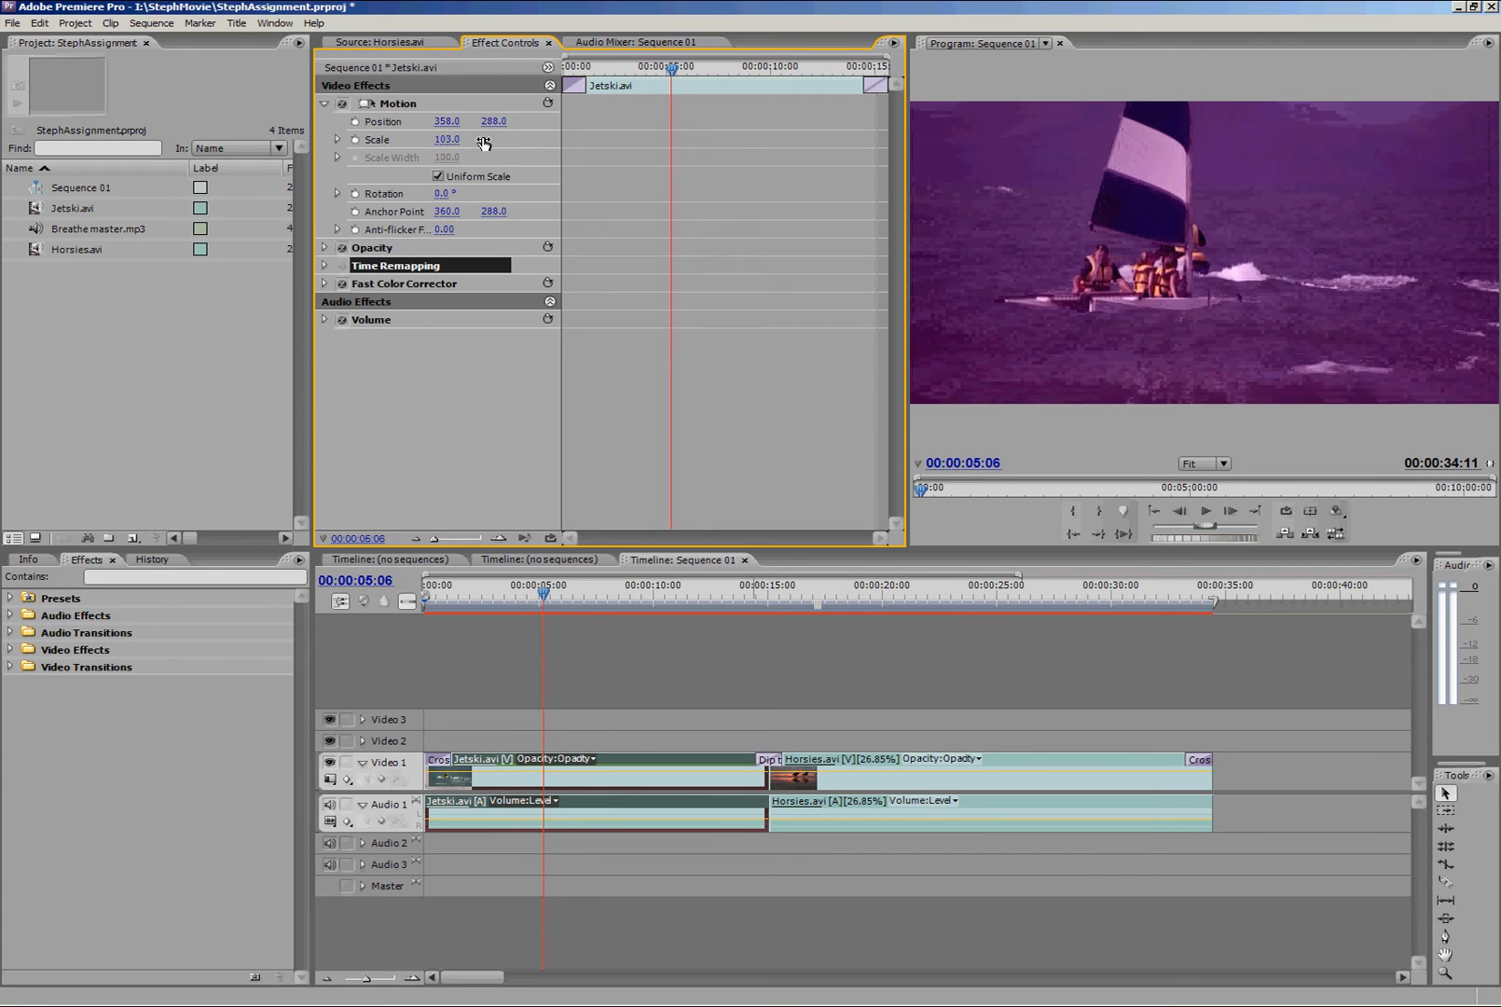
drag(446, 138, 445, 138)
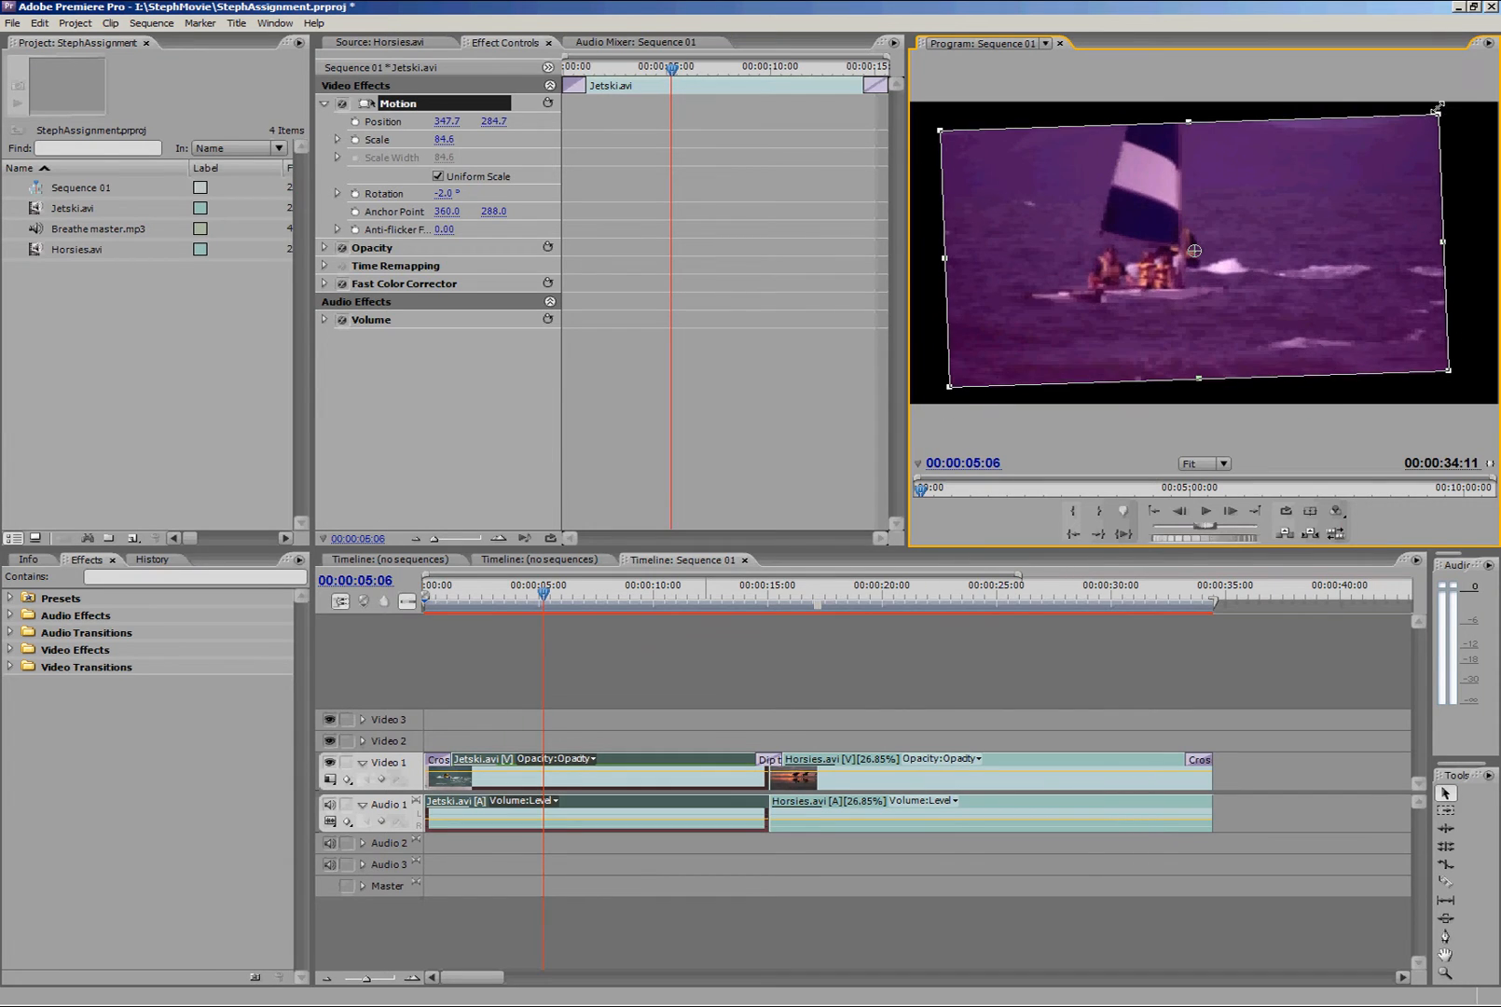
click(324, 103)
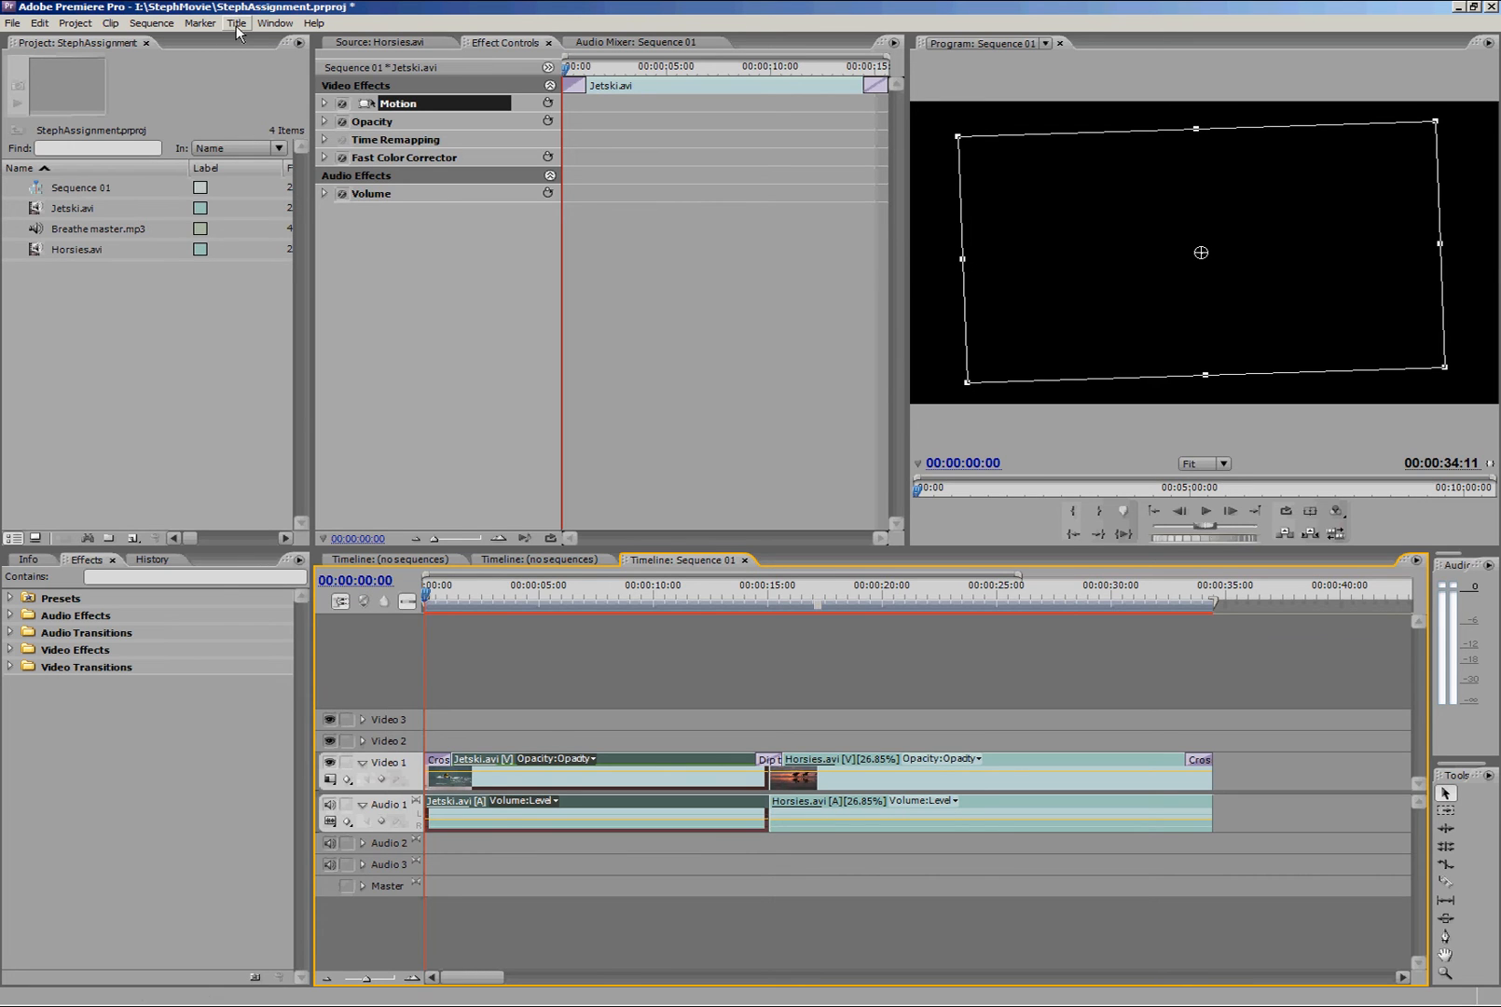
Create a new Default Still title named Summer and confirm it
click(237, 22)
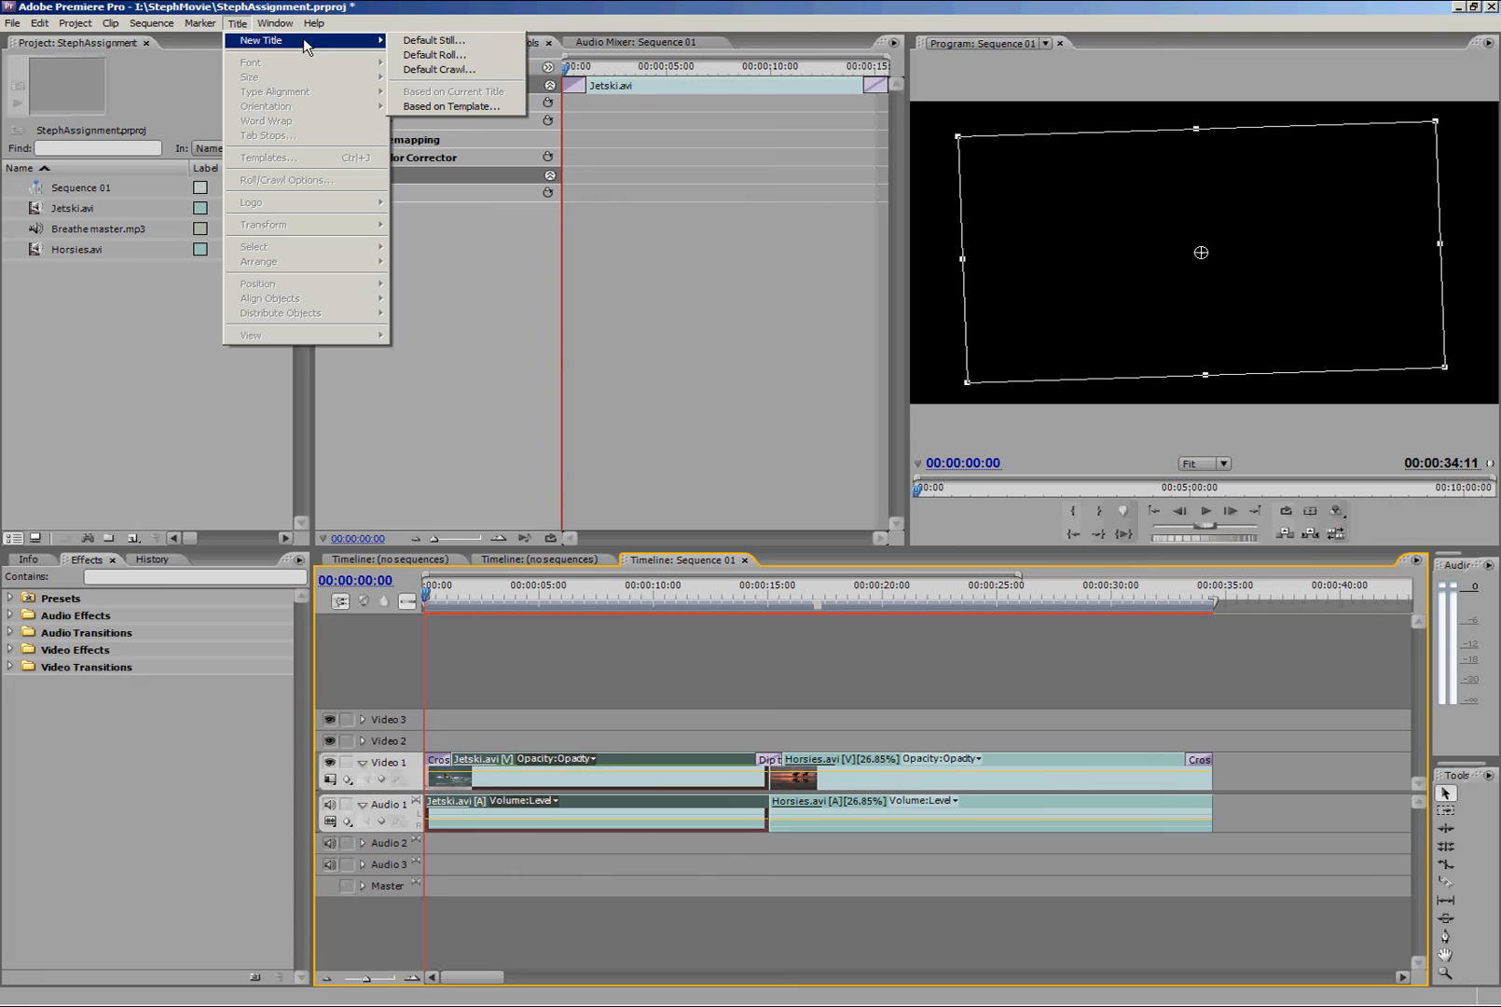
mouse_move(433, 41)
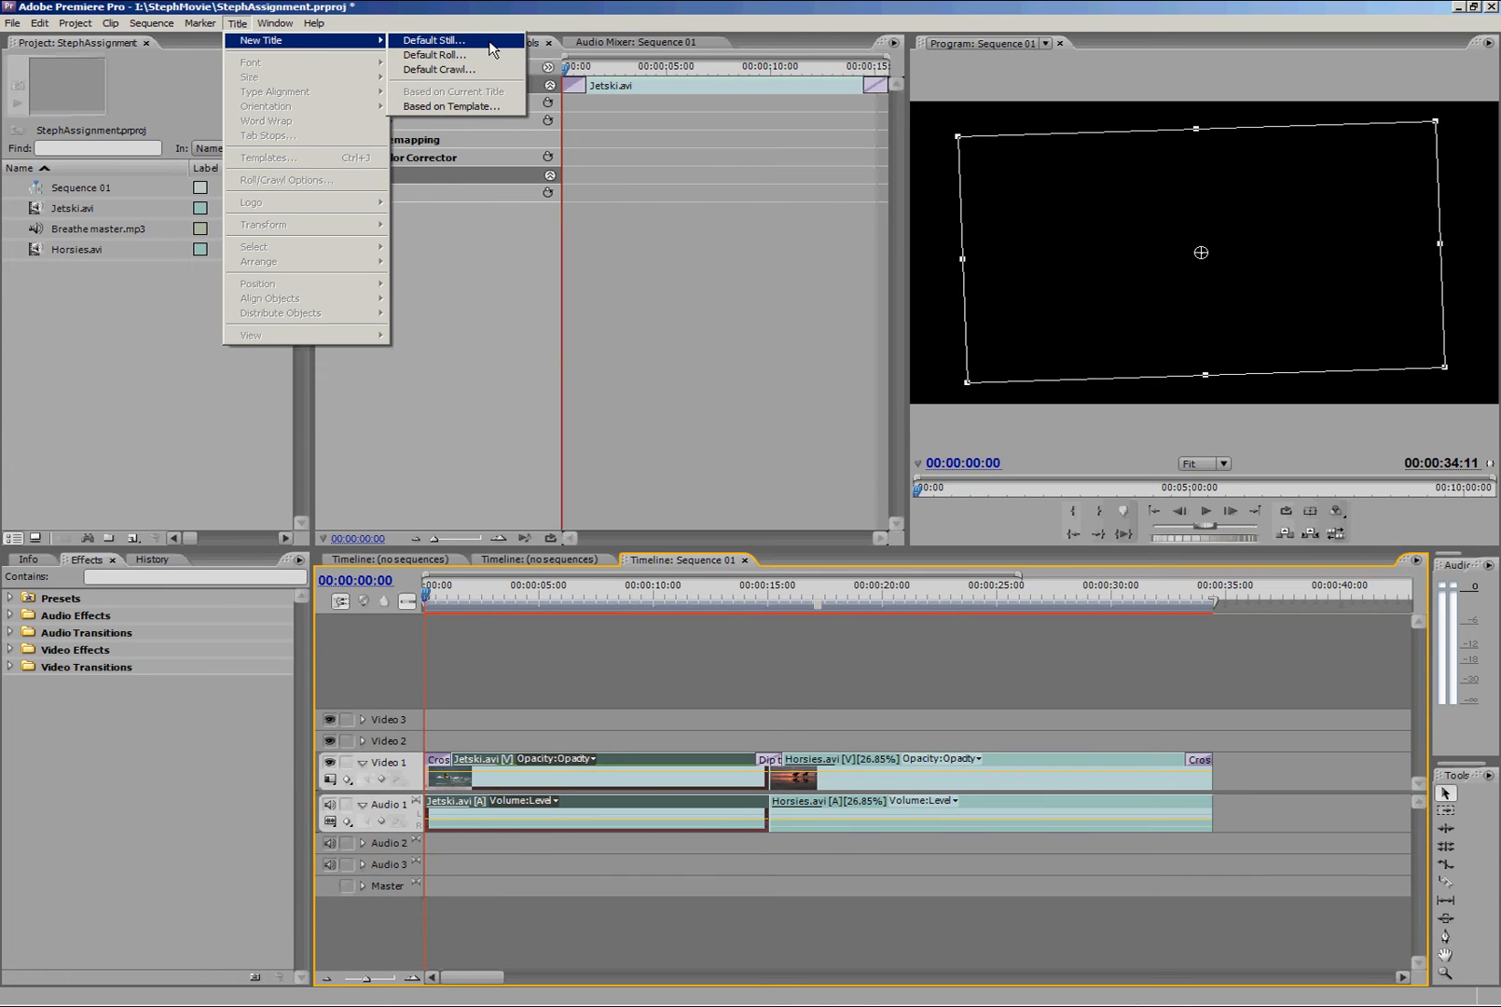
mouse_move(457, 54)
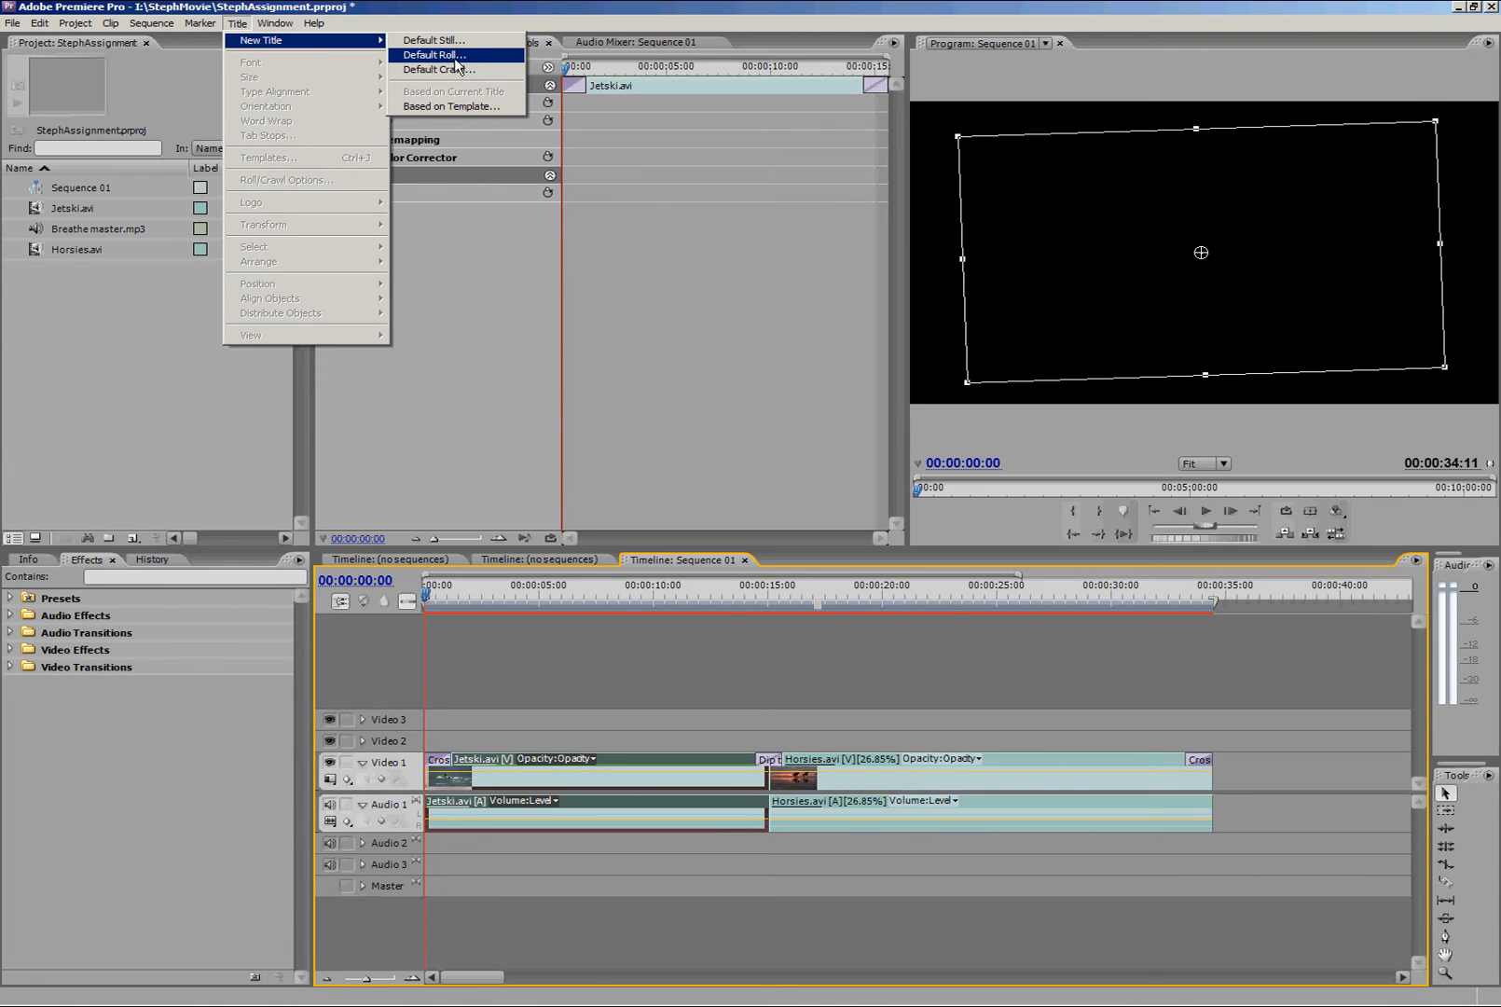
mouse_move(416, 54)
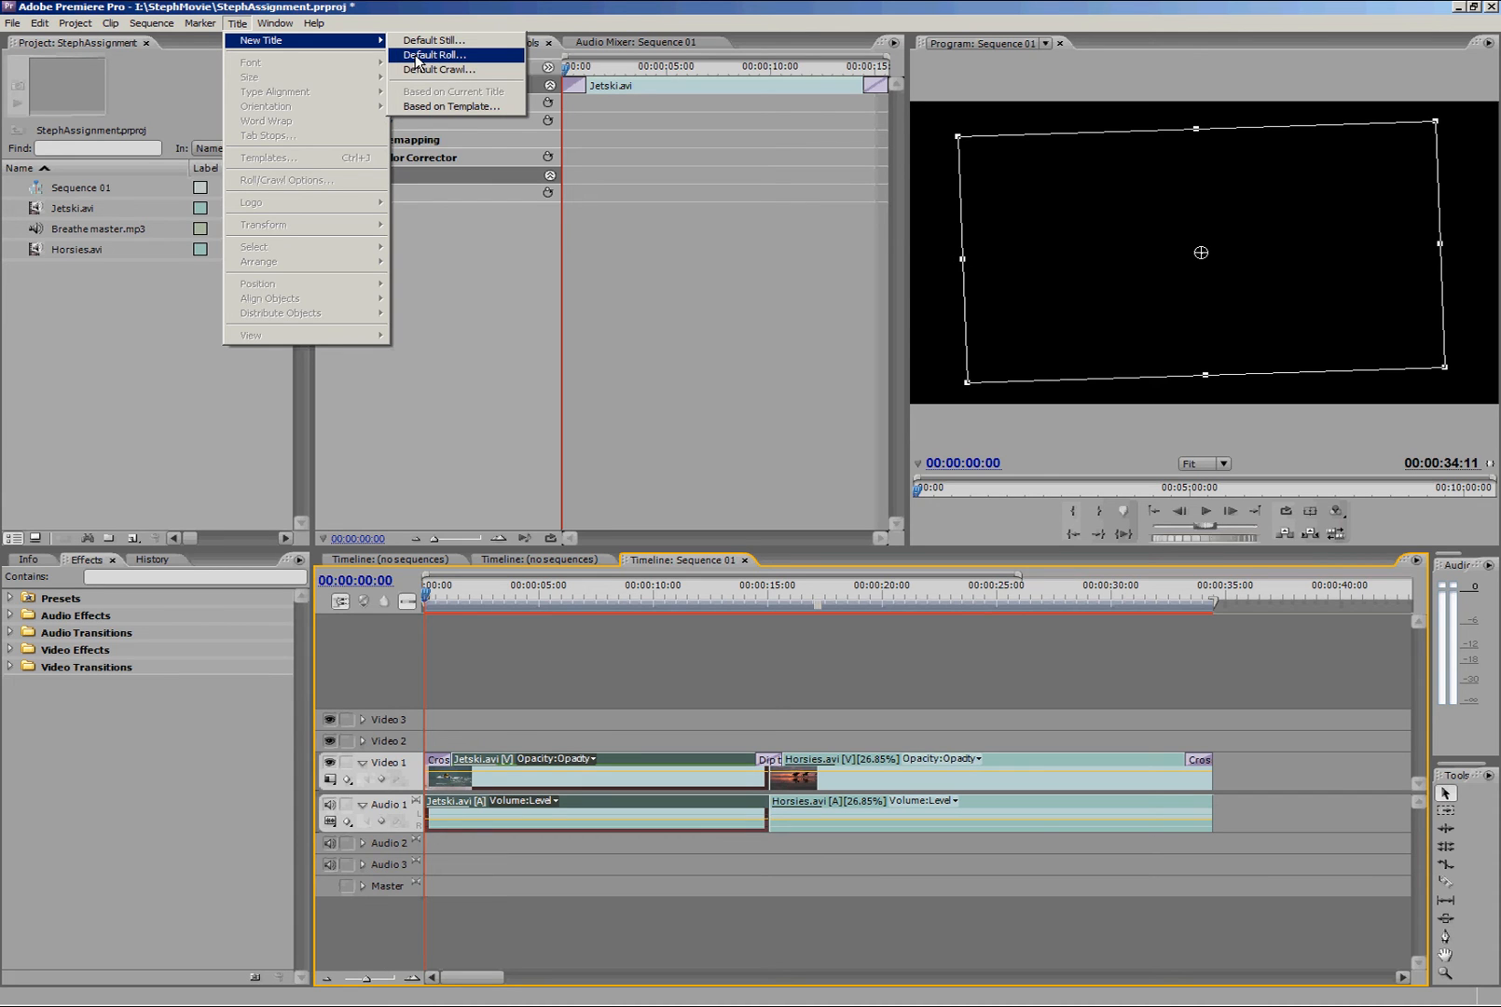
mouse_move(436, 41)
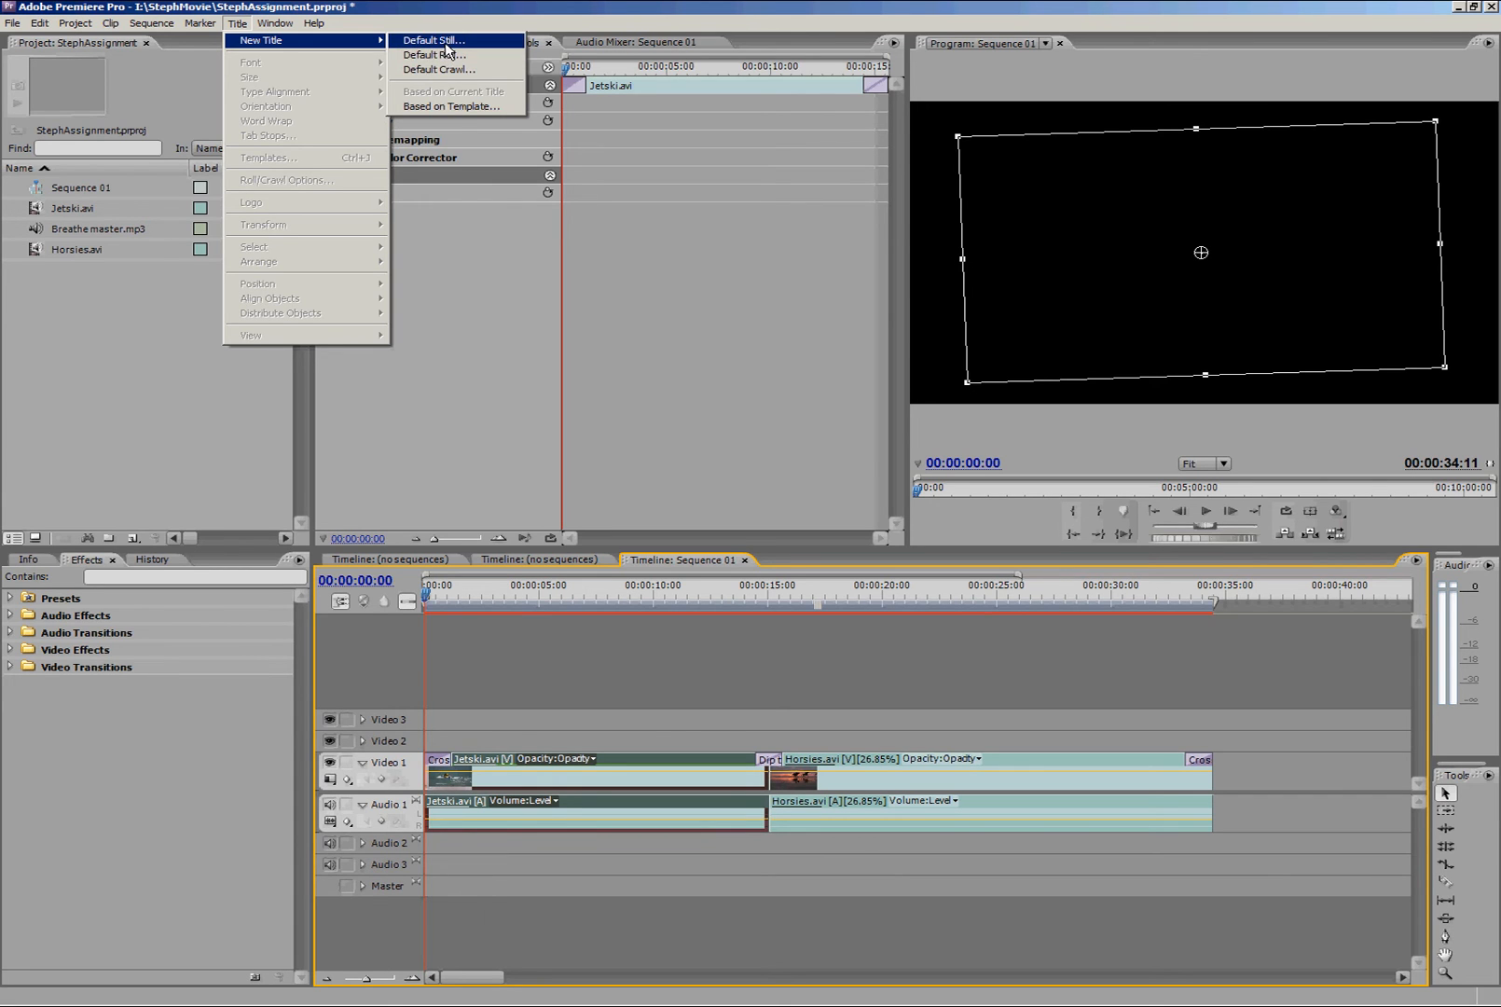
click(433, 41)
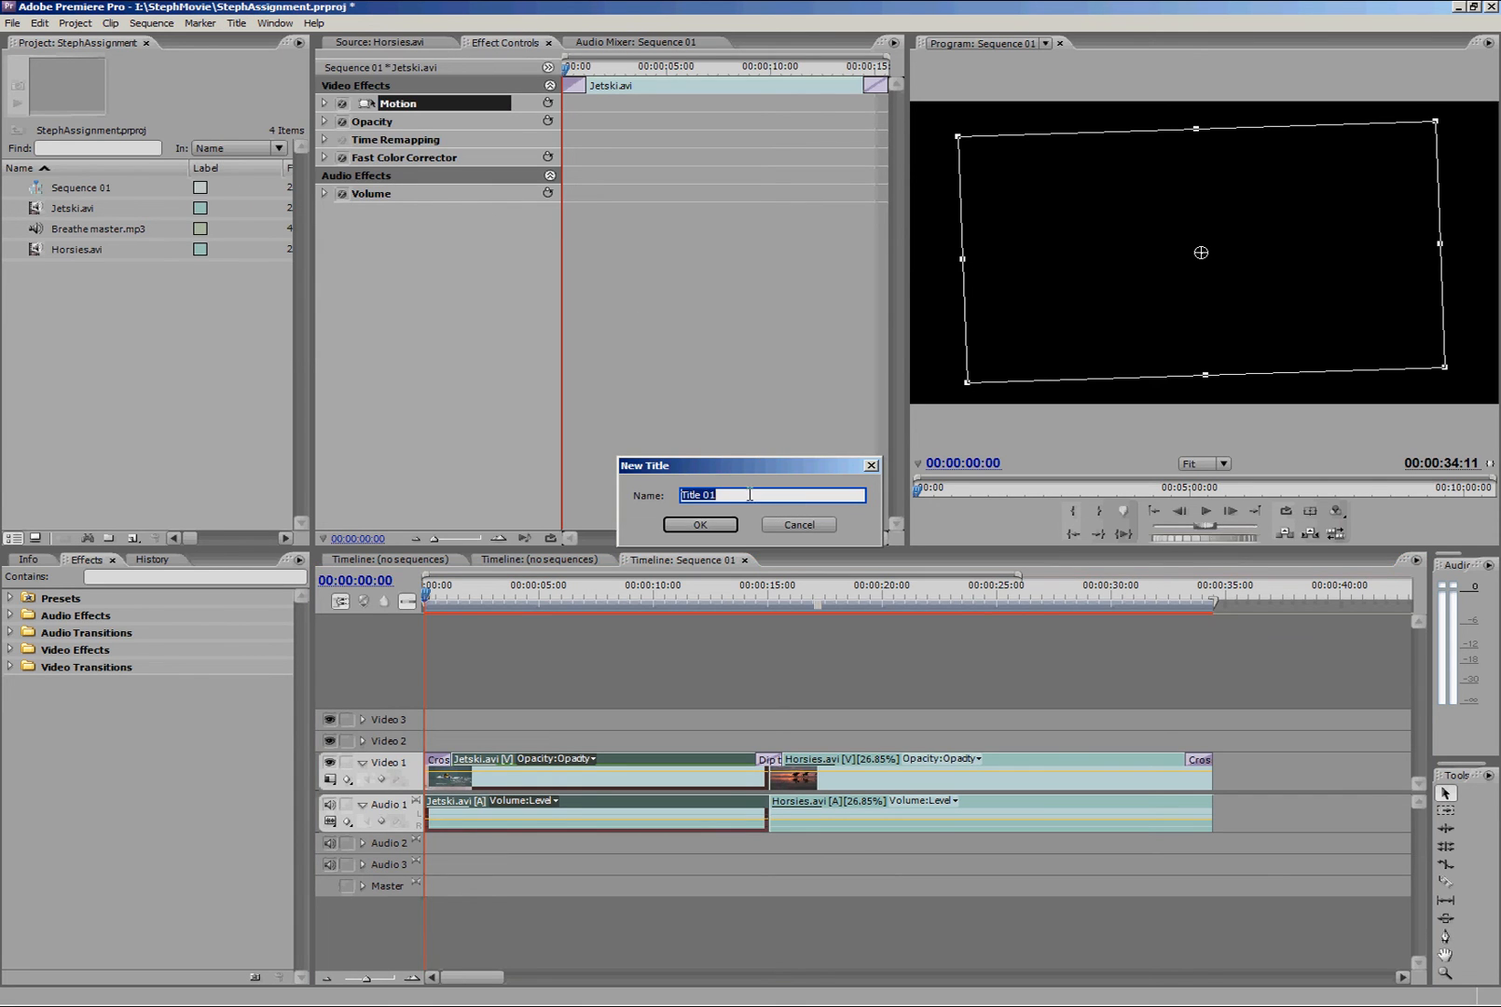
mouse_move(634, 488)
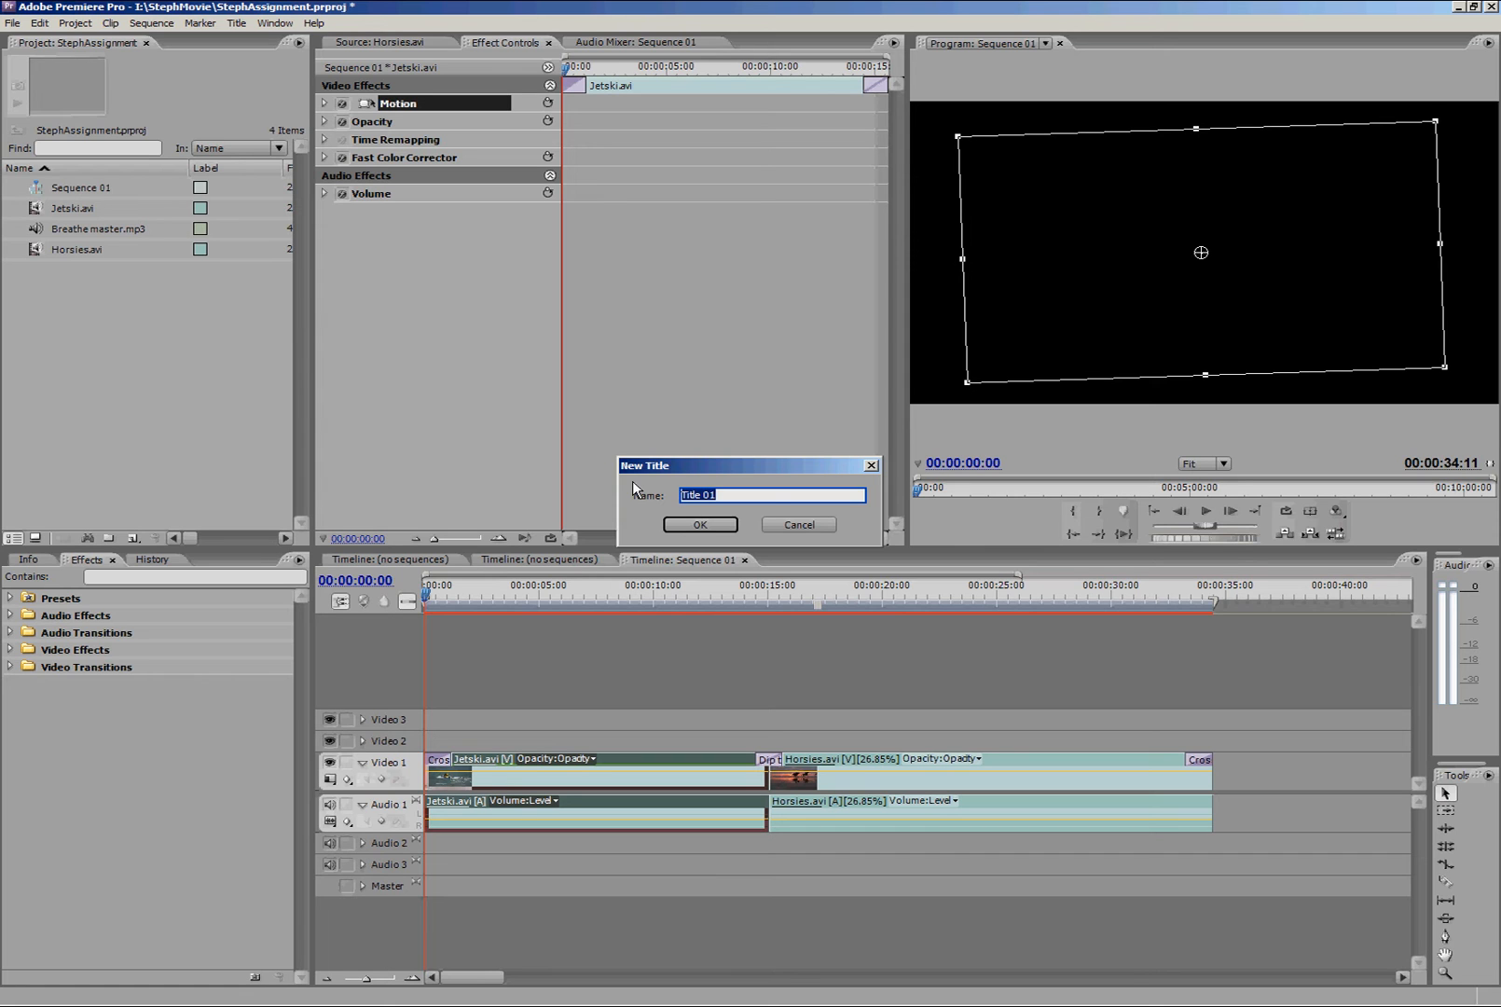
text(Summer)
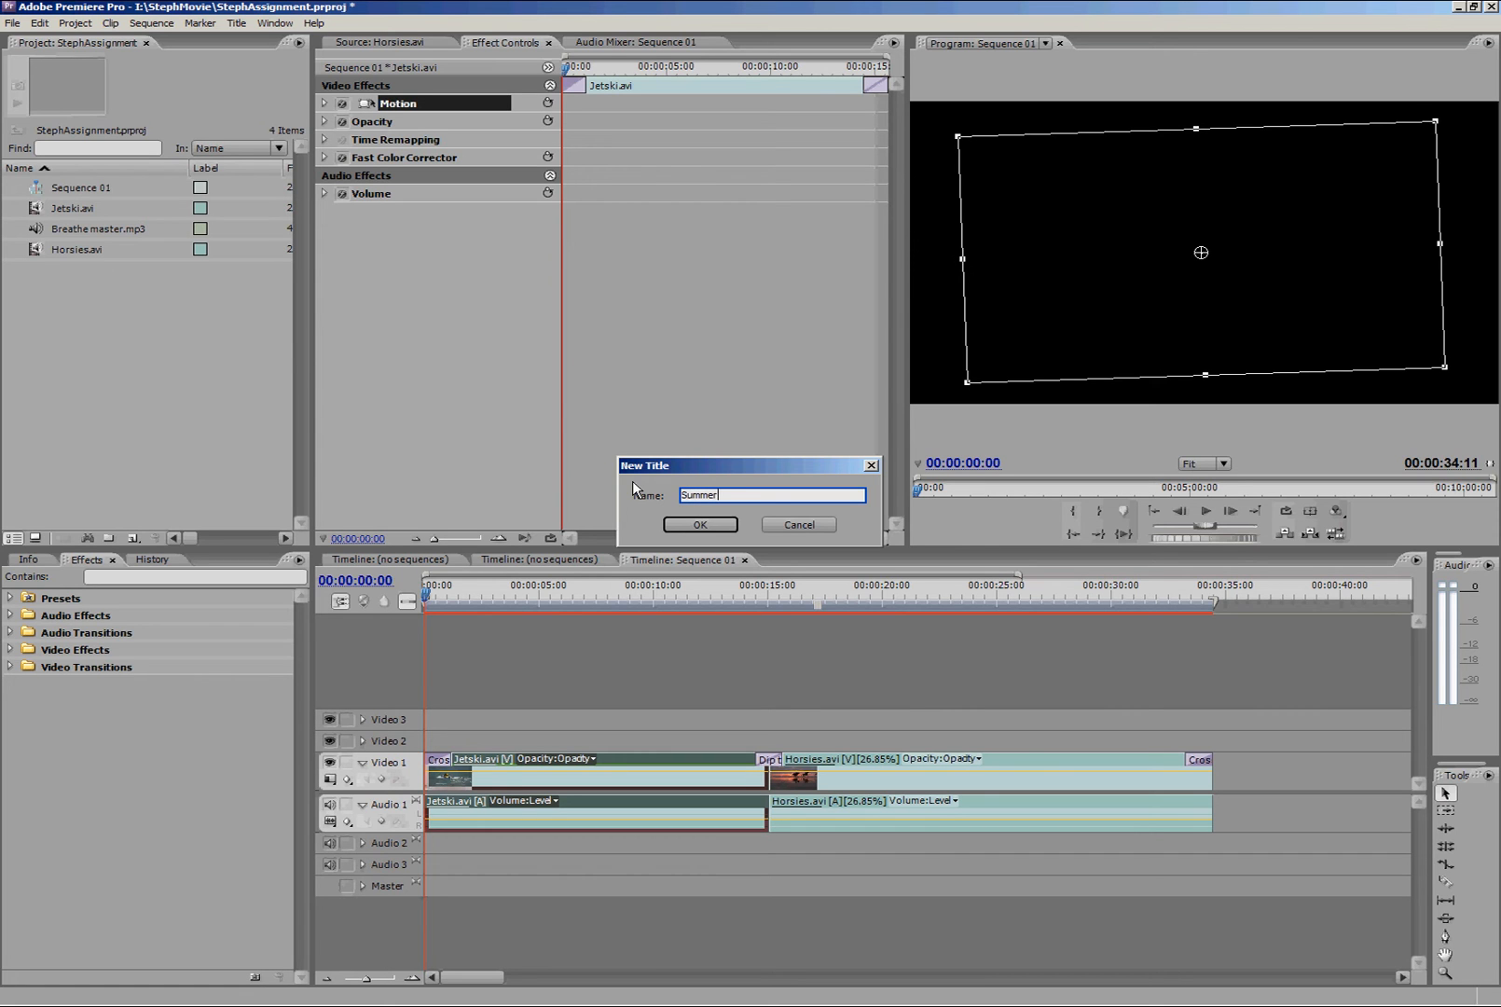
click(700, 524)
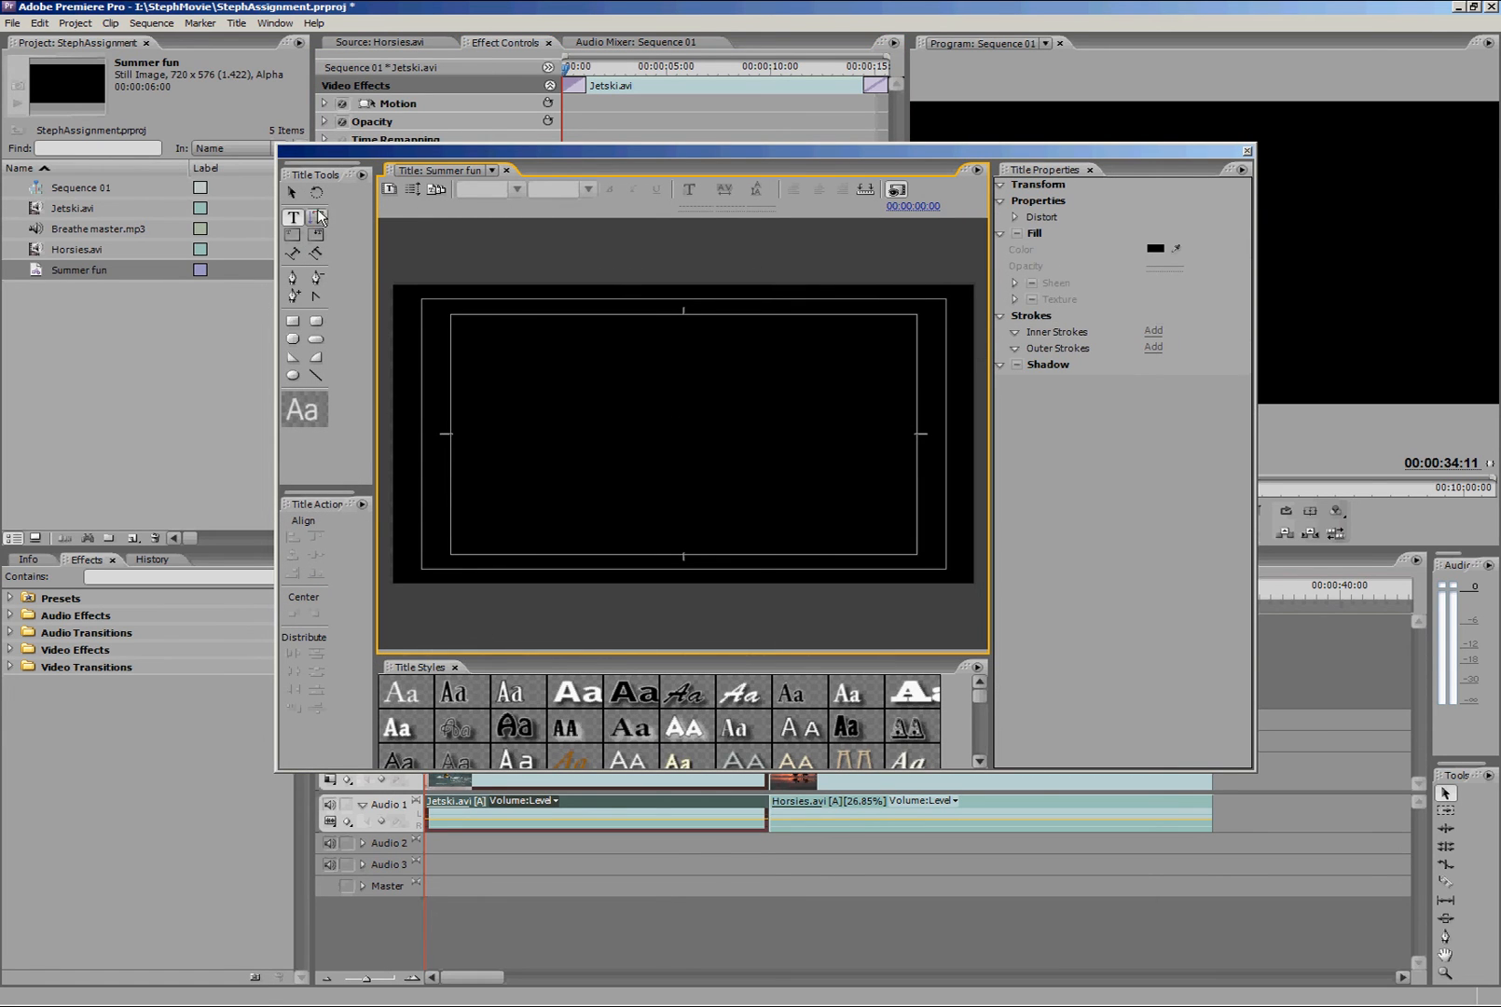
Draw a rectangle across the lower frame and give it a red fill as a banner
click(317, 216)
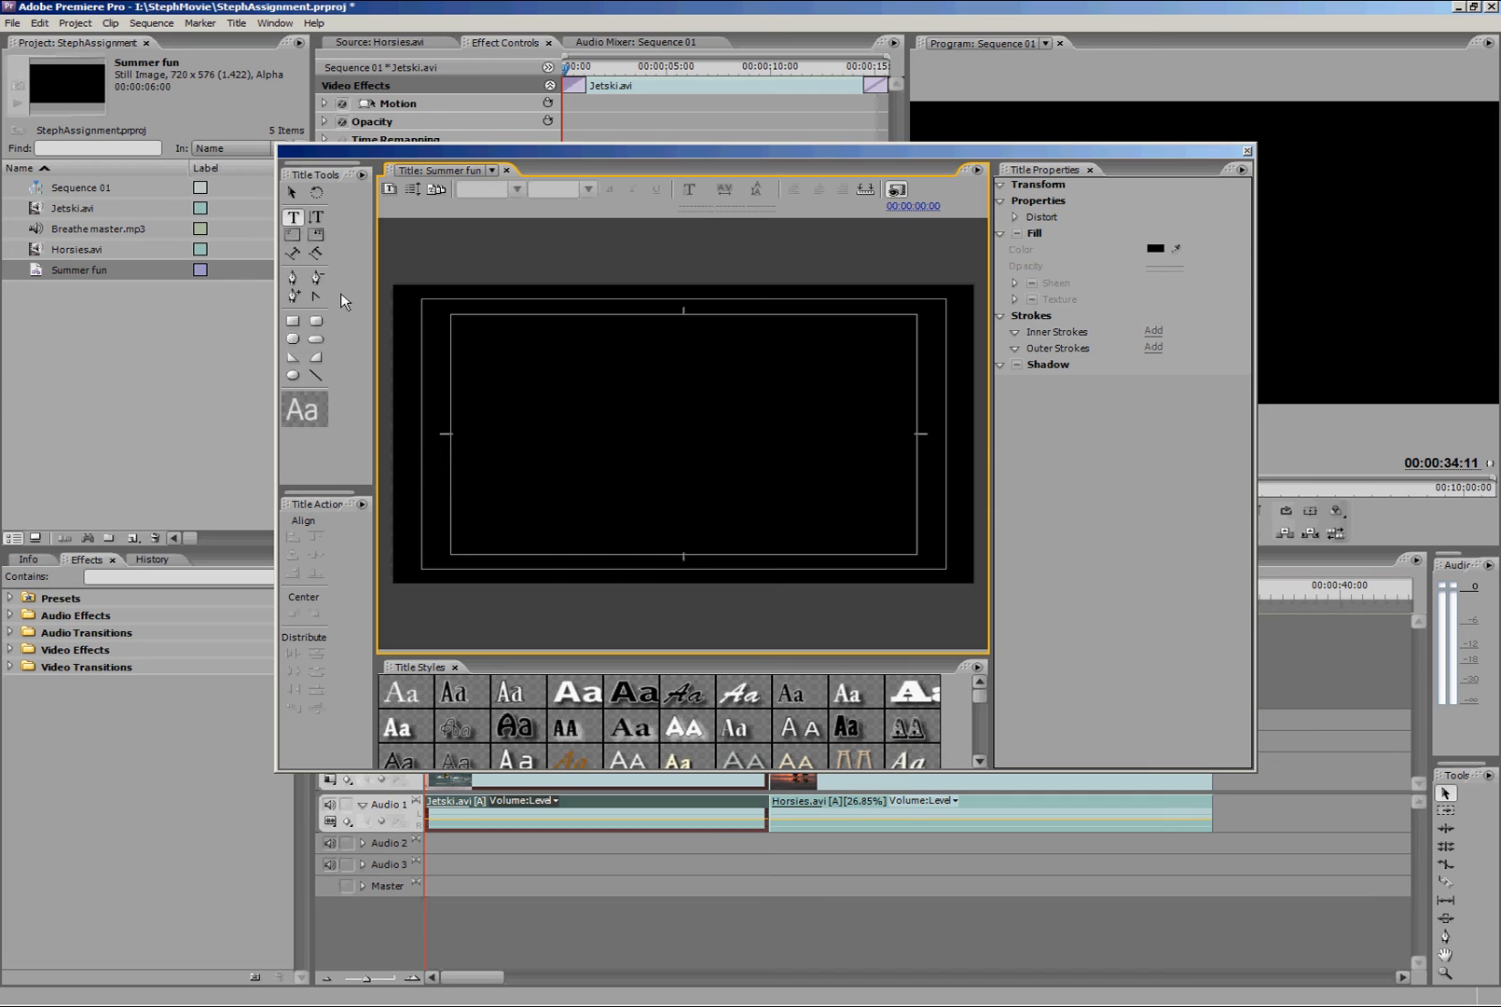
mouse_move(520, 412)
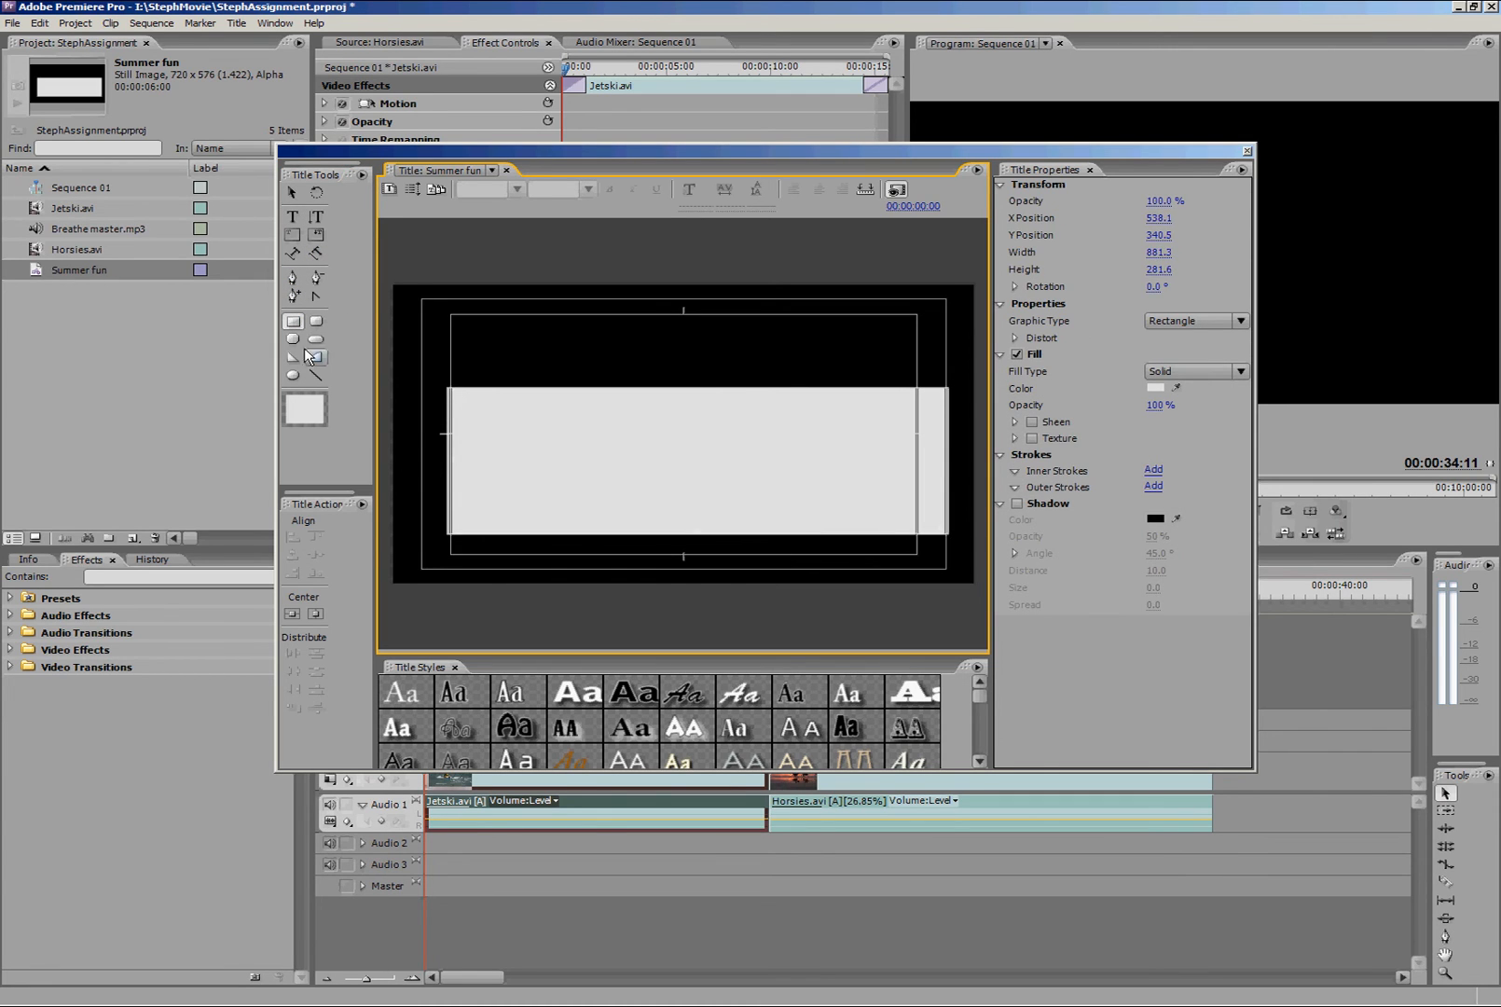
mouse_move(390, 485)
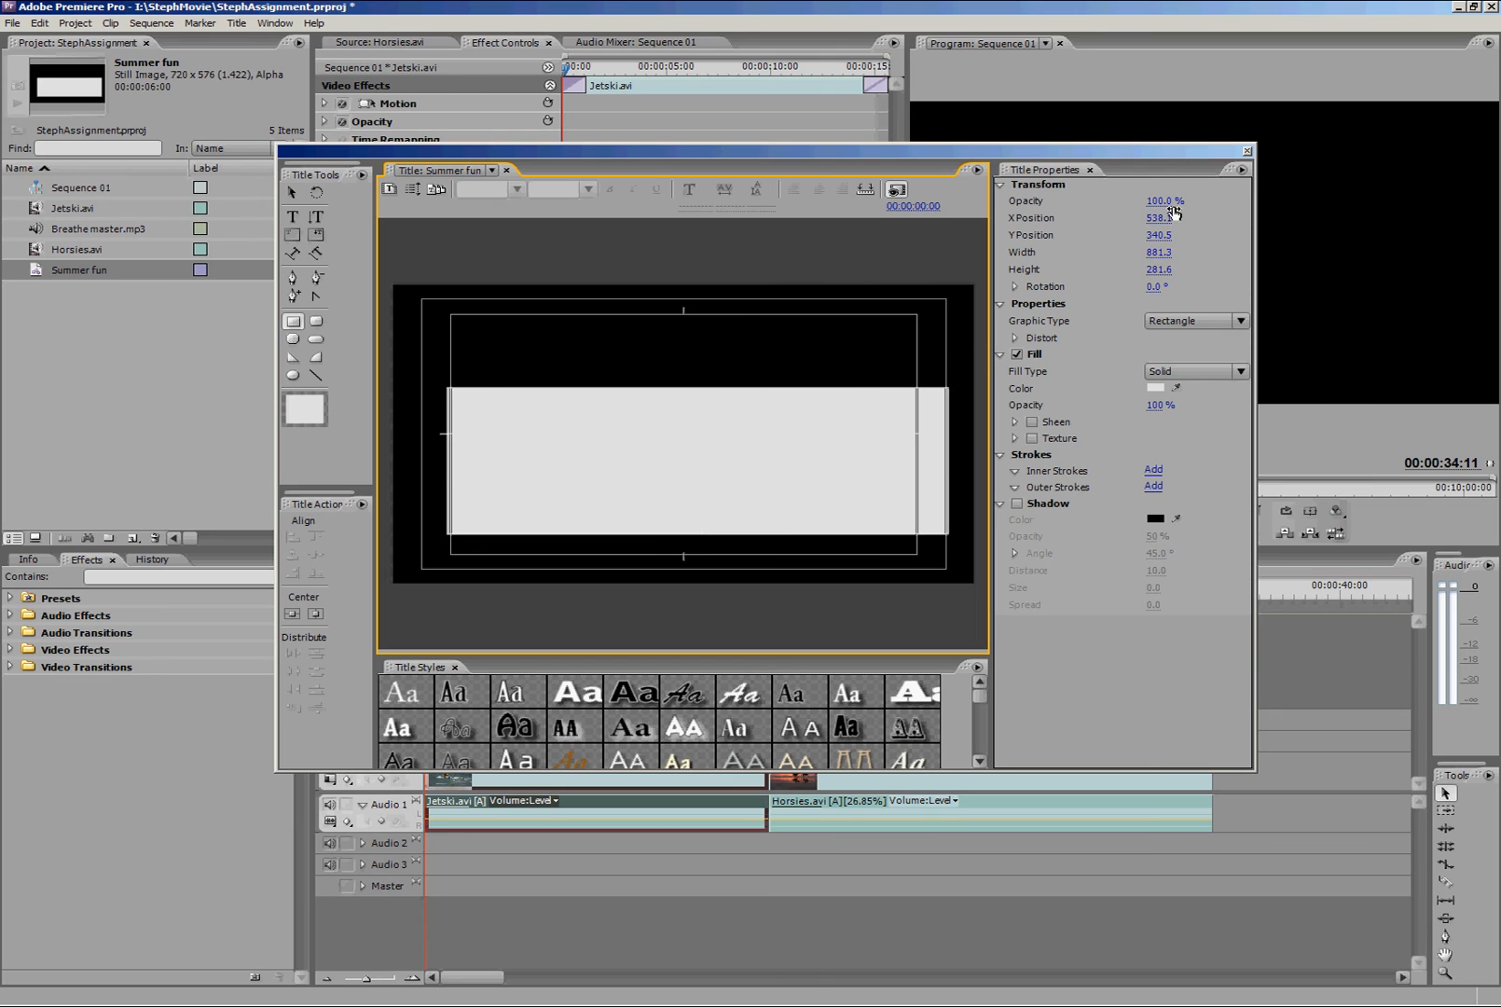
mouse_move(1175, 588)
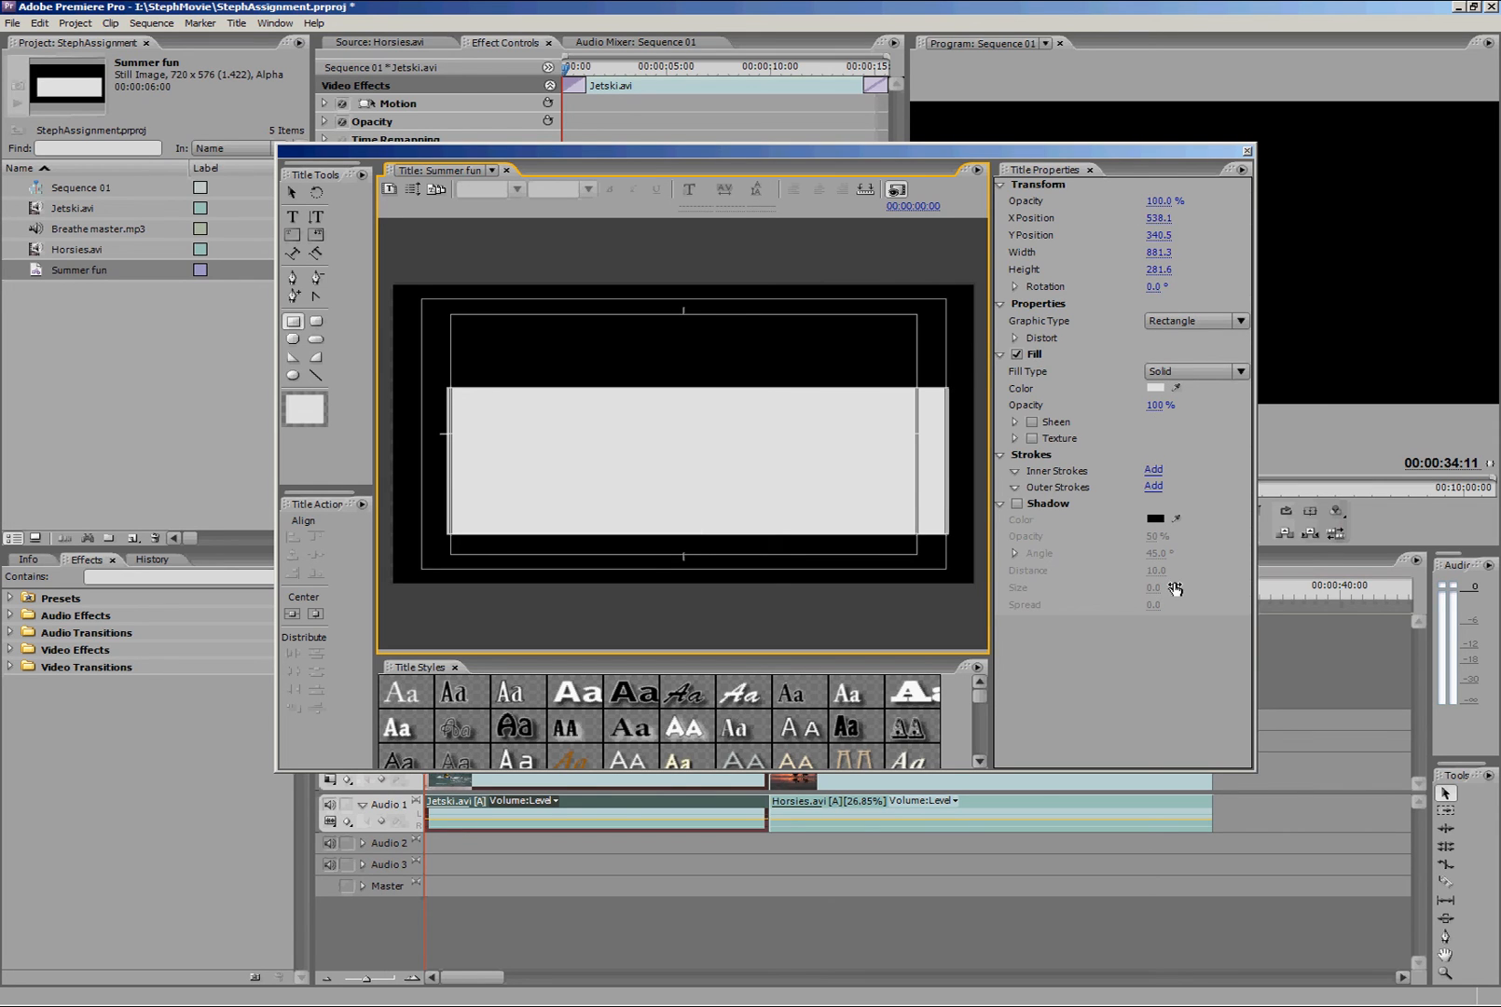
click(642, 442)
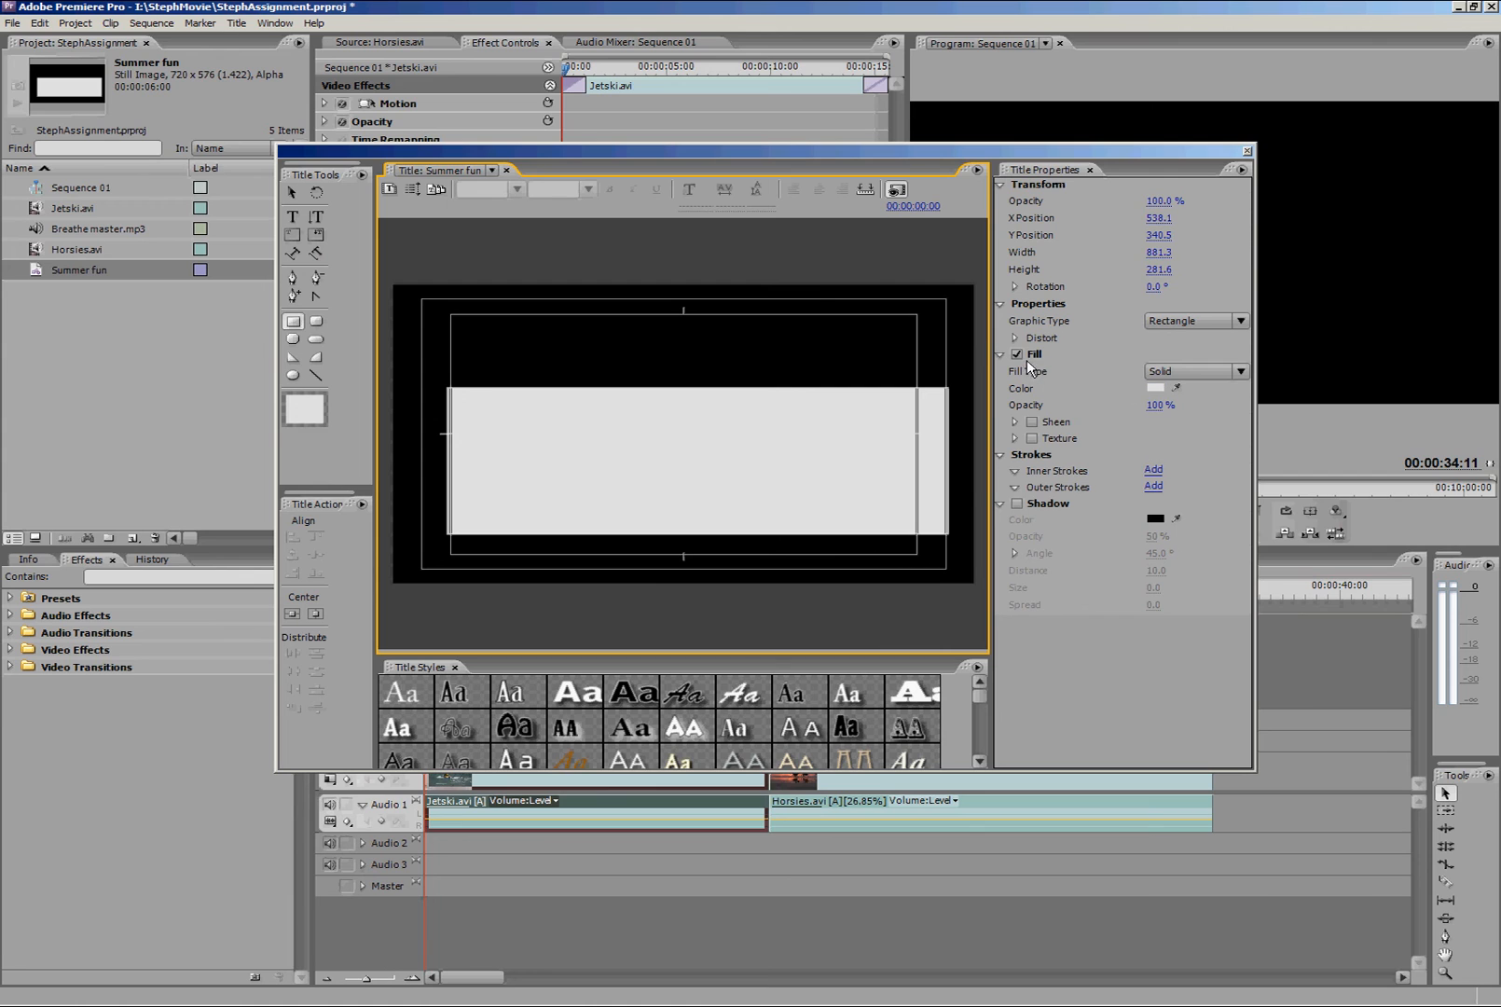
click(1156, 386)
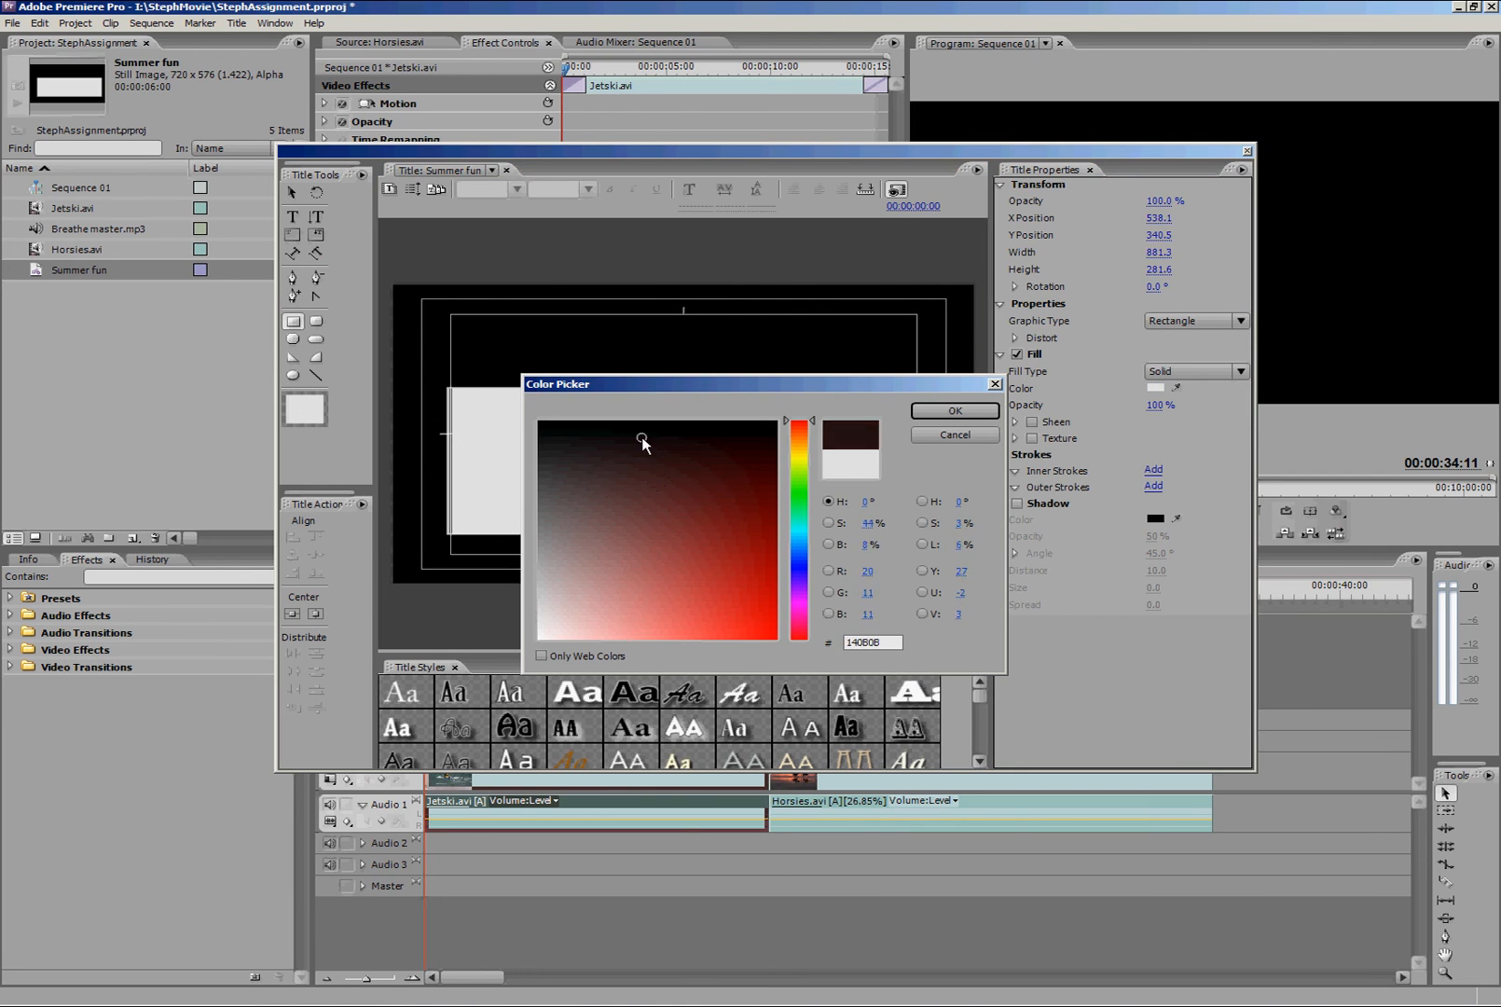
click(953, 410)
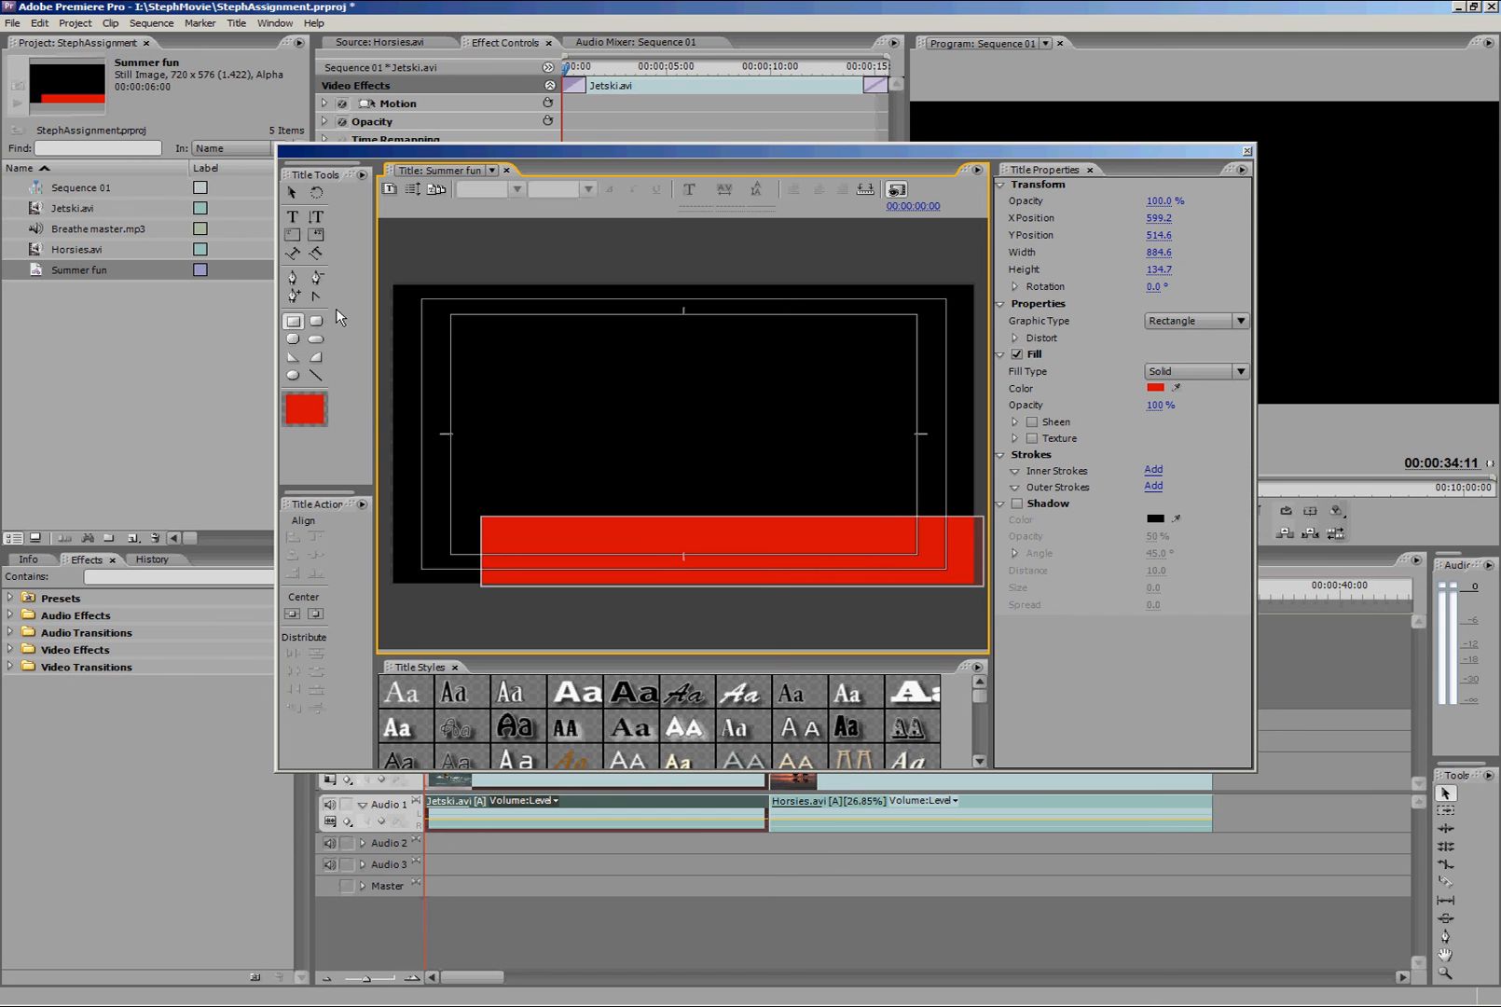
click(293, 219)
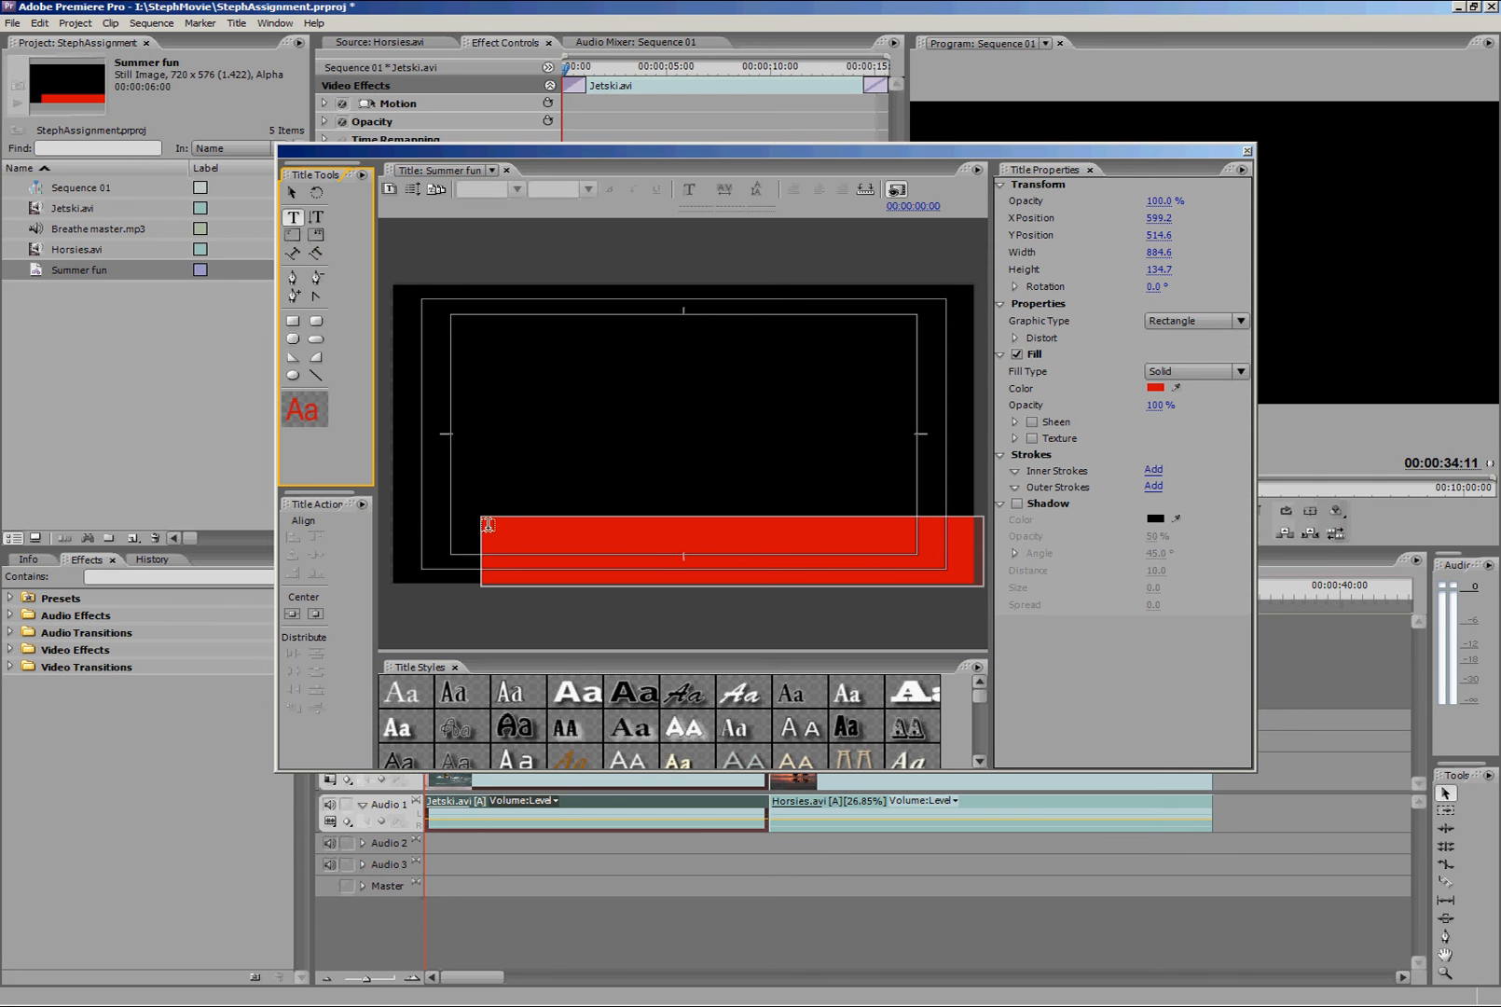
Add white 'Summer fun' text on the red bar toward the right and close the Titler
click(293, 218)
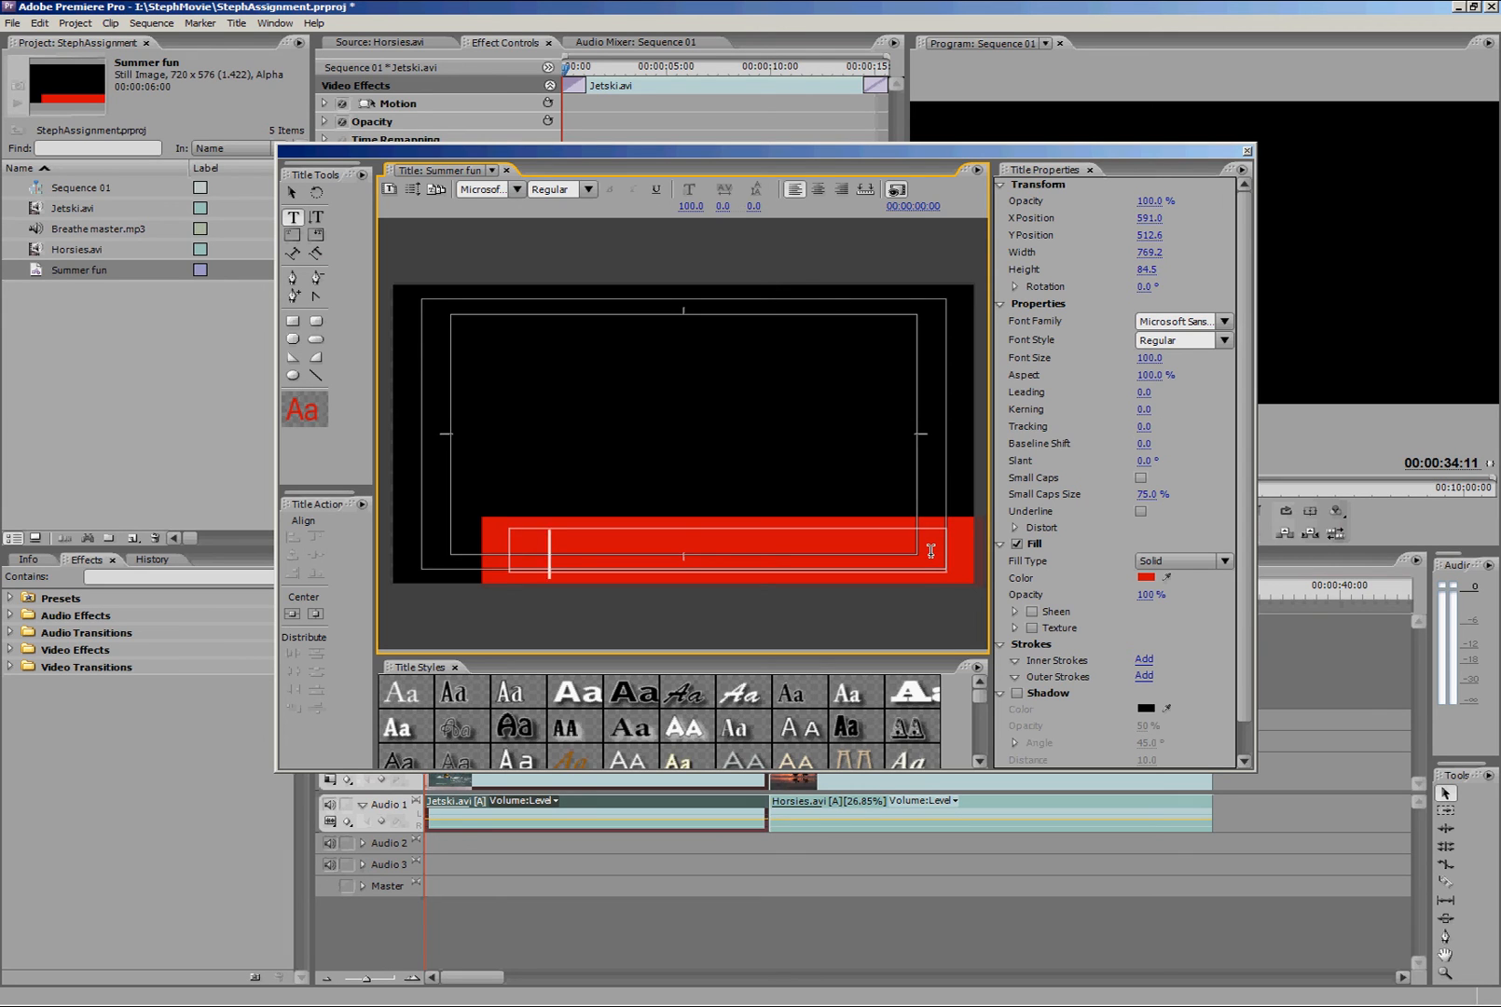
click(774, 552)
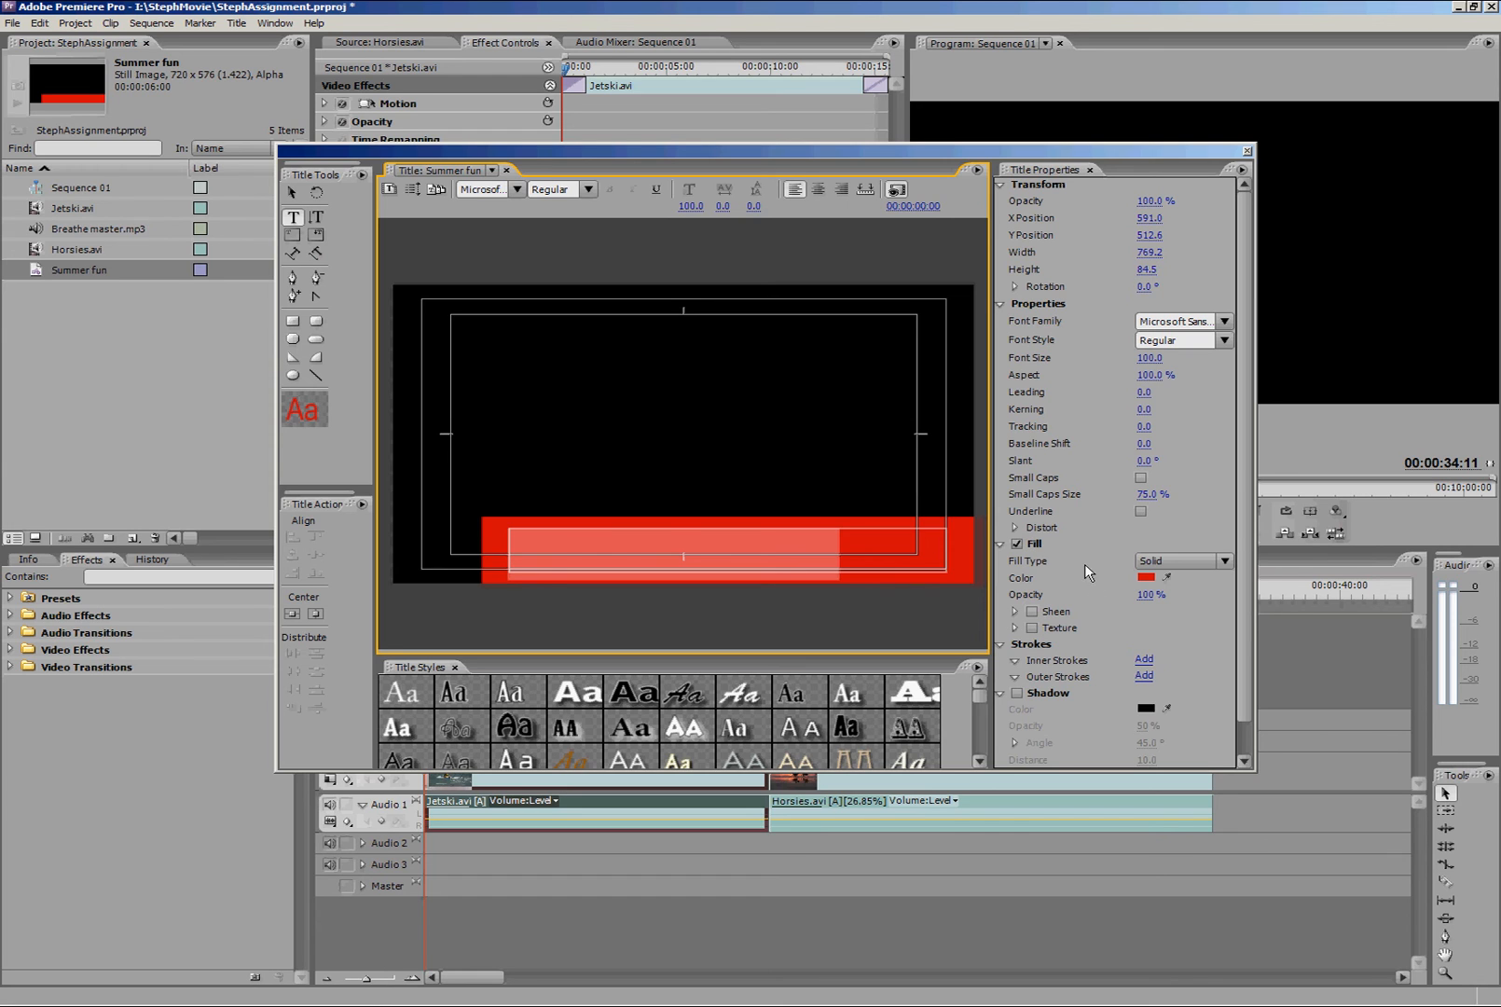
click(1149, 578)
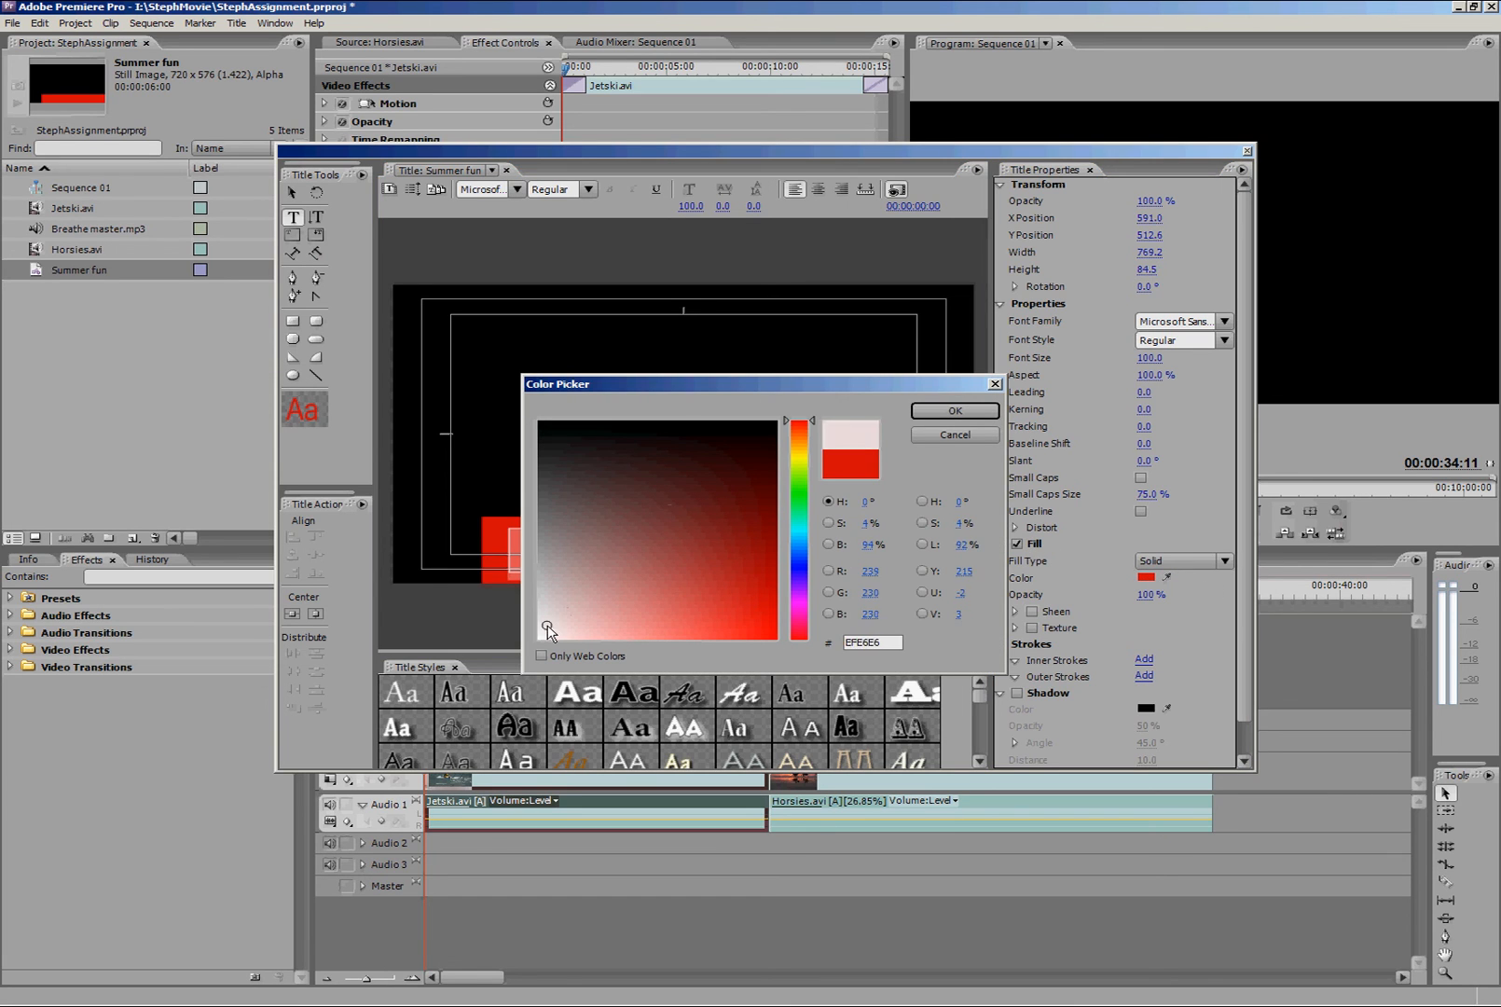
click(952, 410)
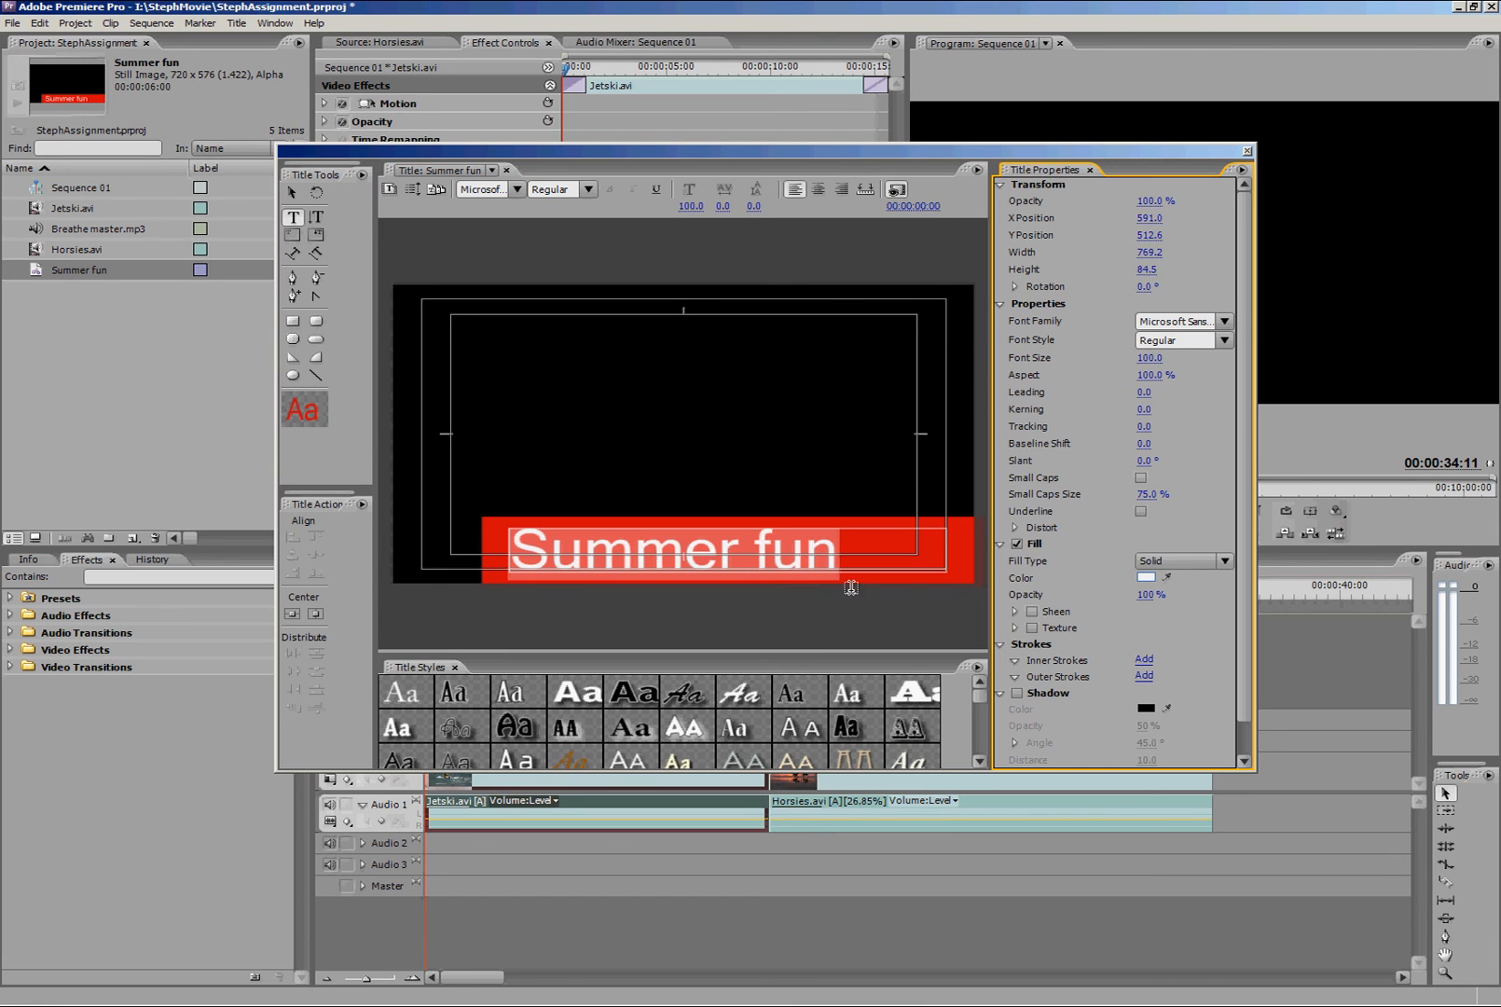
click(293, 192)
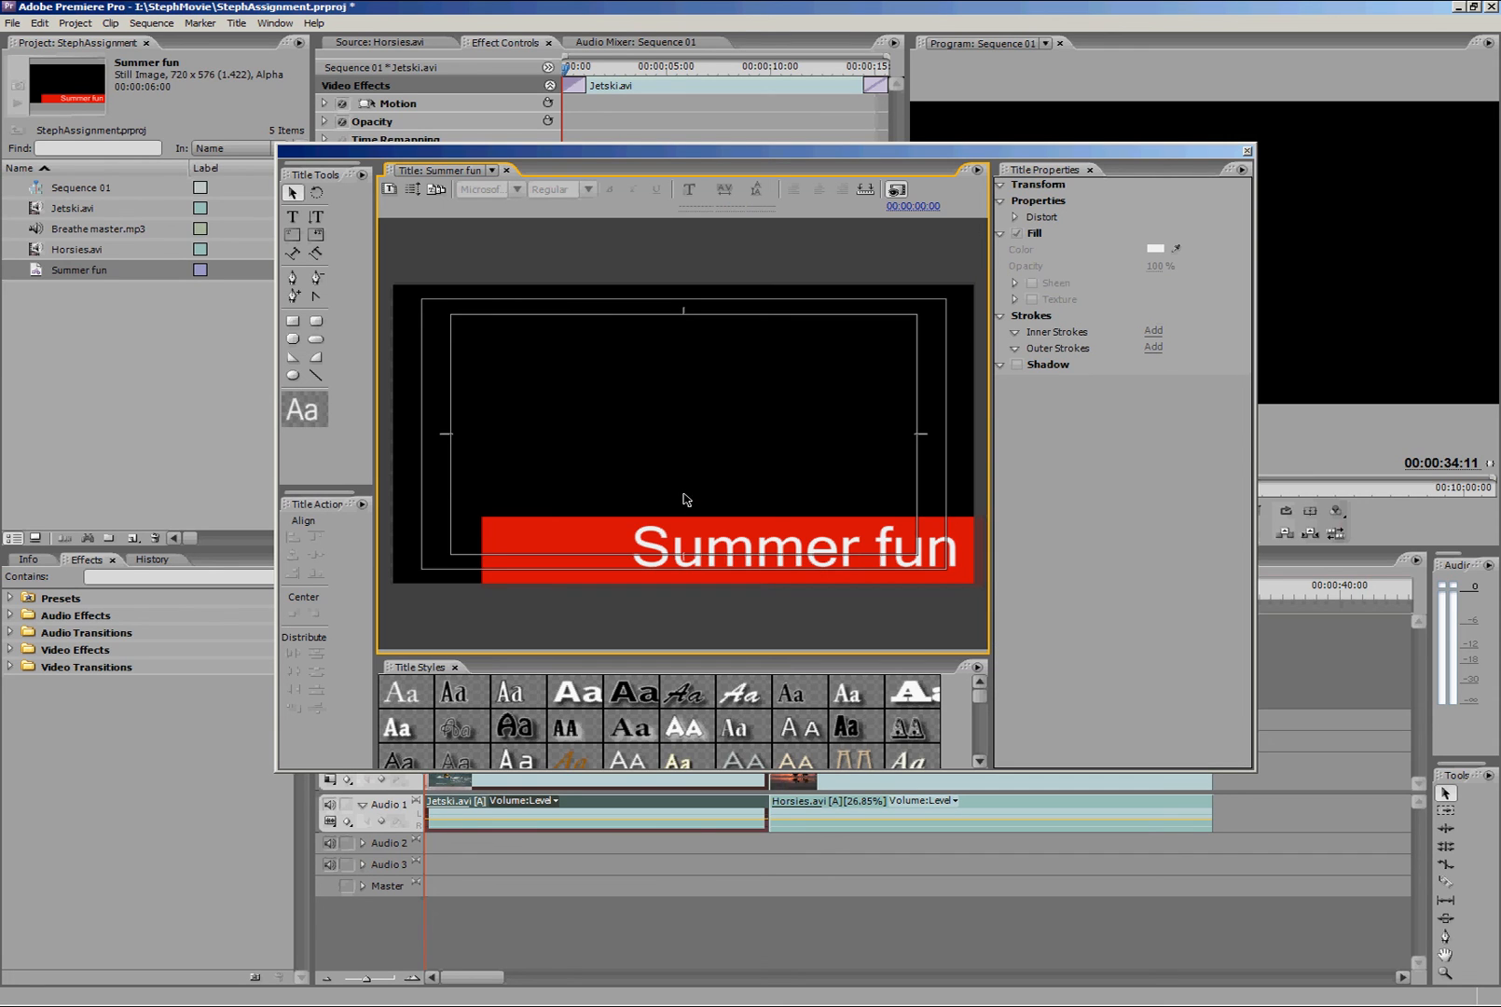
mouse_move(1108, 291)
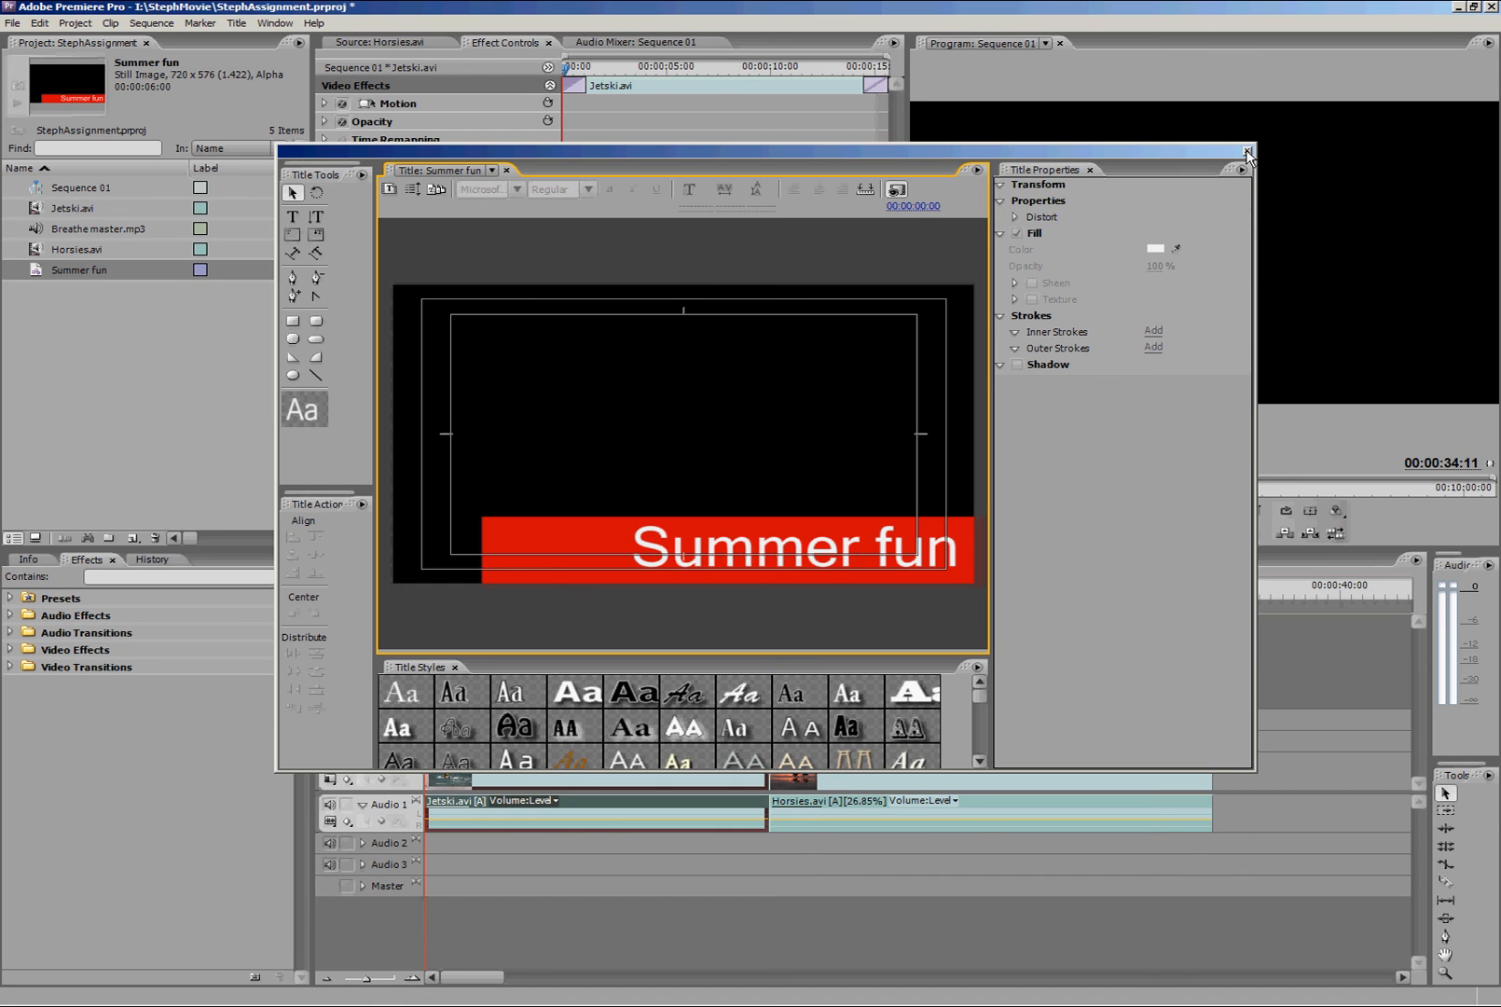
click(1247, 155)
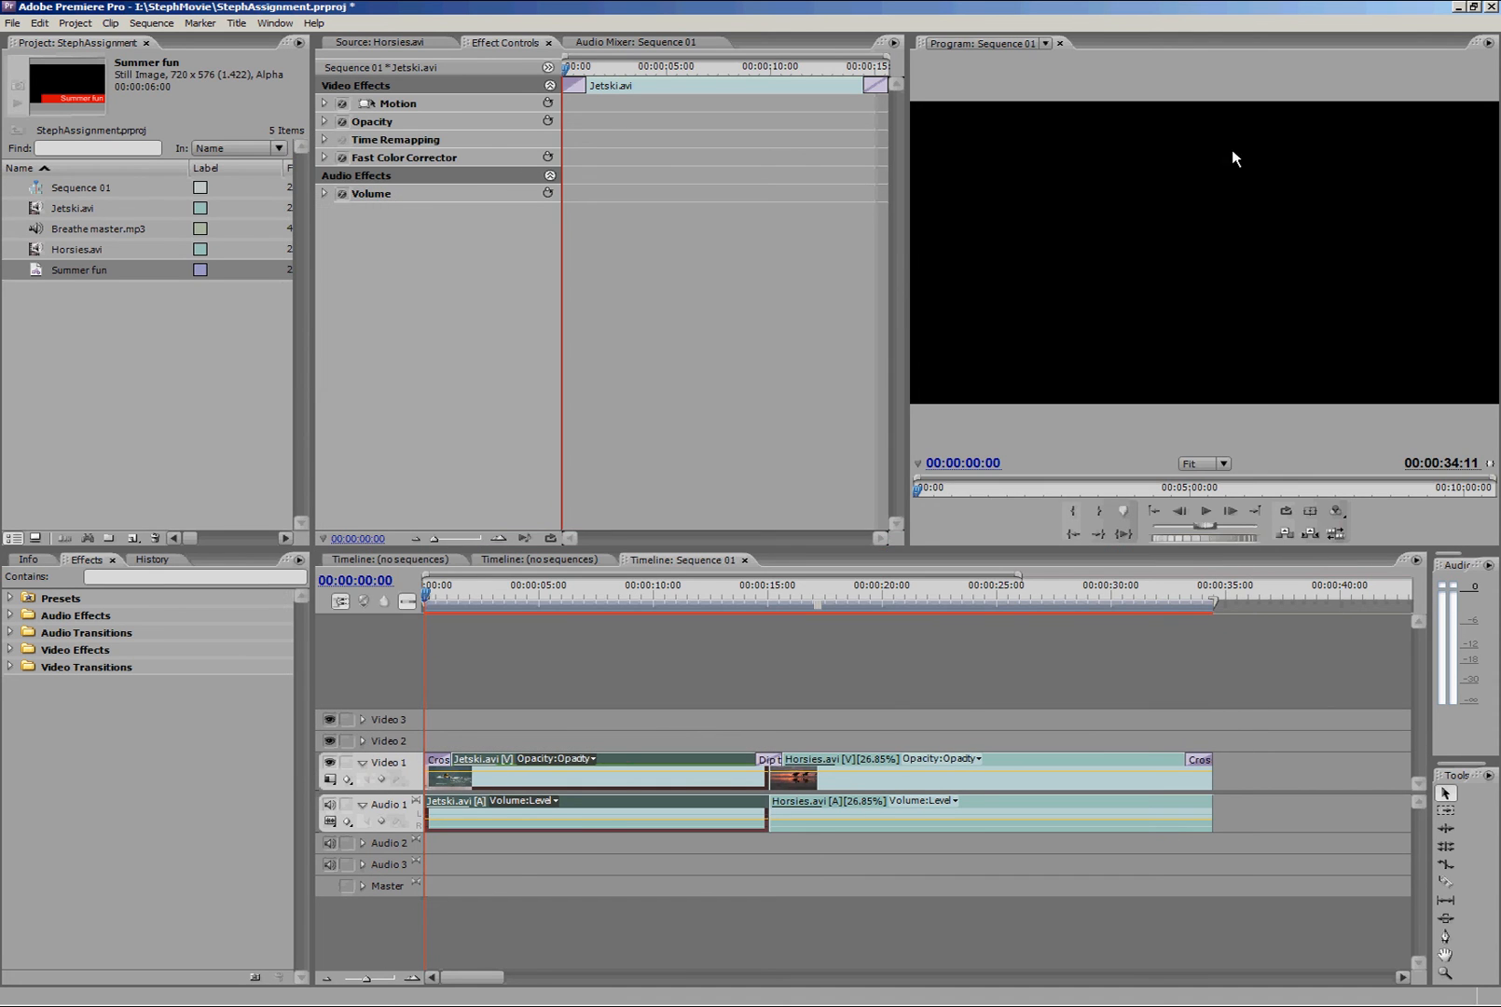
mouse_move(41, 263)
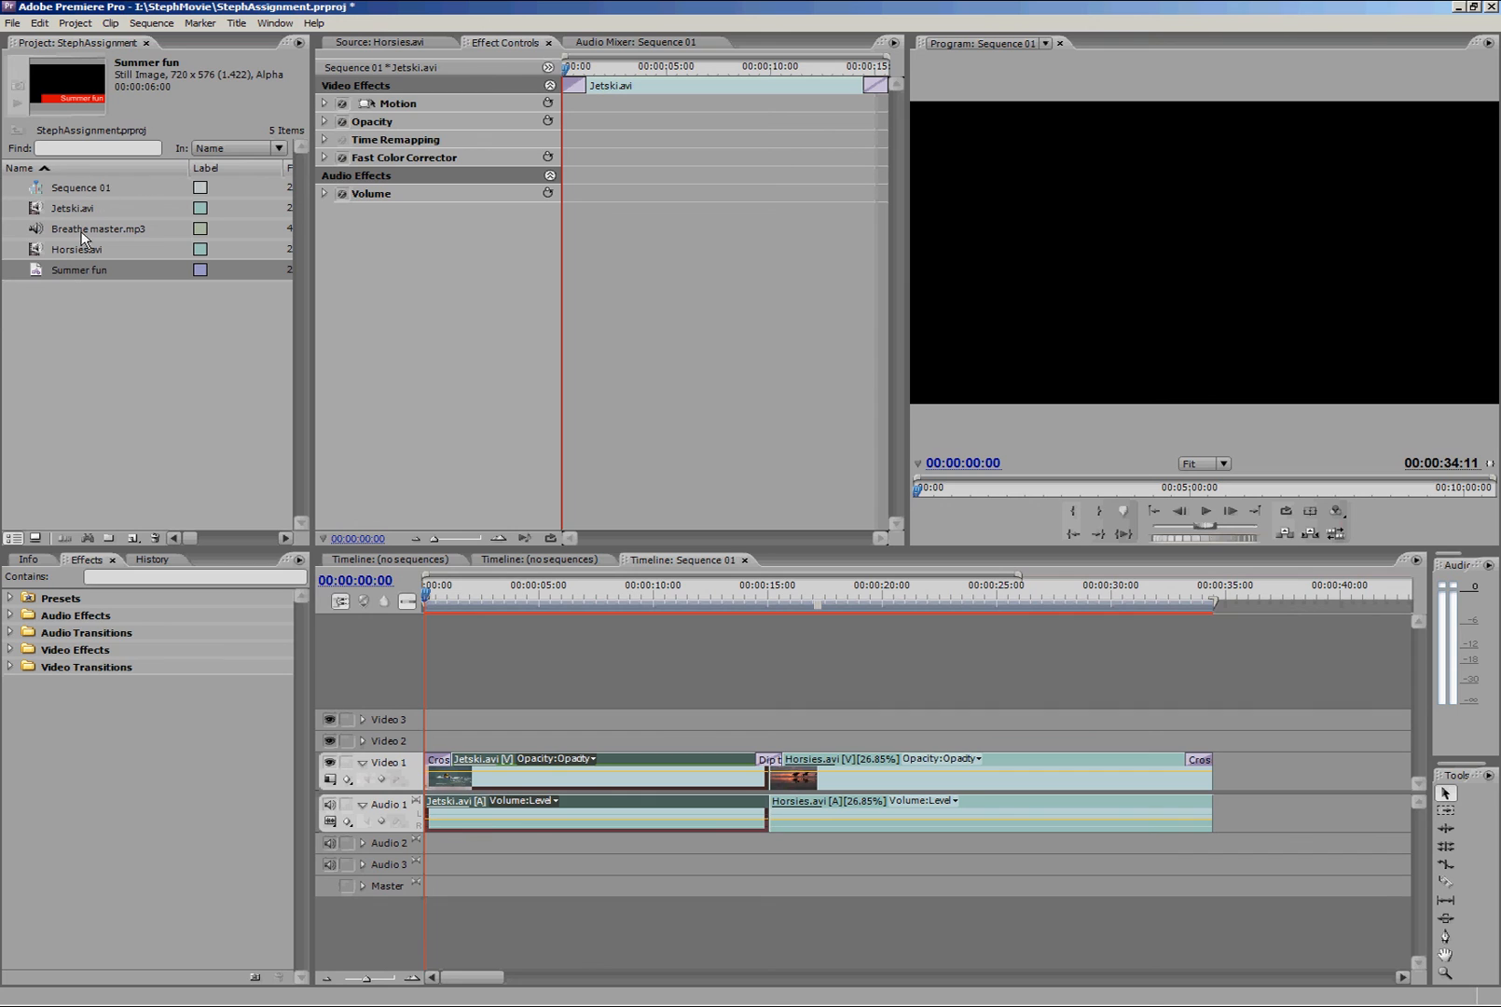
mouse_move(41, 278)
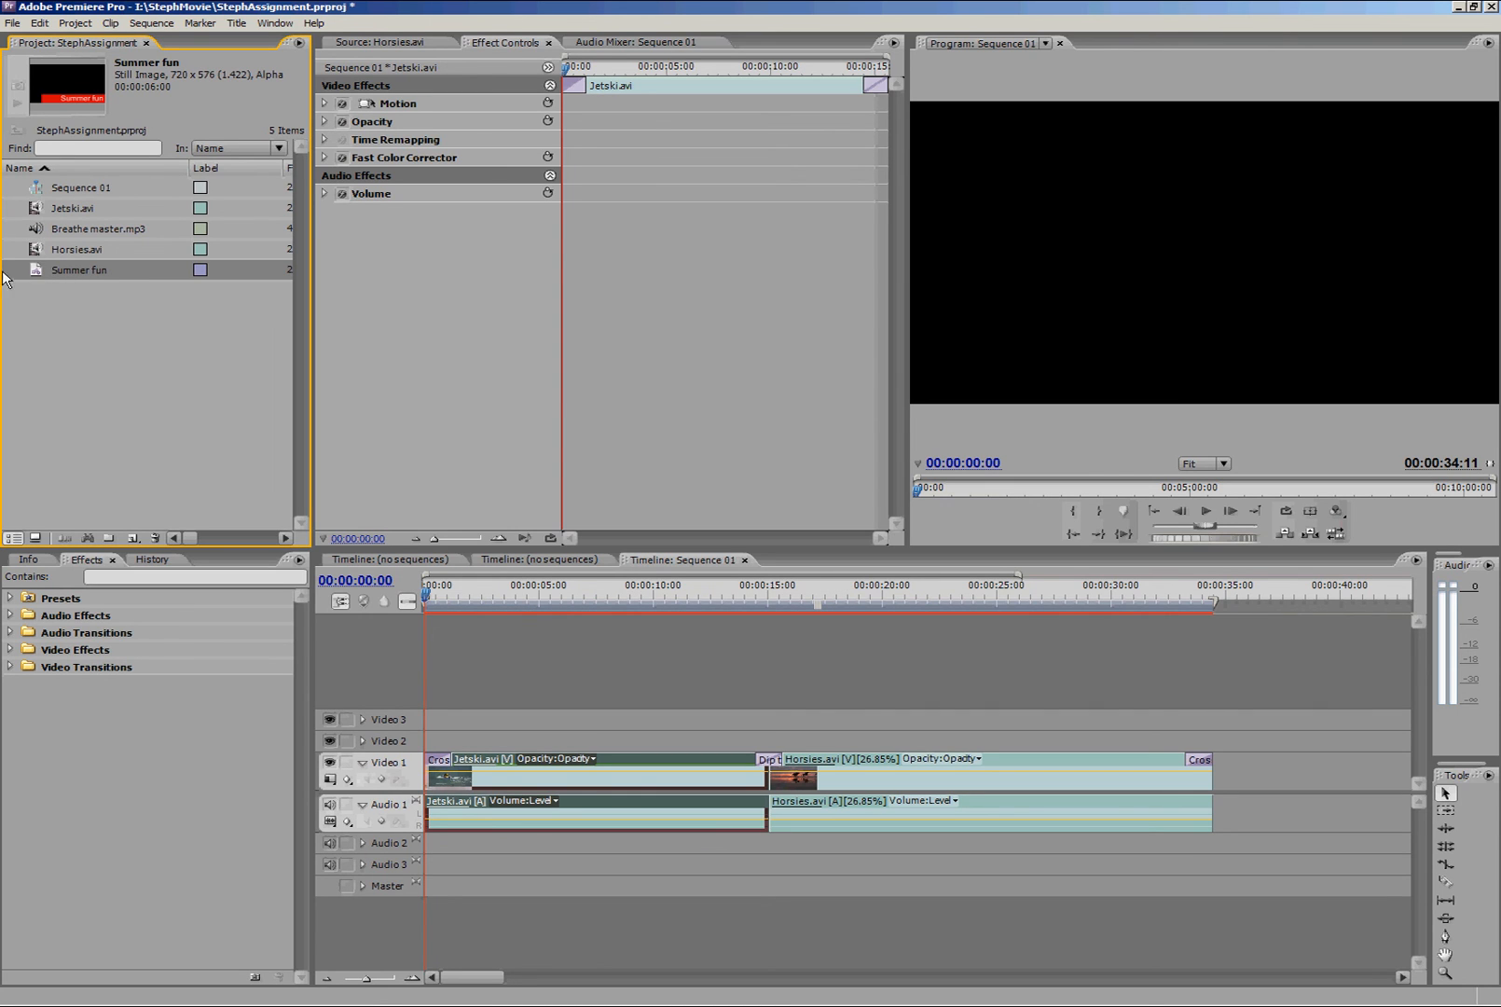
mouse_move(35, 278)
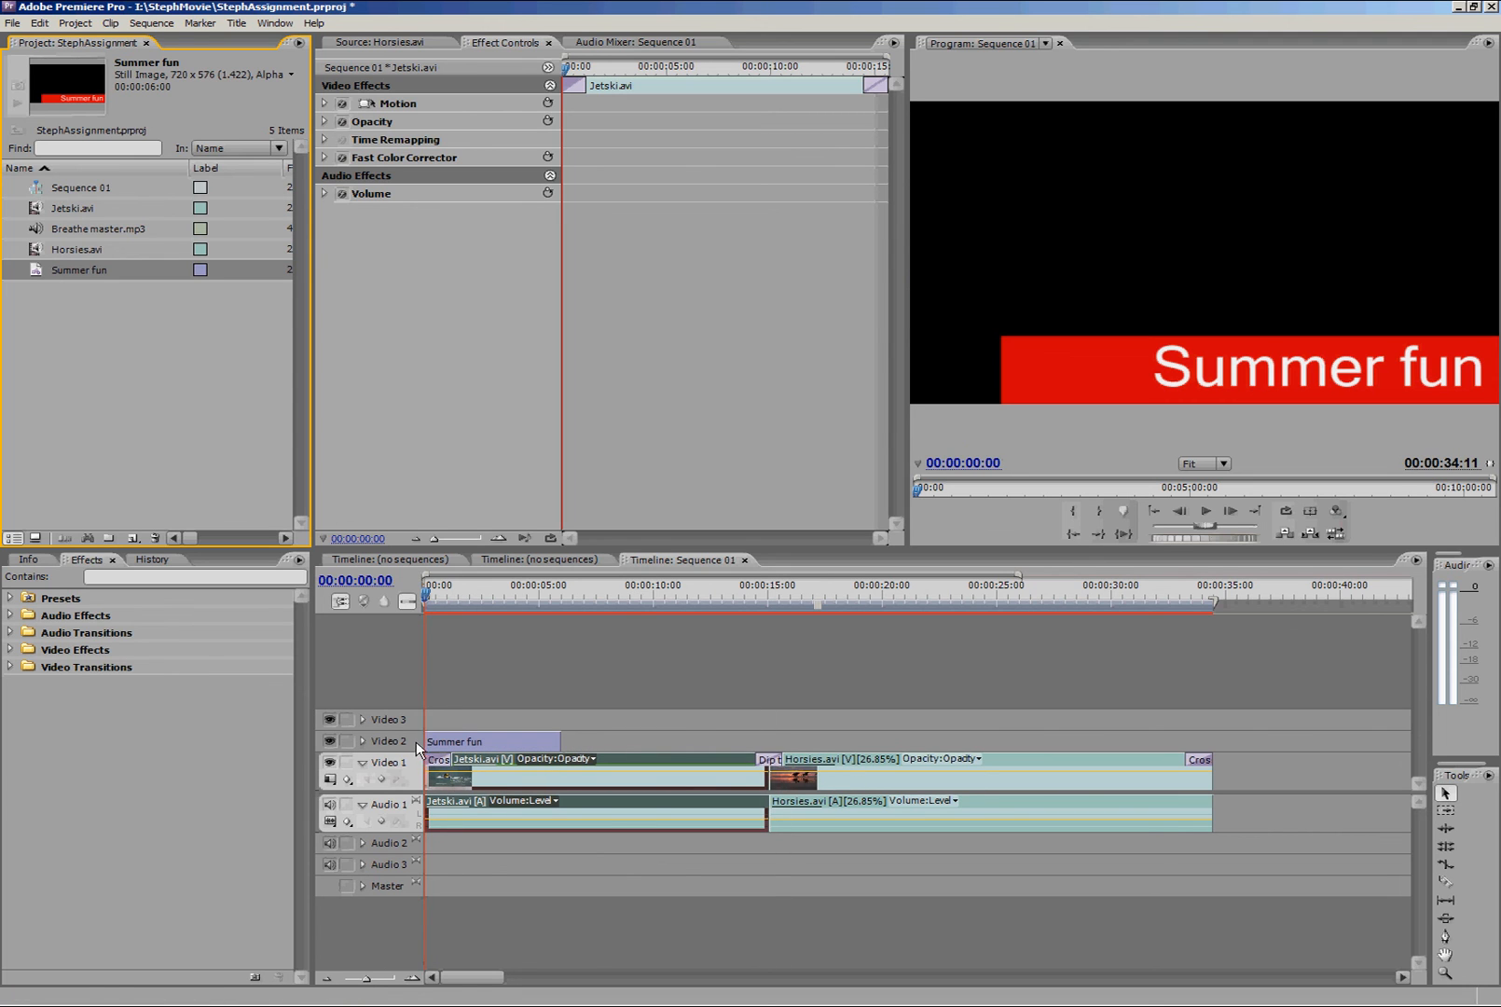
Scrub the sequence start to preview the Summer fun title over the purple Jetski clip
click(433, 600)
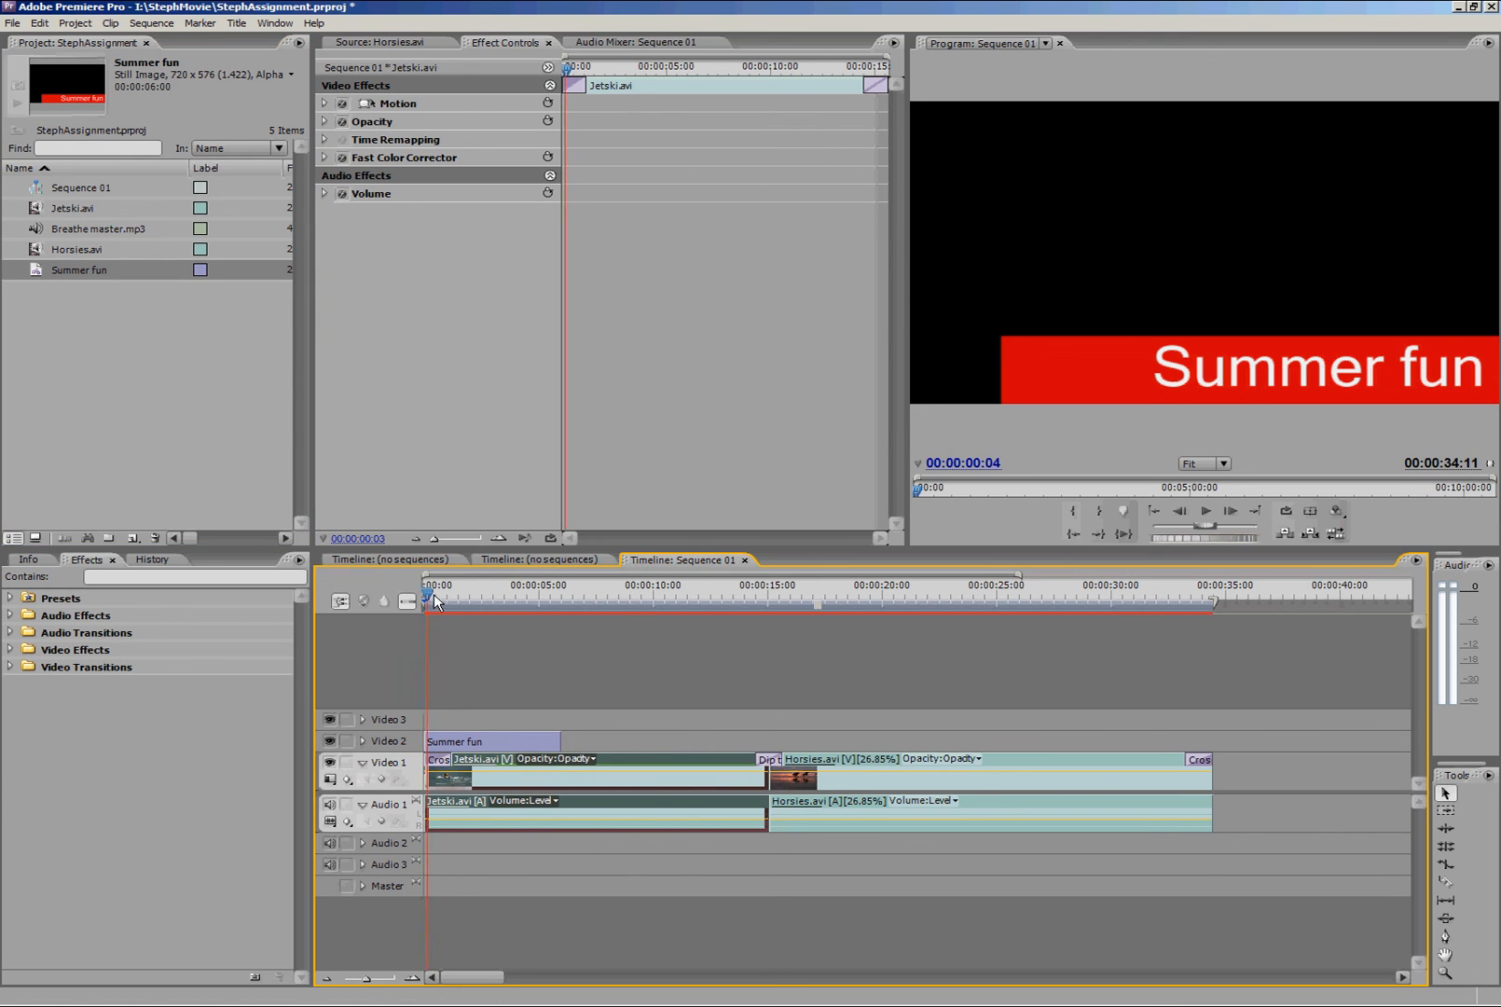
click(476, 592)
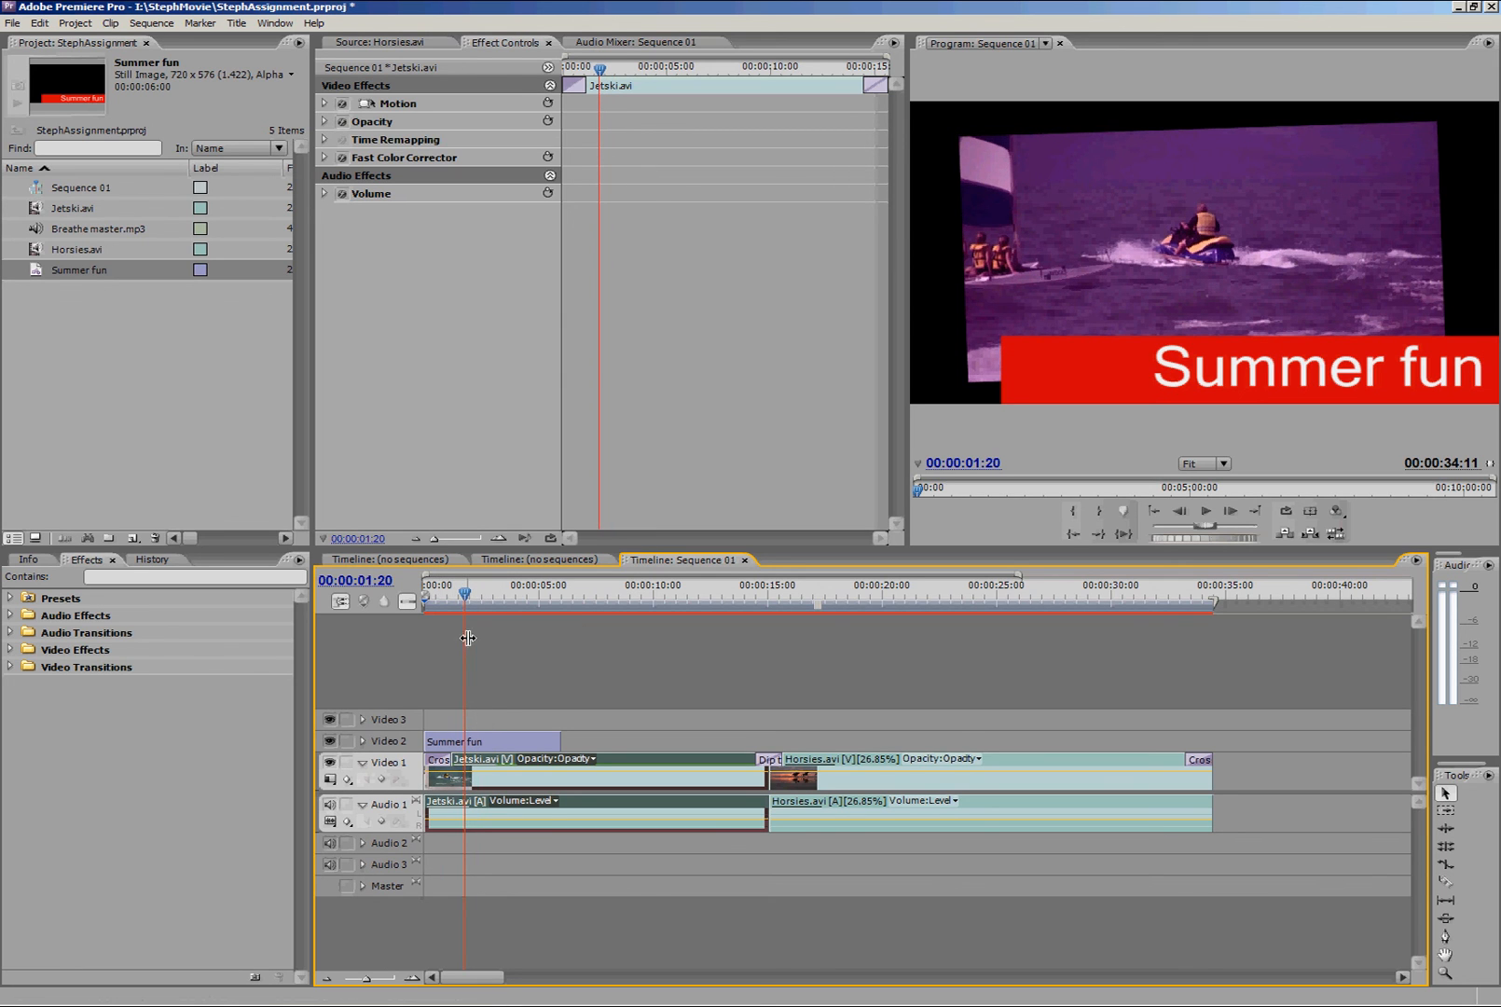
mouse_move(740, 664)
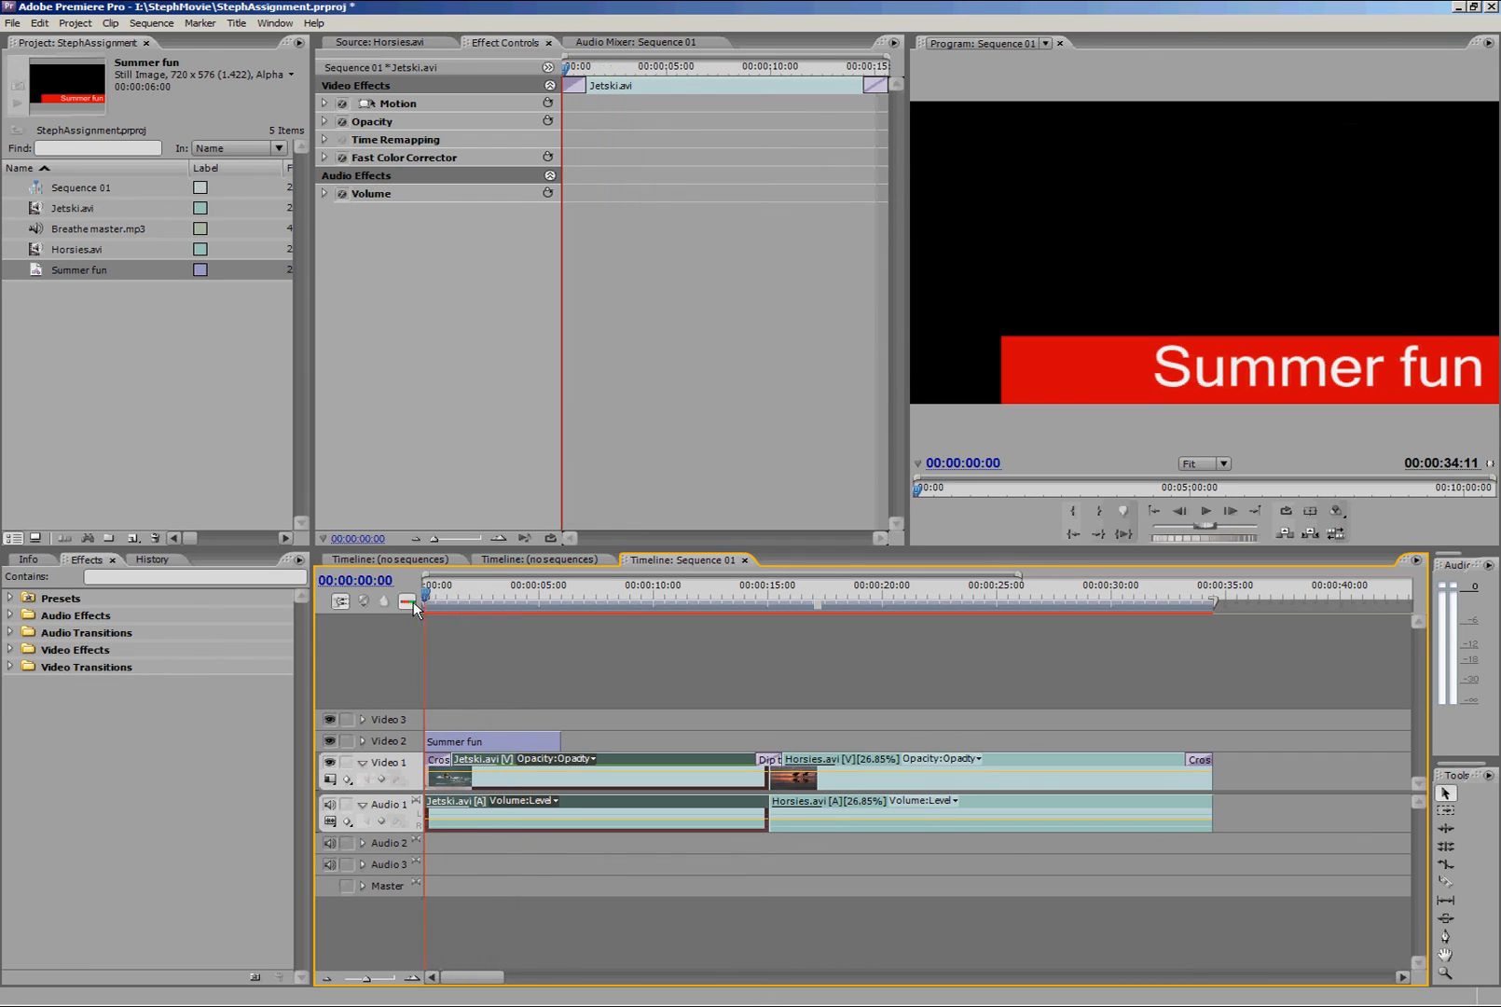
click(465, 593)
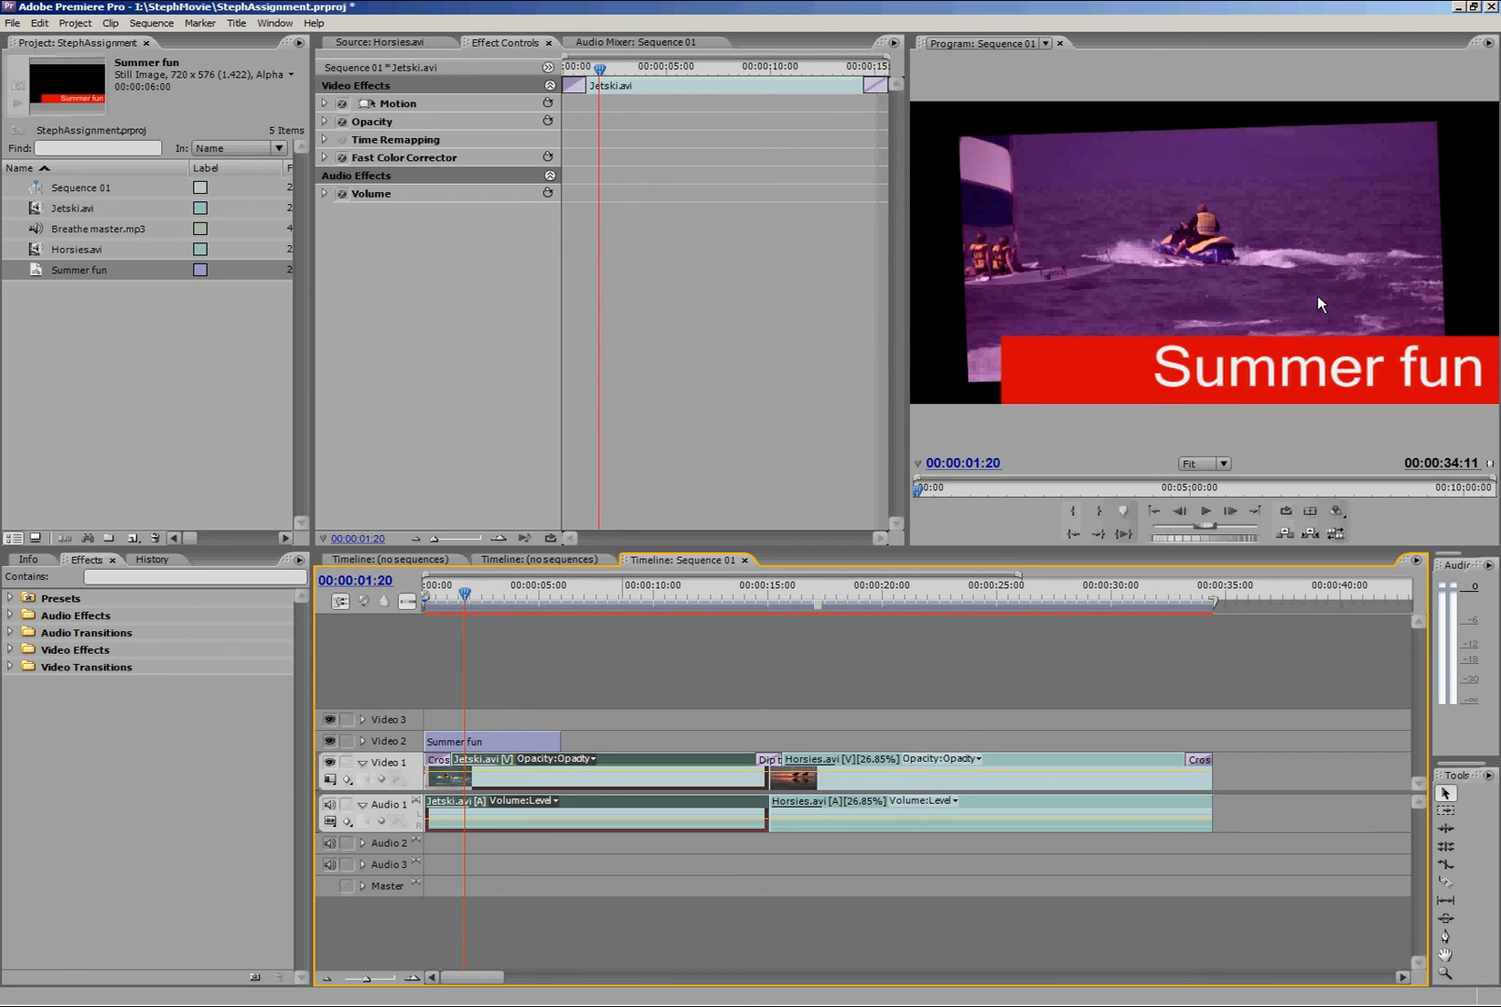
mouse_move(1350, 375)
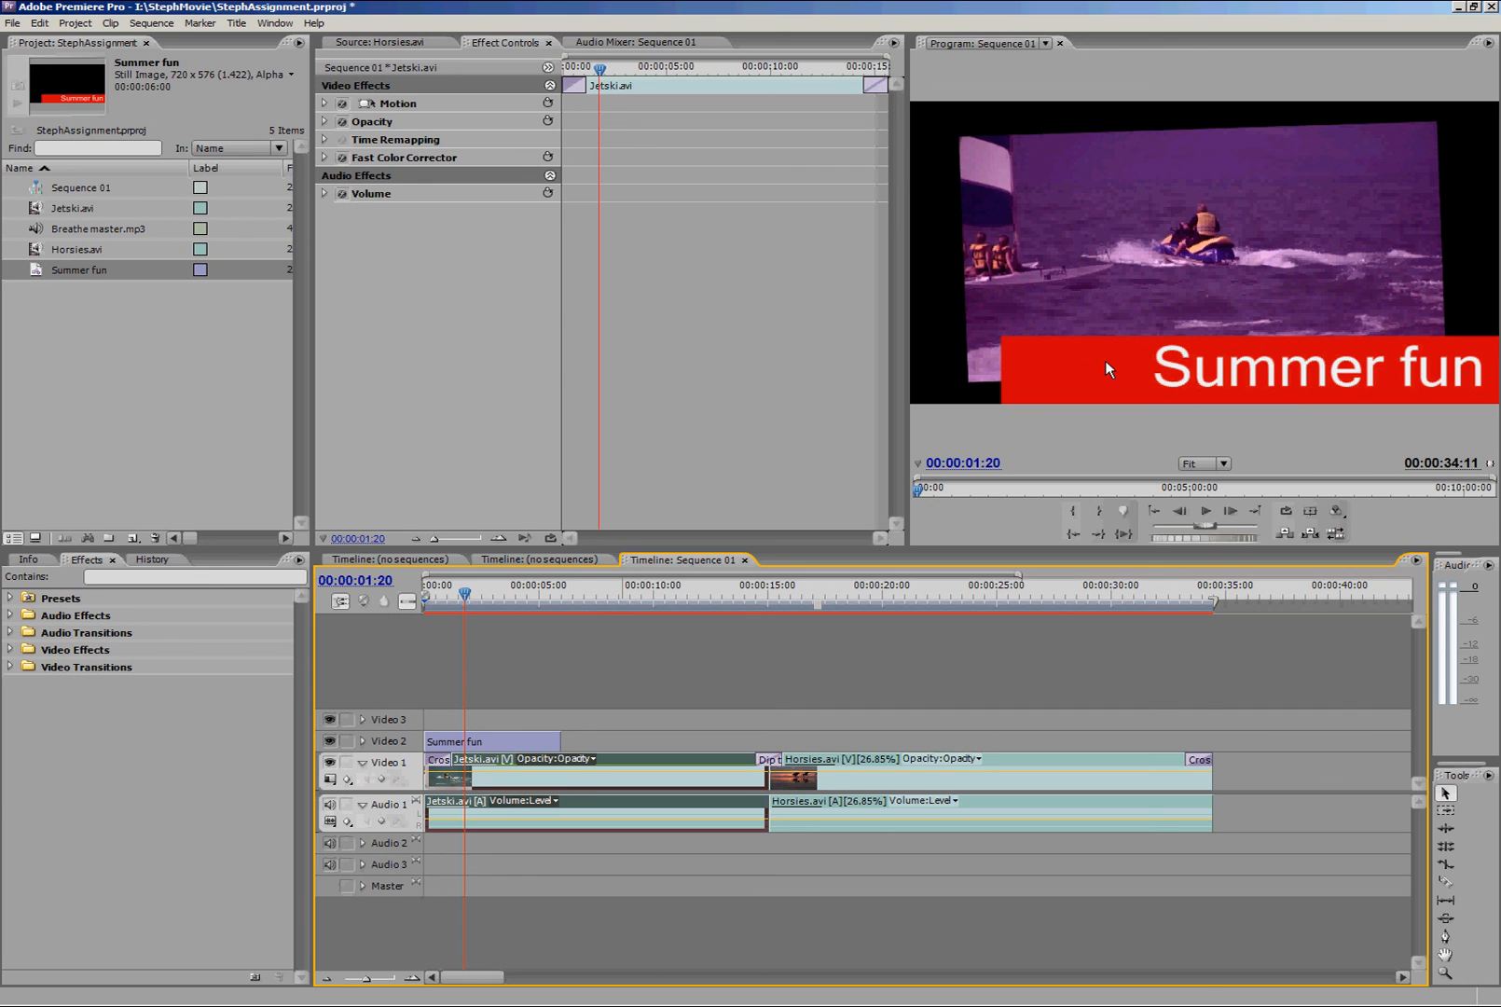
mouse_move(479, 742)
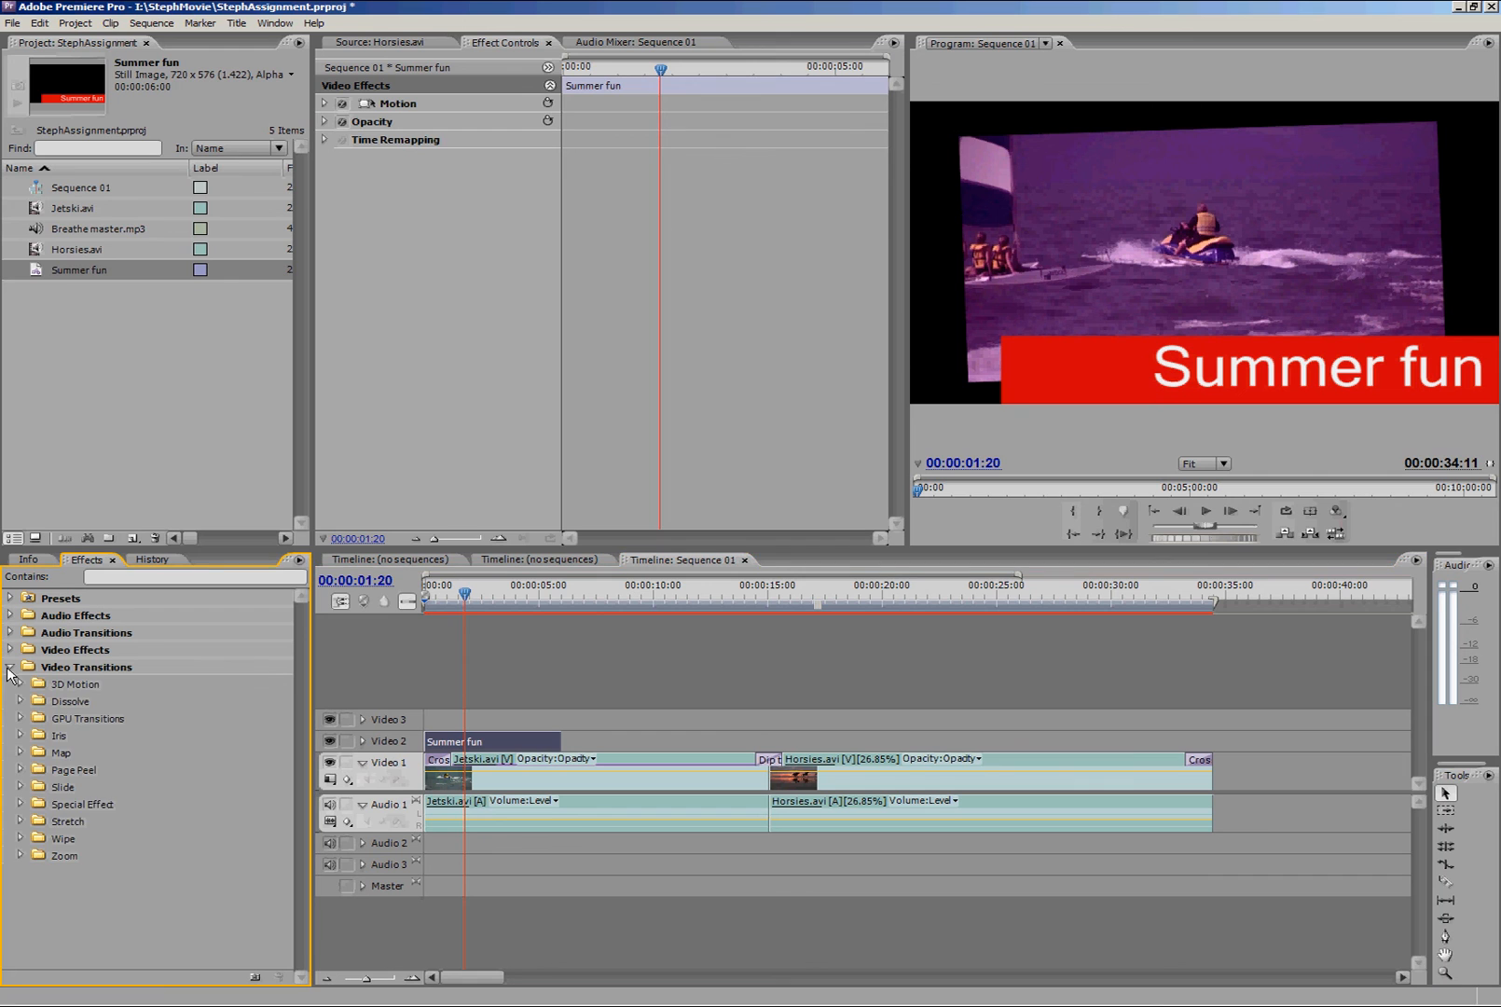
Apply a Cross Dissolve to the start of the Summer fun title on Video 2
click(23, 701)
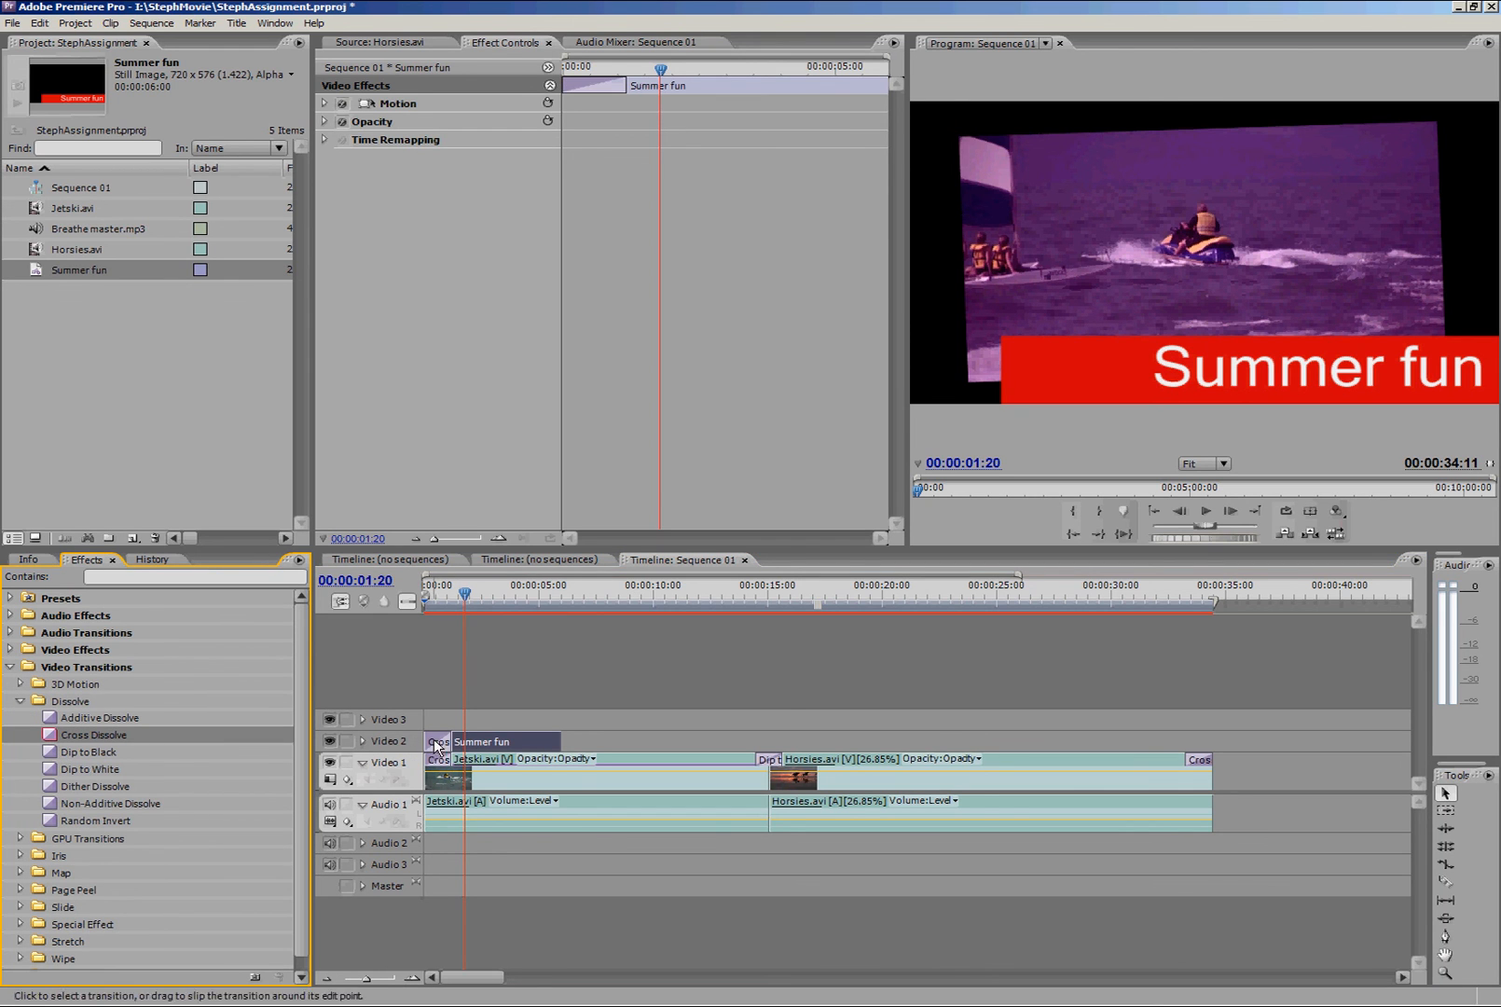
click(426, 593)
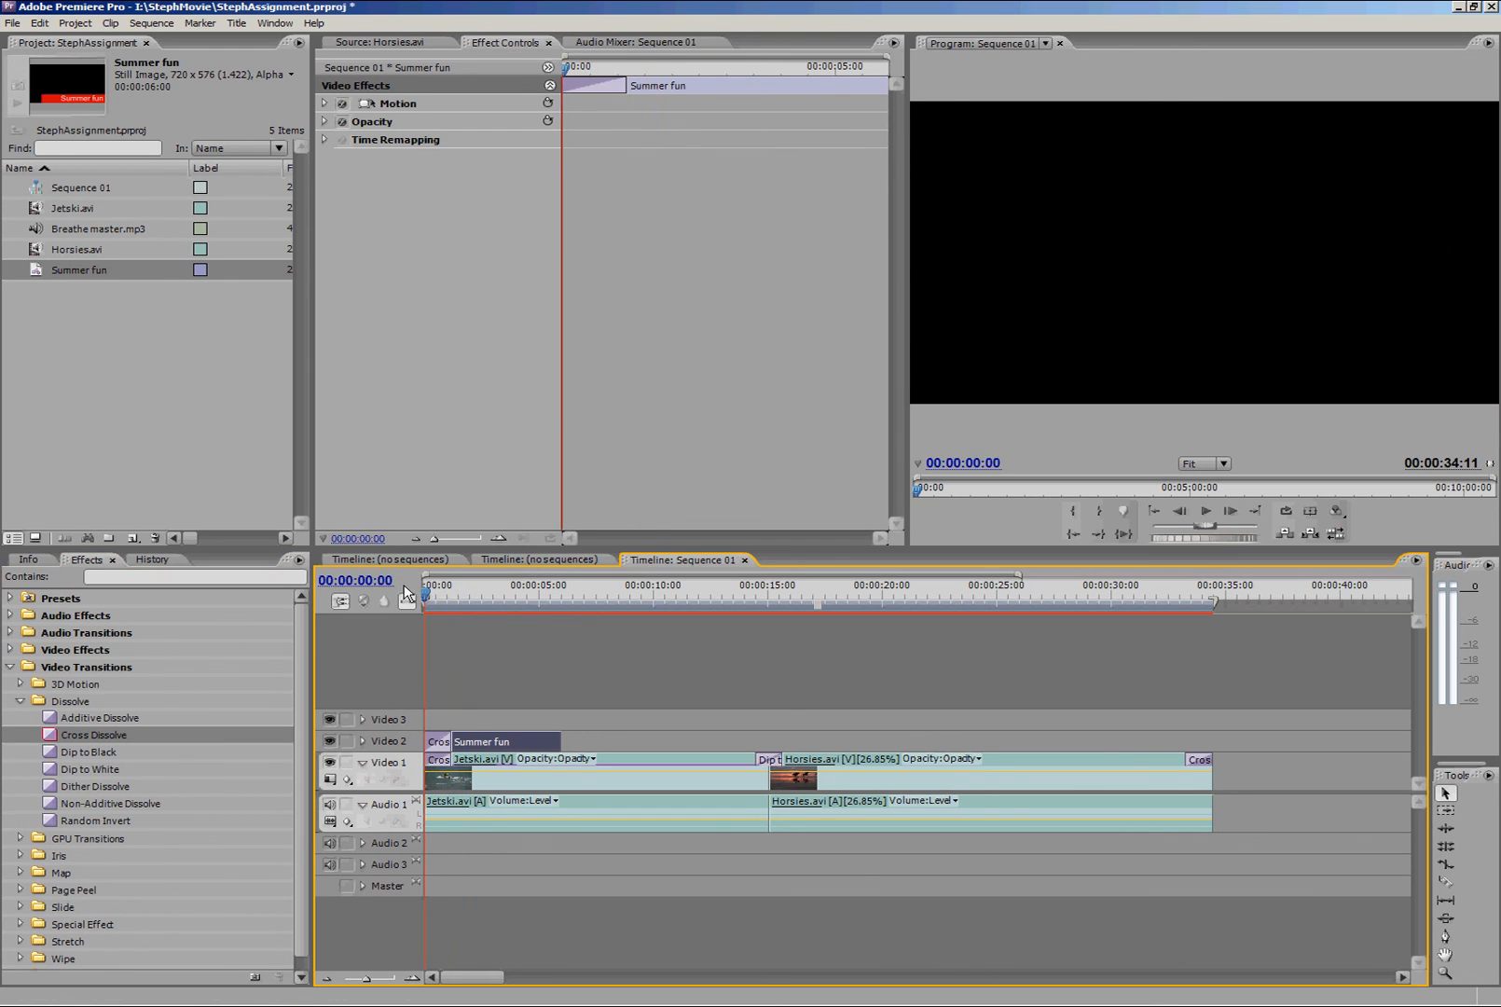